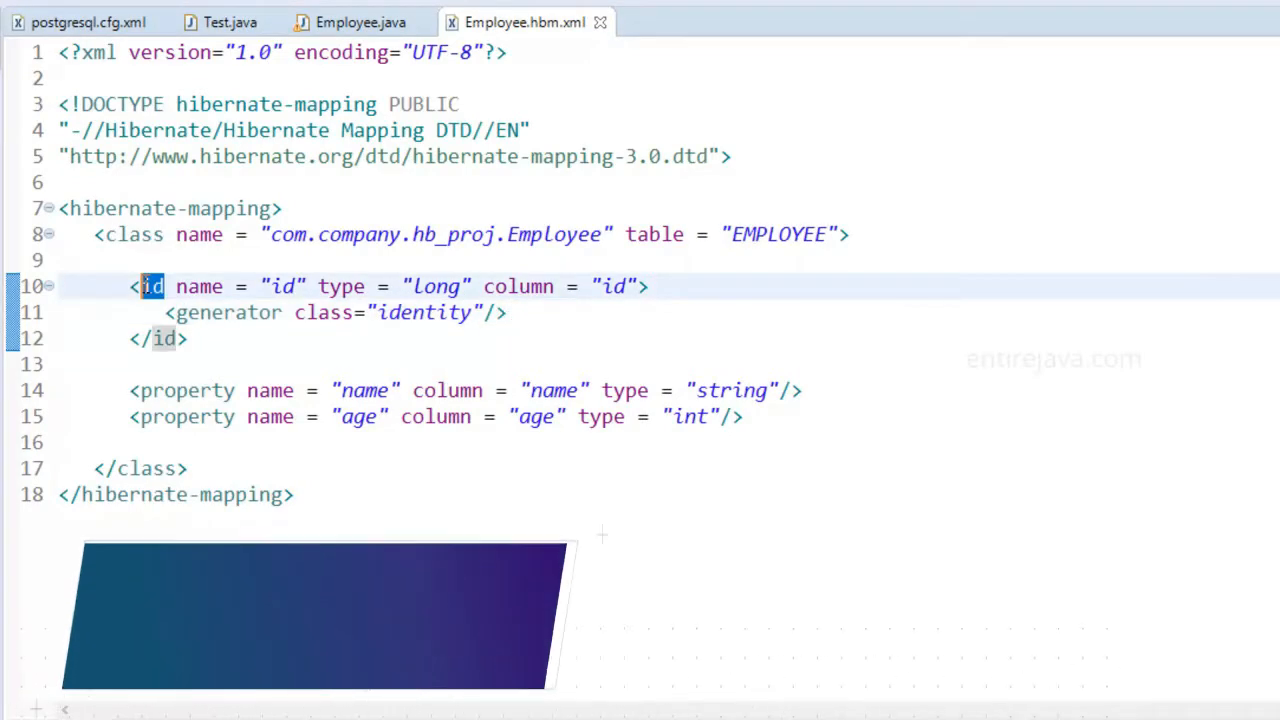
{"action": "mouse_move", "coordinate": [148, 288]}
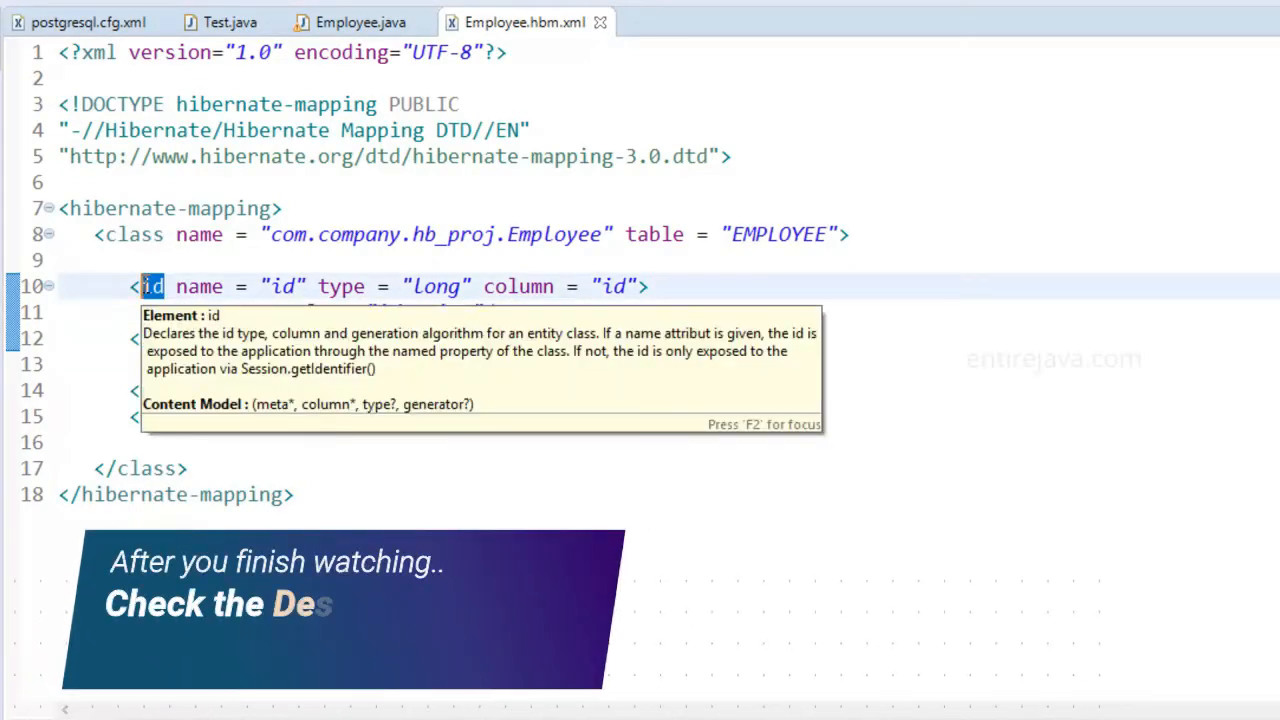
- Review the id generator in Employee.hbm.xml, then bring up the Employee entity class
{"action": "left_click", "coordinate": [212, 22]}
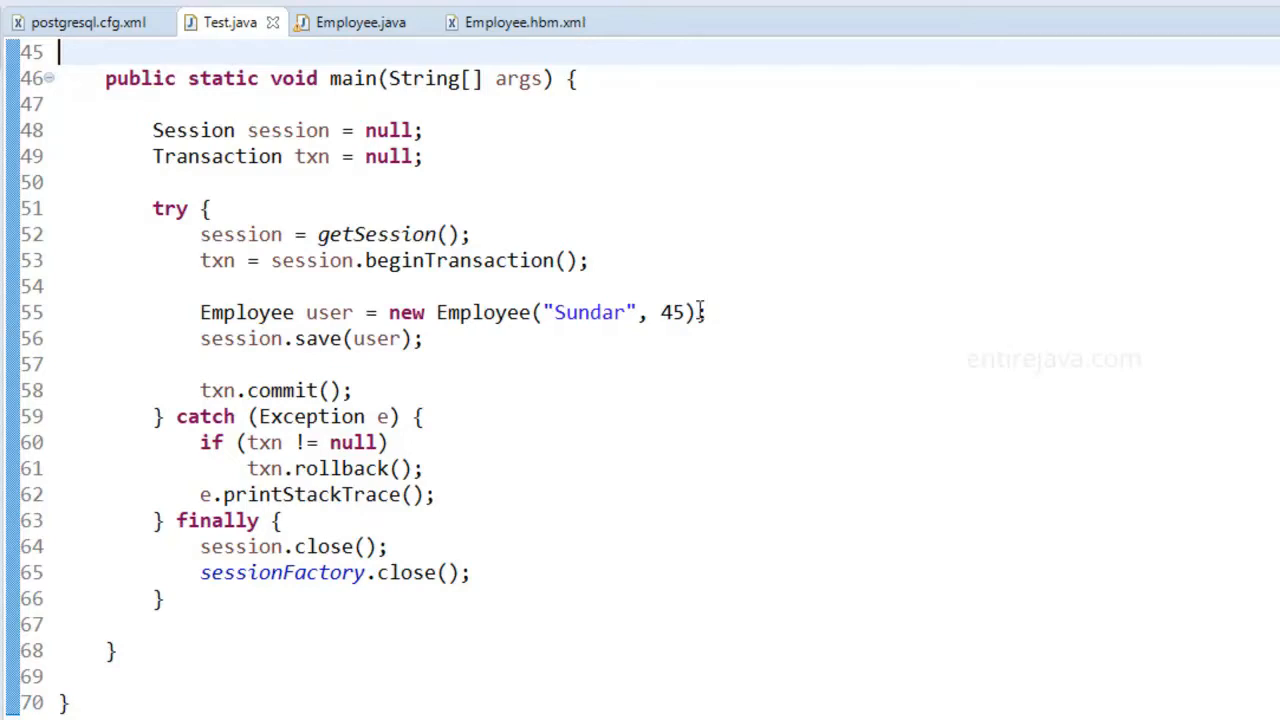
{"action": "left_click", "coordinate": [520, 22]}
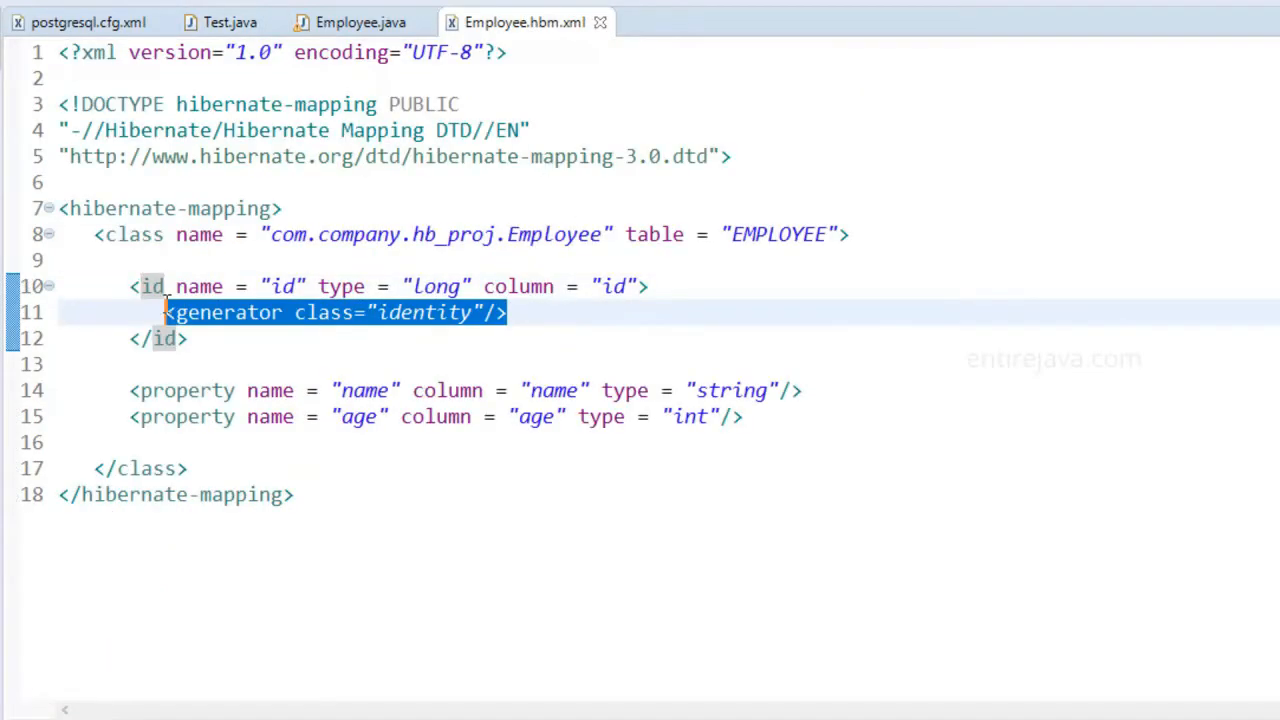
{"action": "left_click", "coordinate": [360, 22]}
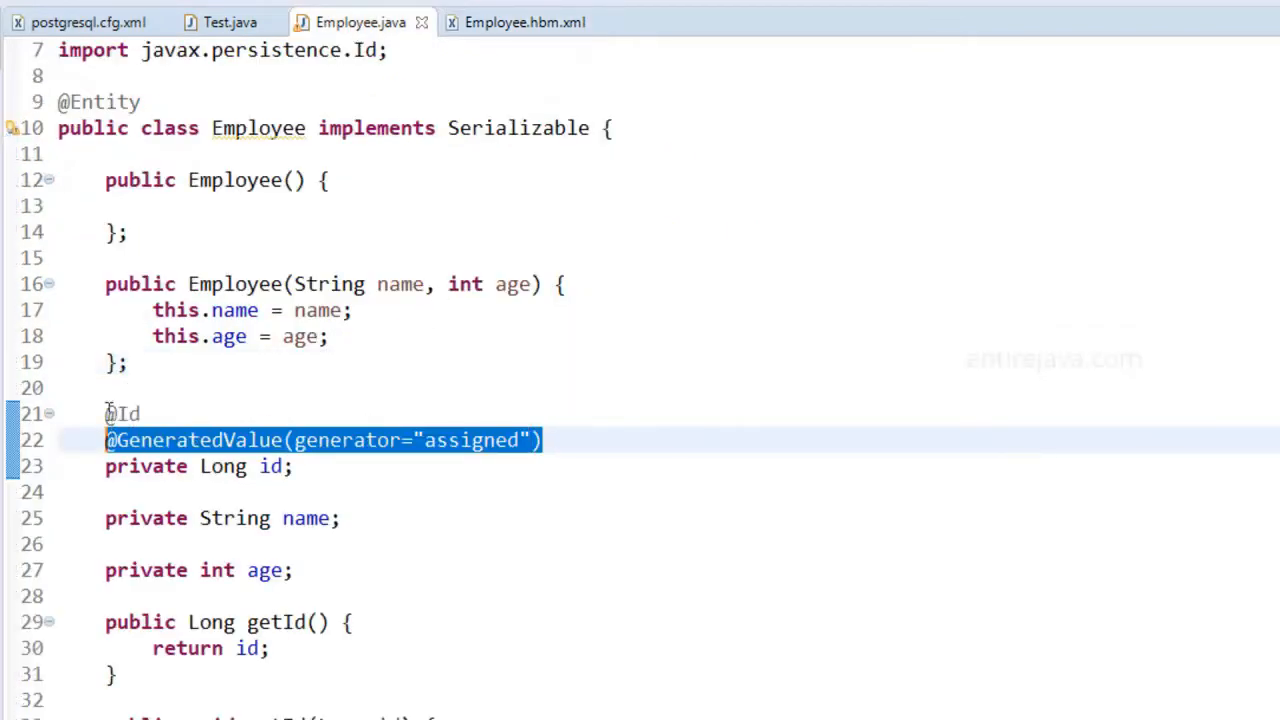
{"action": "mouse_move", "coordinate": [450, 466]}
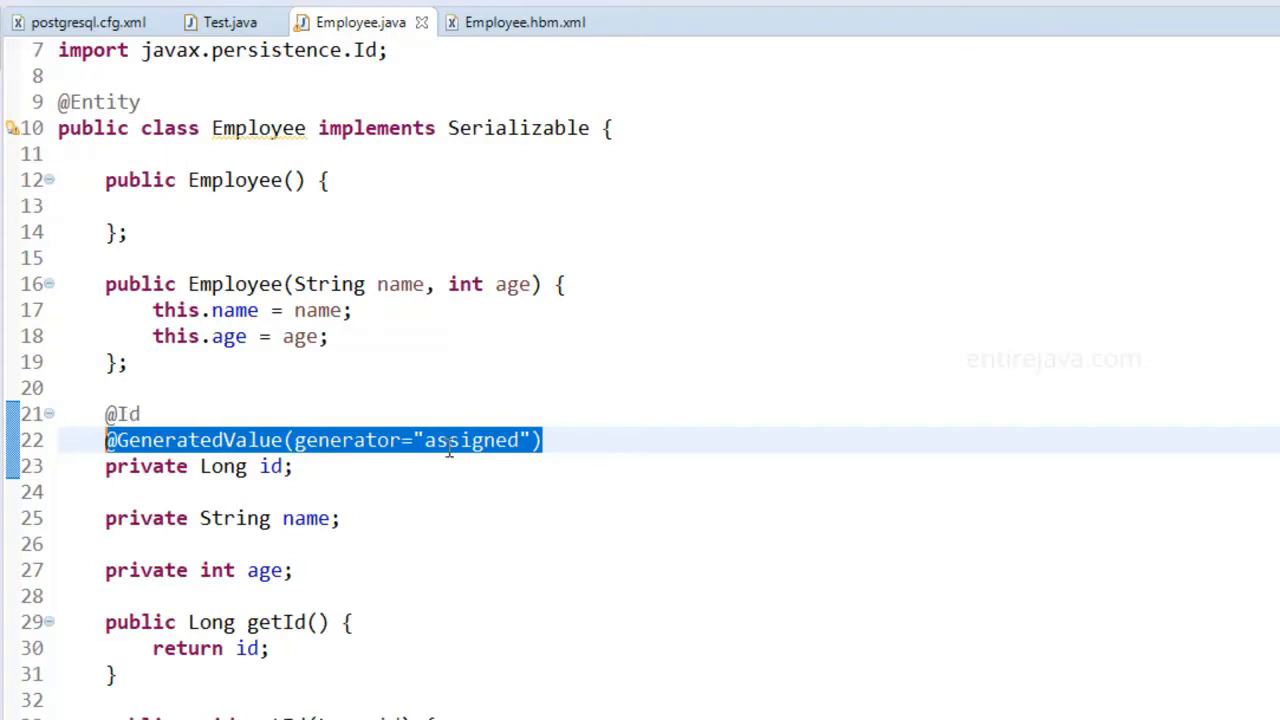
{"action": "mouse_move", "coordinate": [542, 596]}
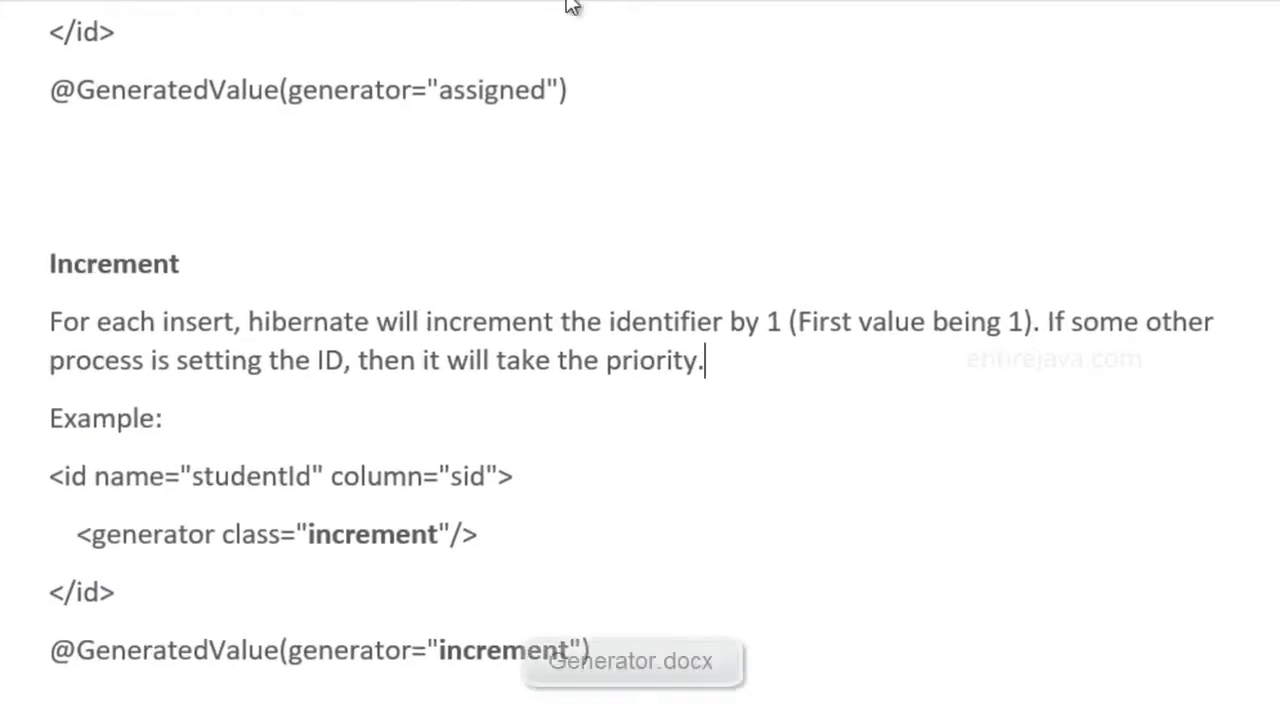
{"action": "mouse_move", "coordinate": [486, 202]}
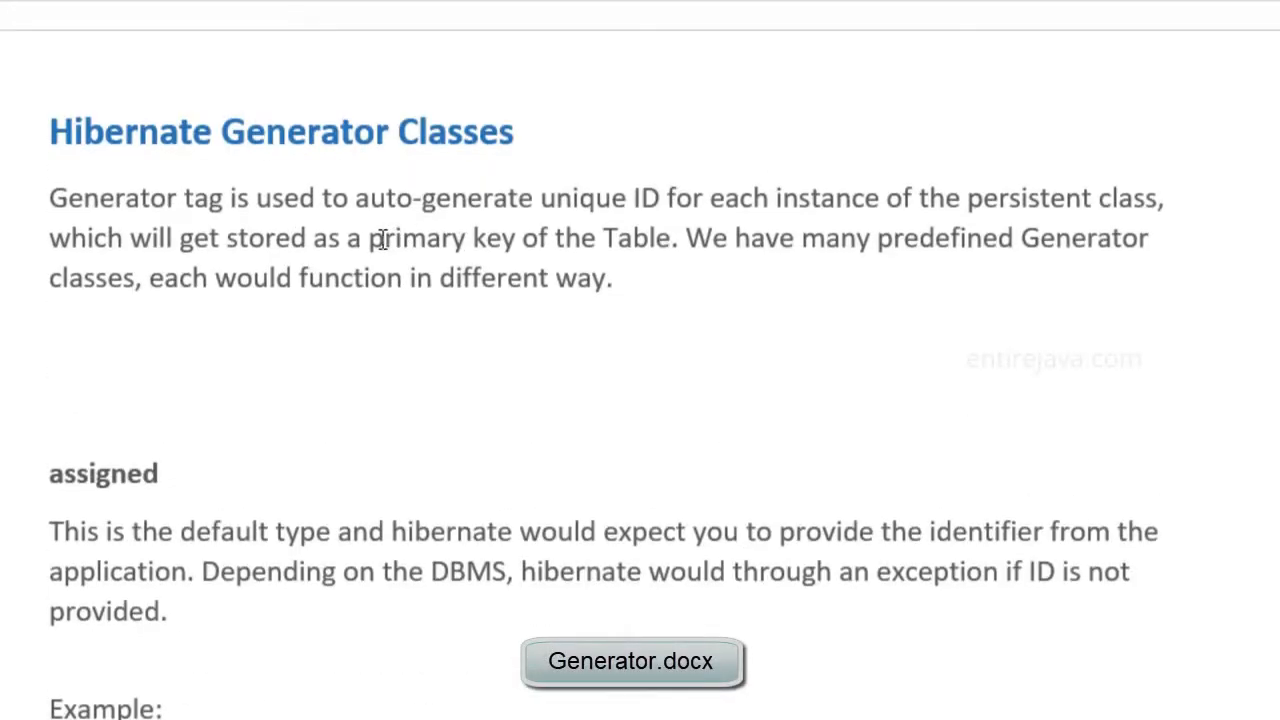
{"action": "scroll", "scroll_direction": "down", "scroll_amount": 3}
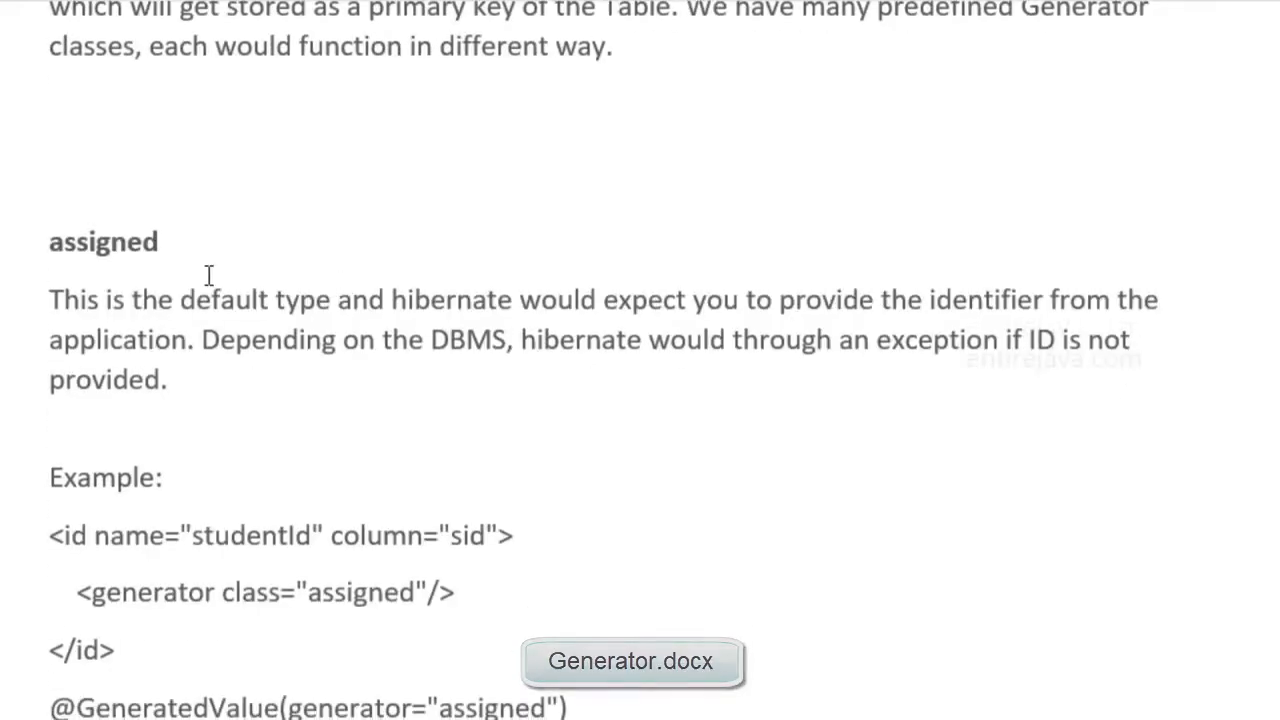
{"action": "double_click", "coordinate": [102, 240]}
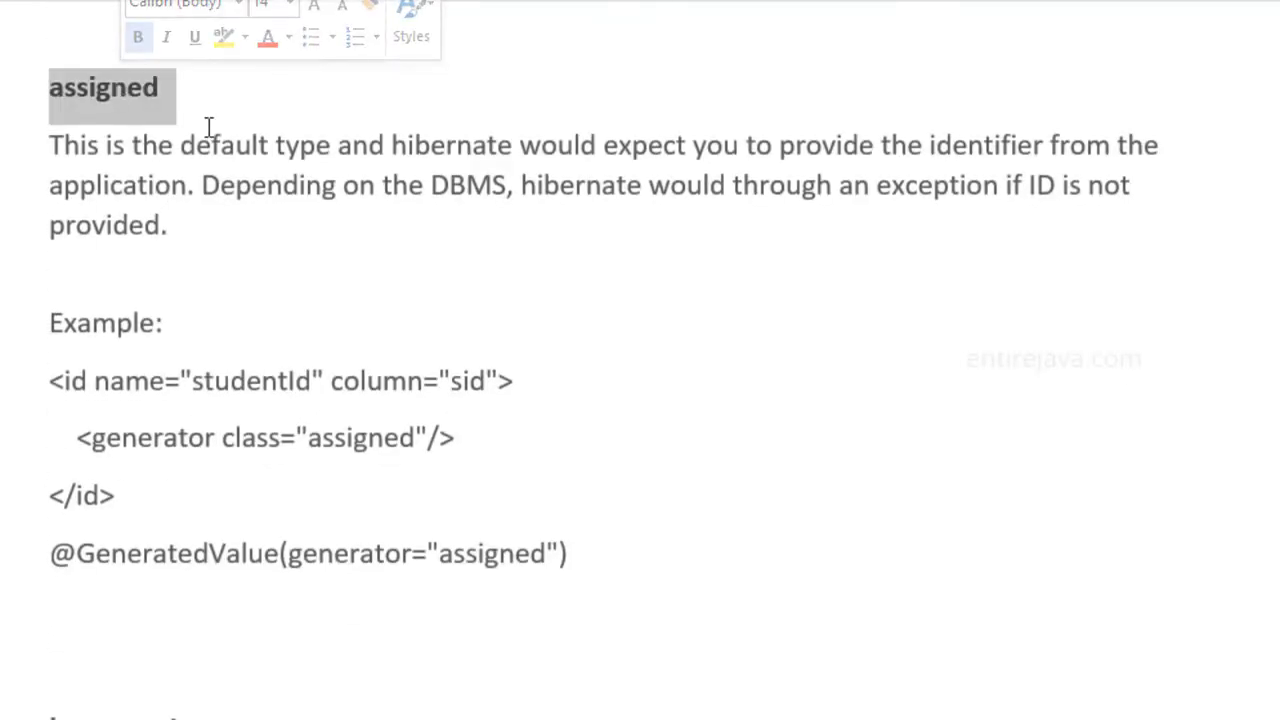
{"action": "double_click", "coordinate": [248, 438]}
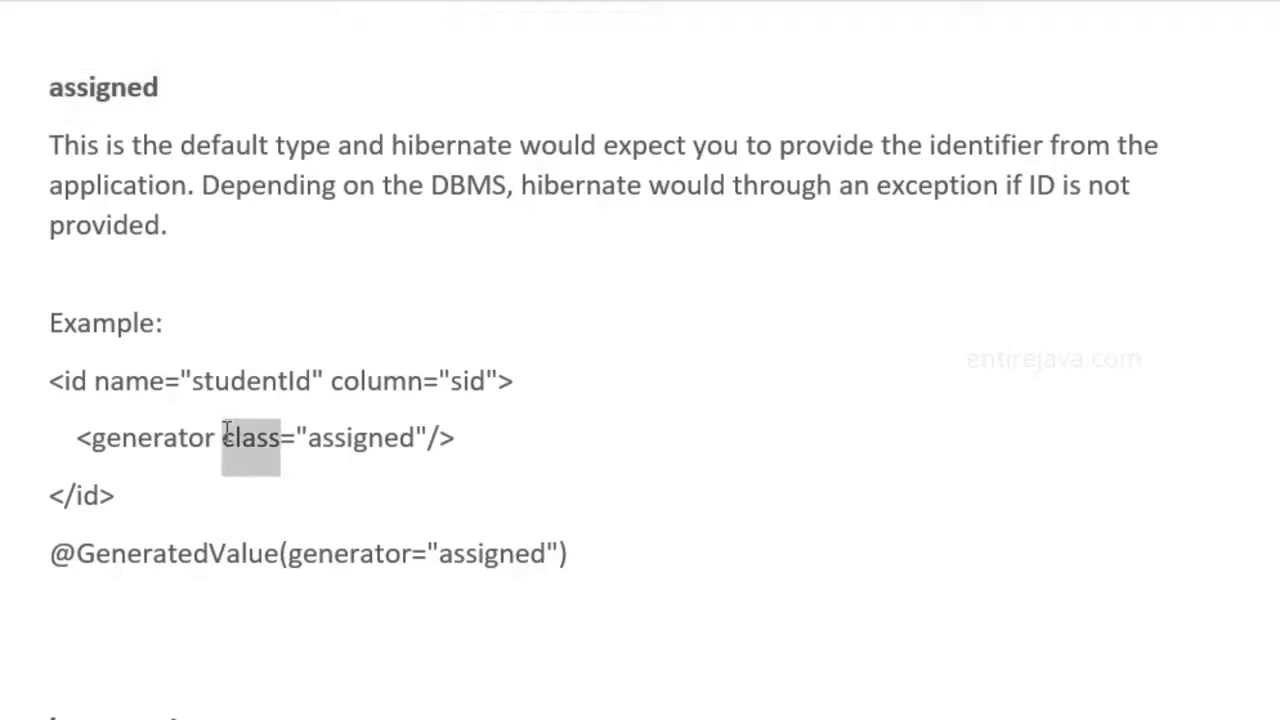
{"action": "double_click", "coordinate": [364, 438]}
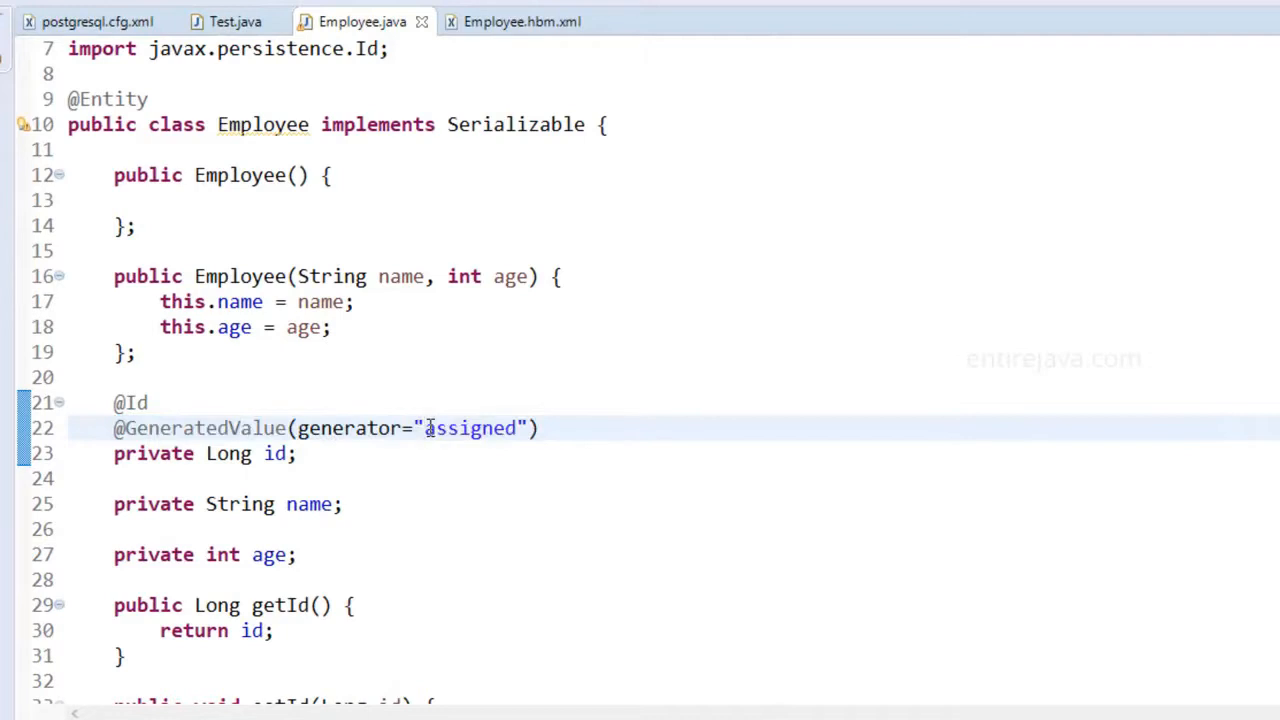
- Duplicate the employee creation line in Test.java to make three employees
{"action": "double_click", "coordinate": [470, 428]}
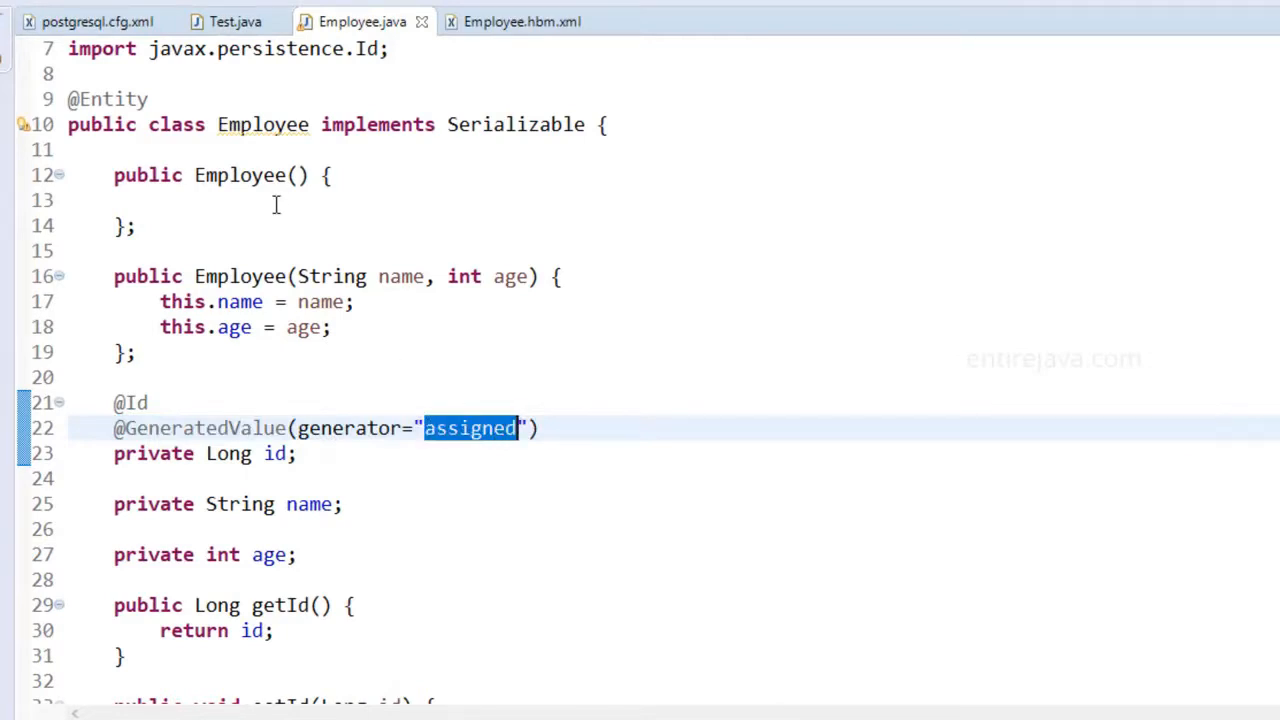
{"action": "left_click", "coordinate": [234, 22]}
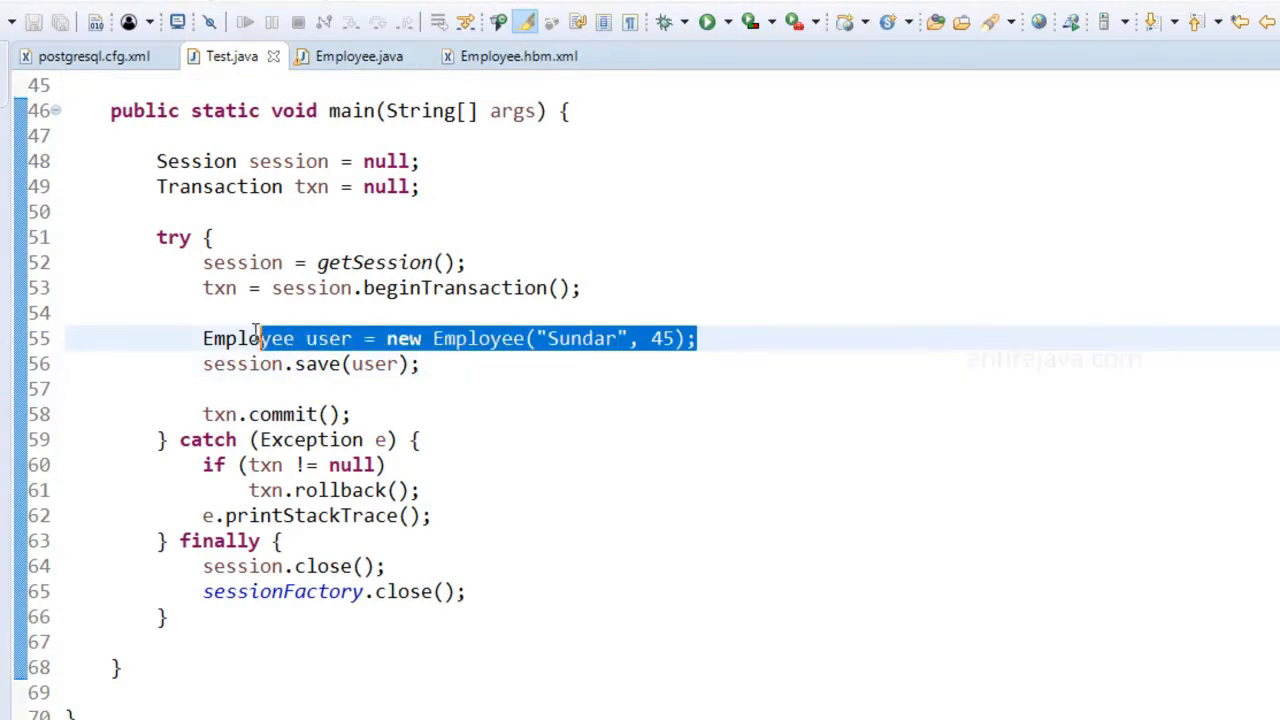
{"action": "left_click", "coordinate": [698, 338]}
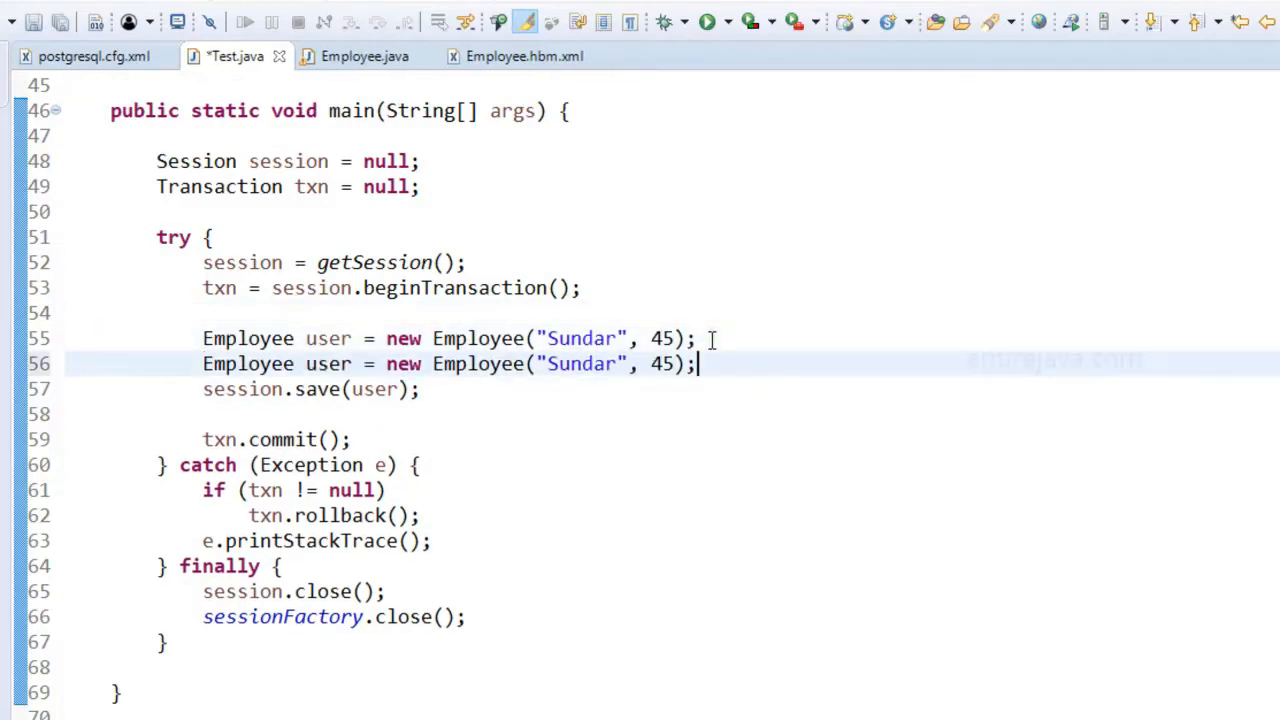
{"action": "key", "text": "Enter"}
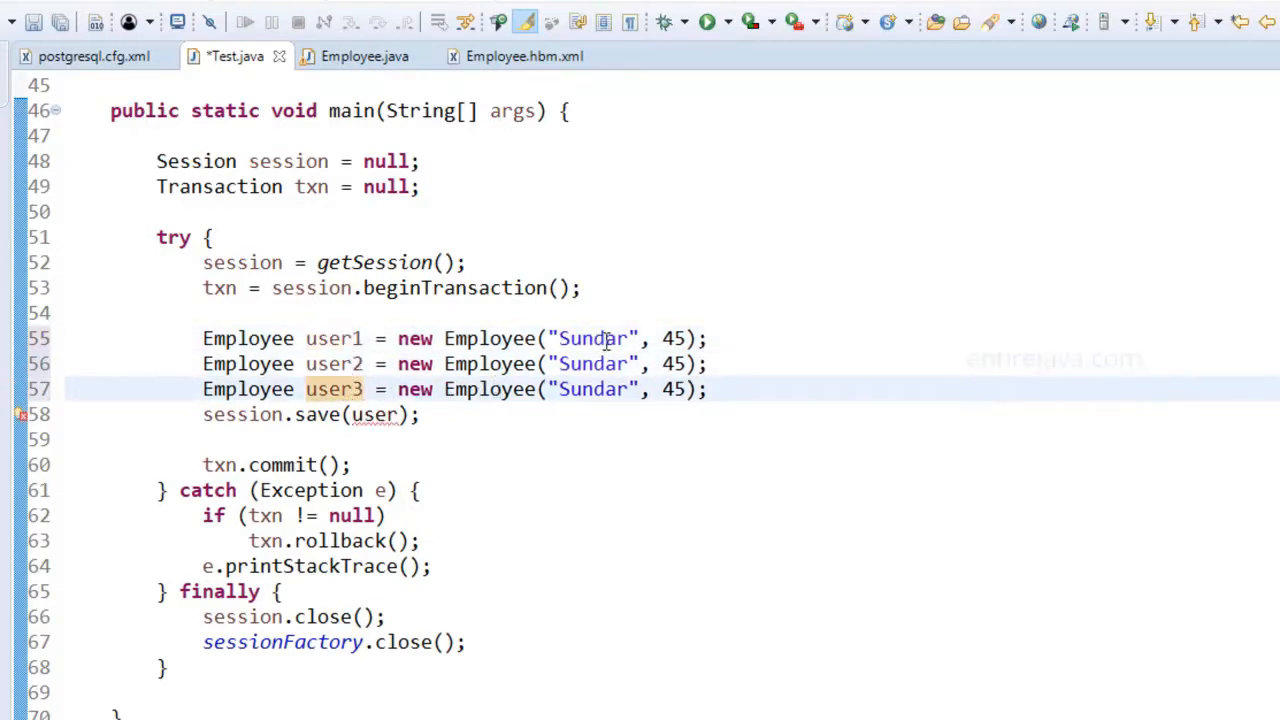
- Rename the second and third employees to asdf and yo, adjust the save calls, and run the test
{"action": "double_click", "coordinate": [592, 364]}
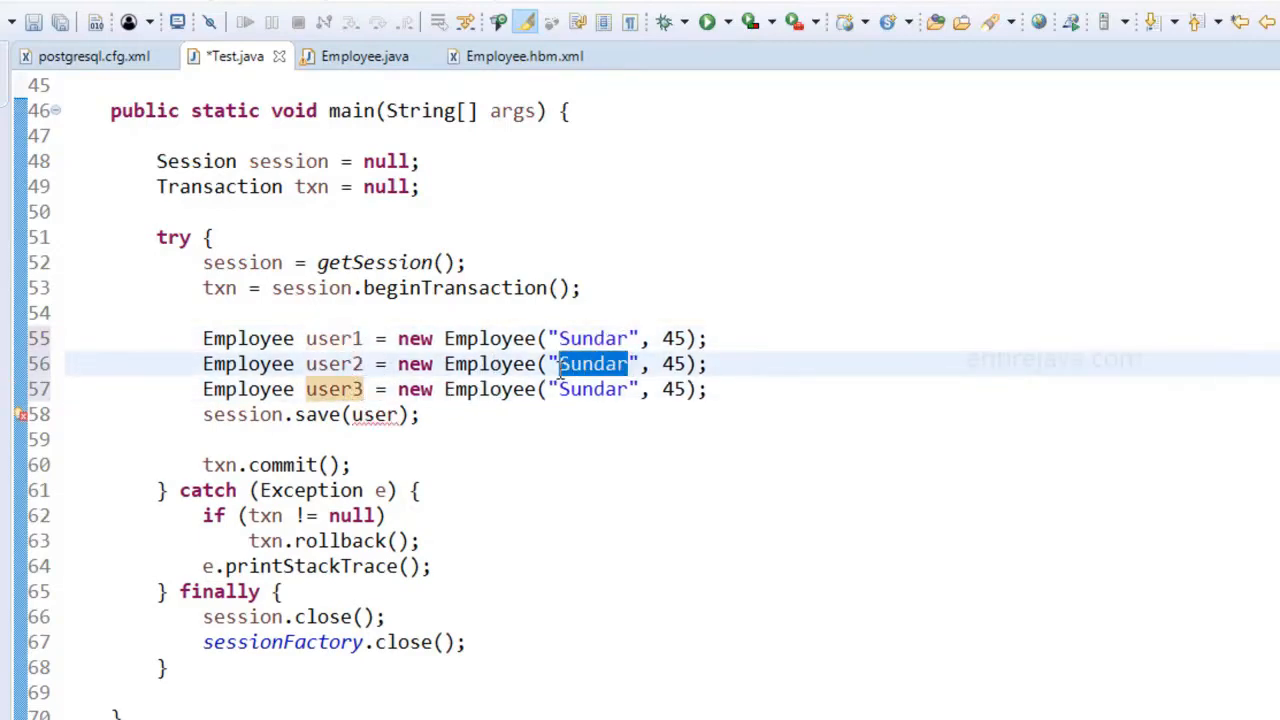
{"action": "type", "text": "asdf"}
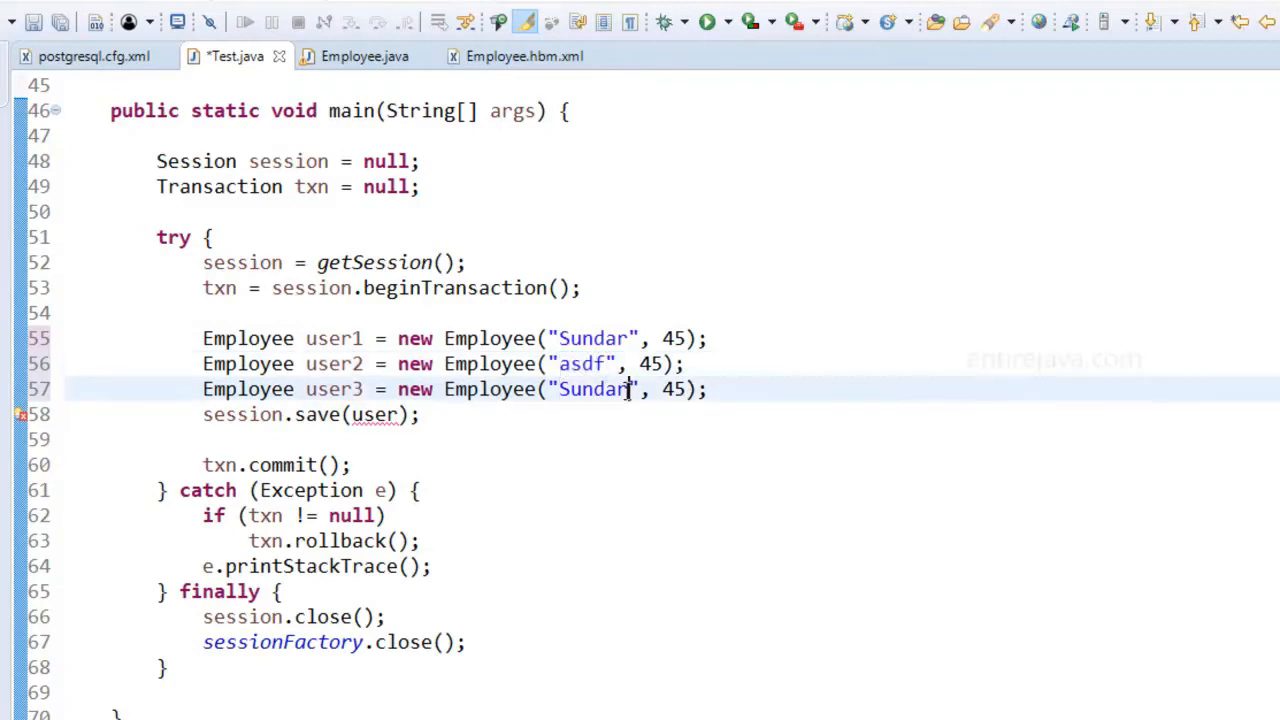
{"action": "double_click", "coordinate": [592, 390]}
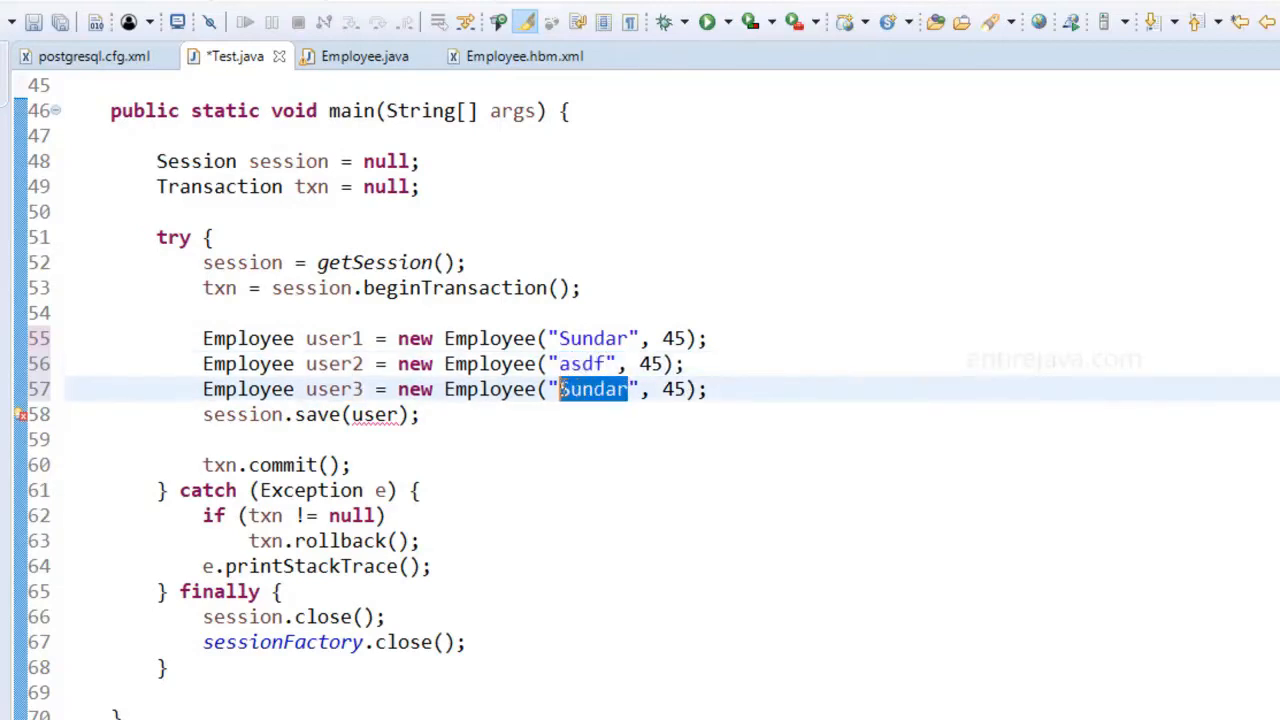
{"action": "type", "text": "yo"}
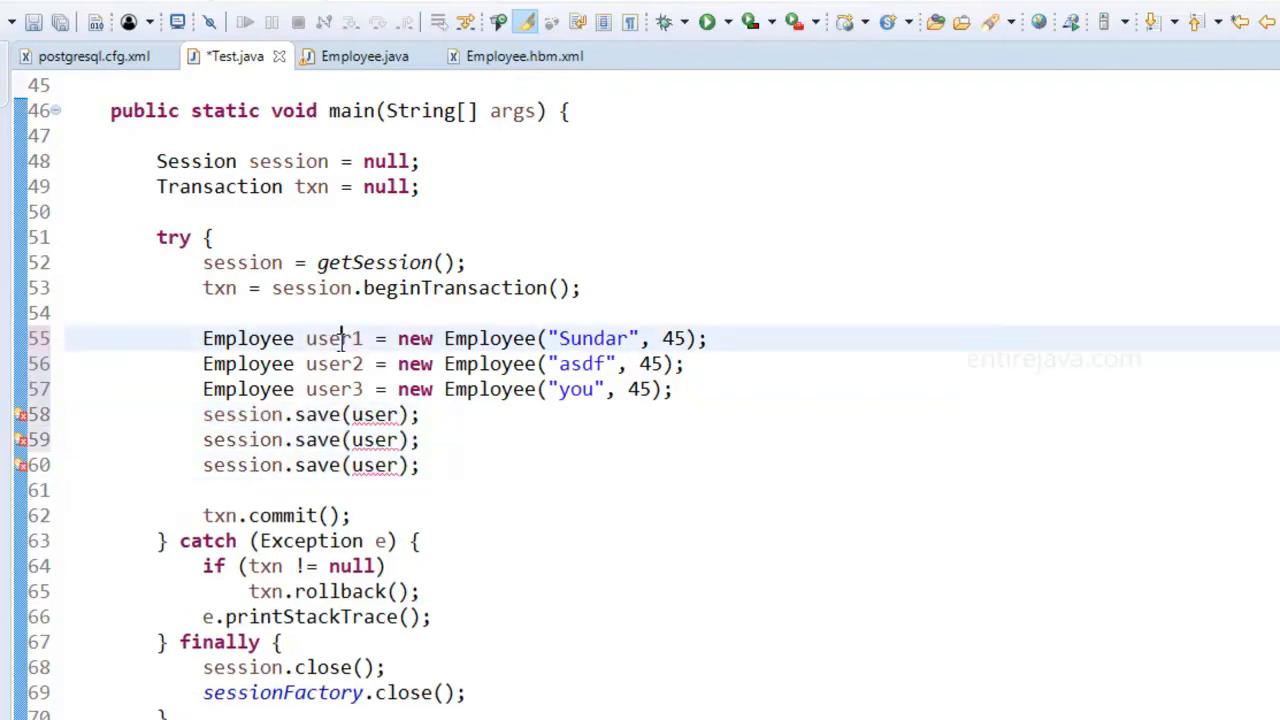
{"action": "double_click", "coordinate": [376, 414]}
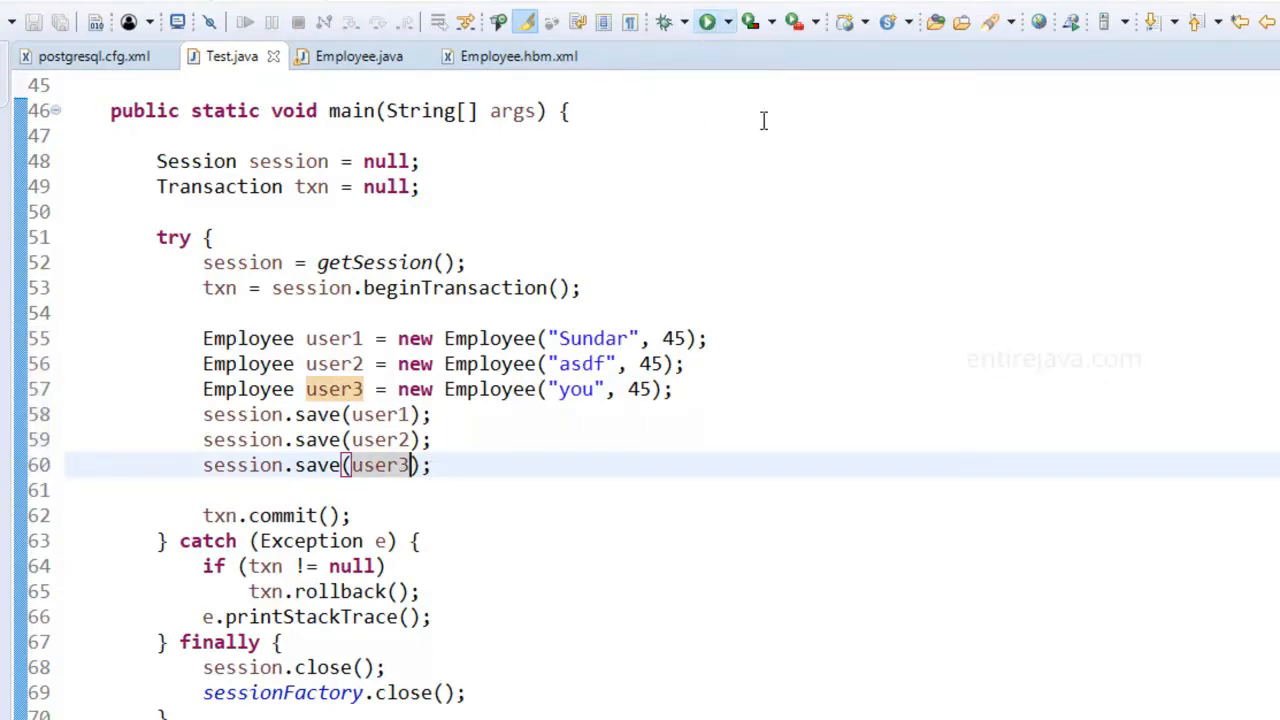
{"action": "left_click", "coordinate": [702, 20]}
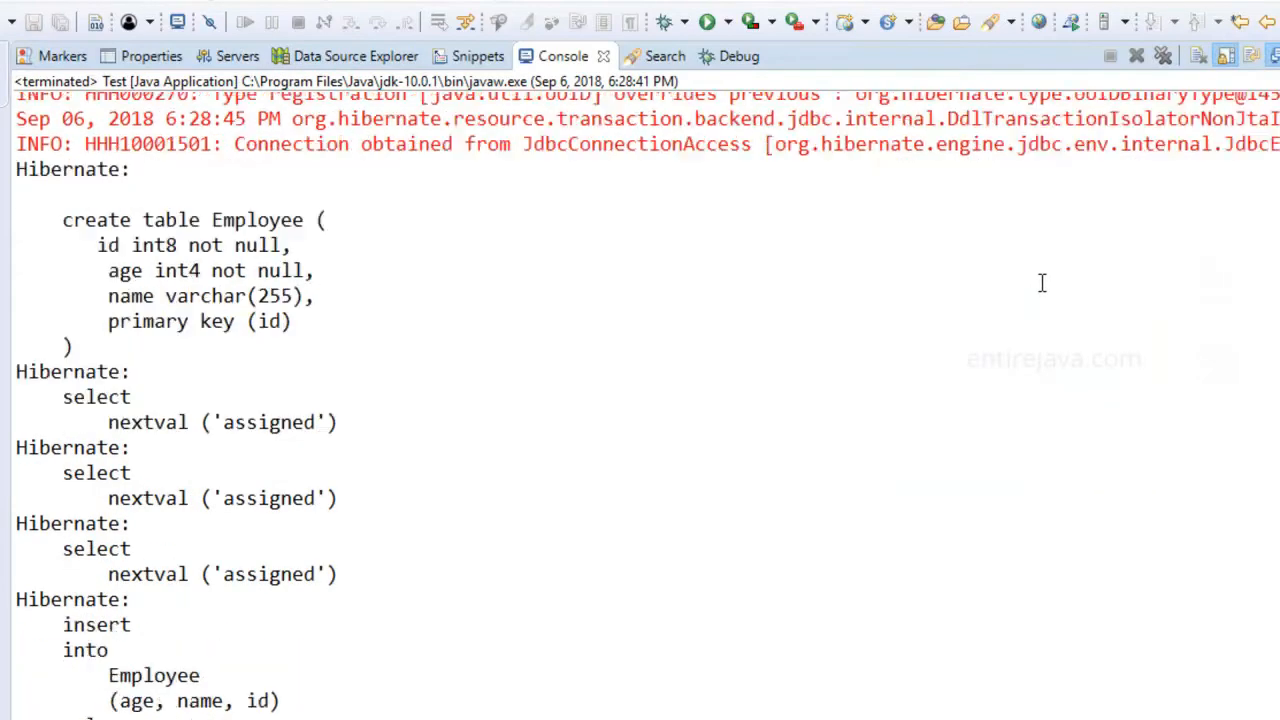
- Scroll the console log to the sequence-based inserts and pick out the sequence name
{"action": "scroll", "scroll_direction": "down", "scroll_amount": 3}
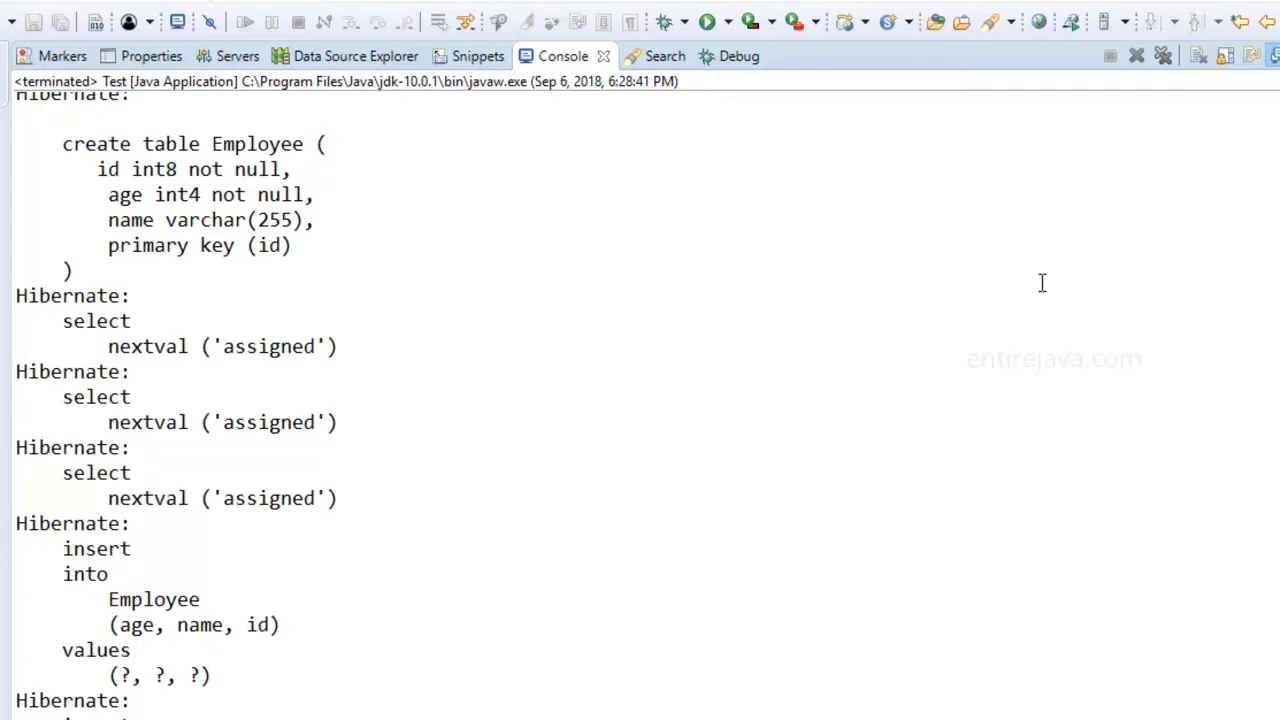
{"action": "mouse_move", "coordinate": [344, 370]}
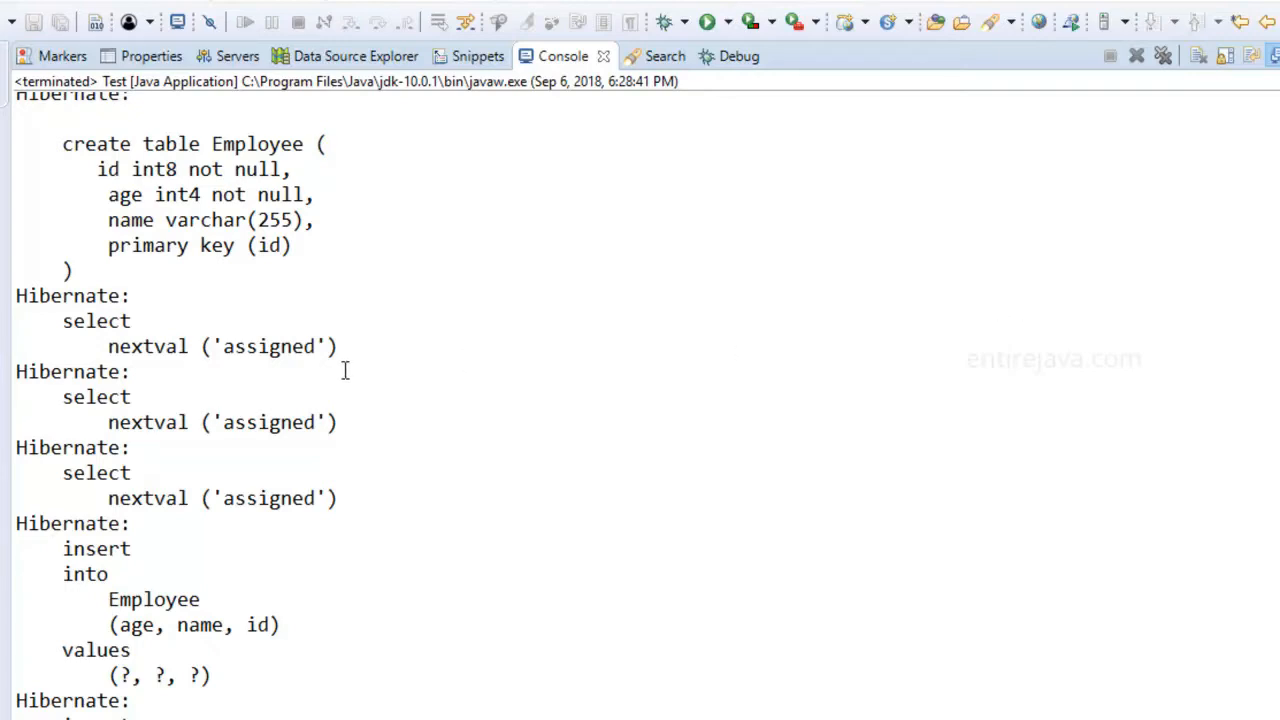
{"action": "double_click", "coordinate": [270, 346]}
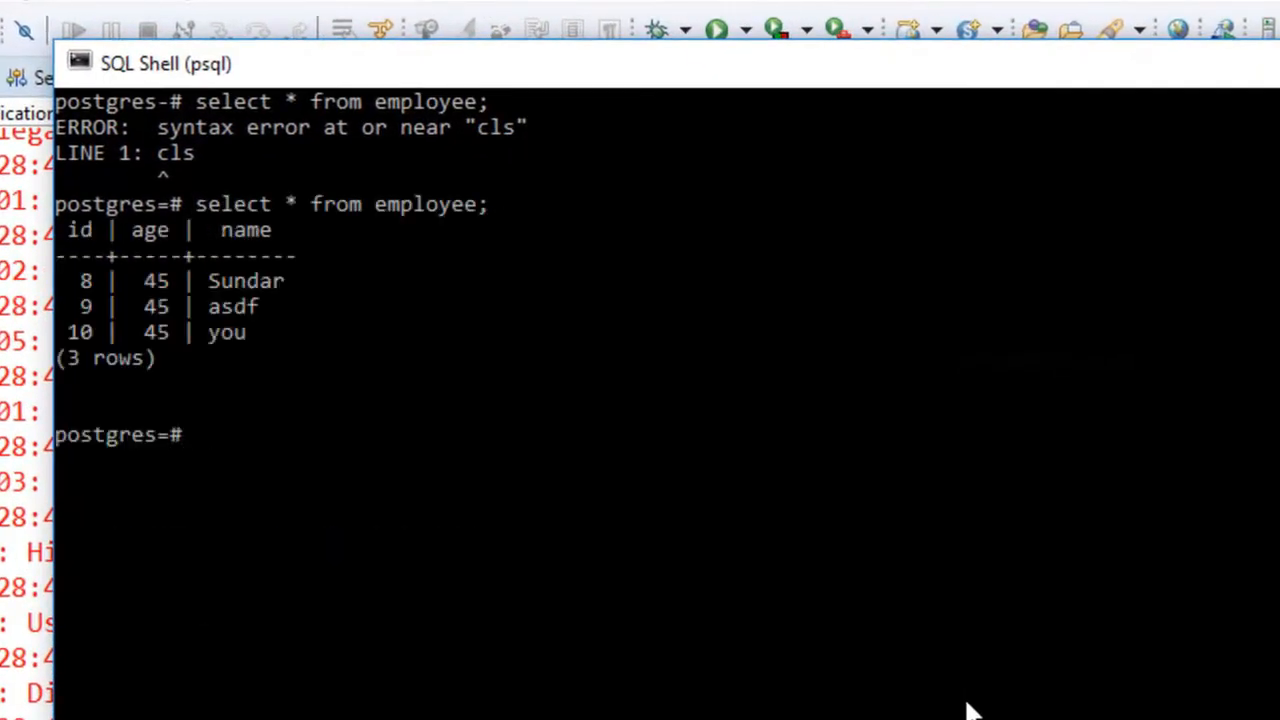
{"action": "mouse_move", "coordinate": [164, 408]}
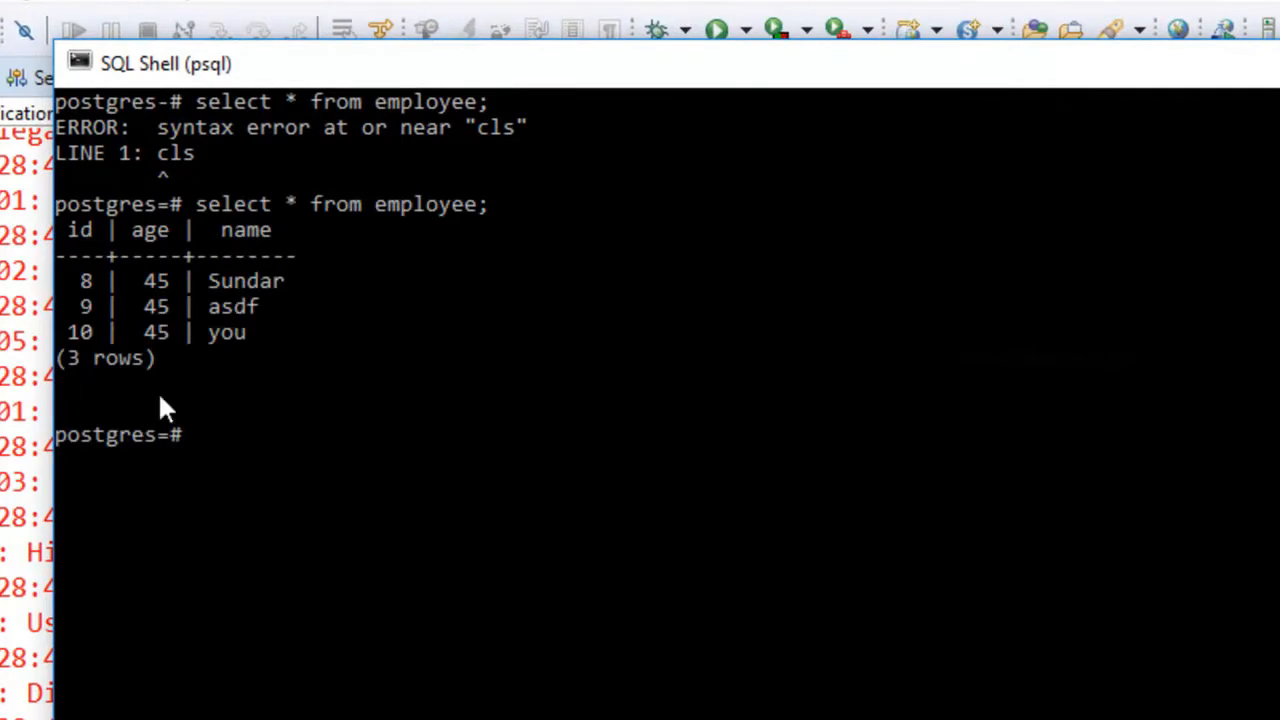
{"action": "mouse_move", "coordinate": [84, 290]}
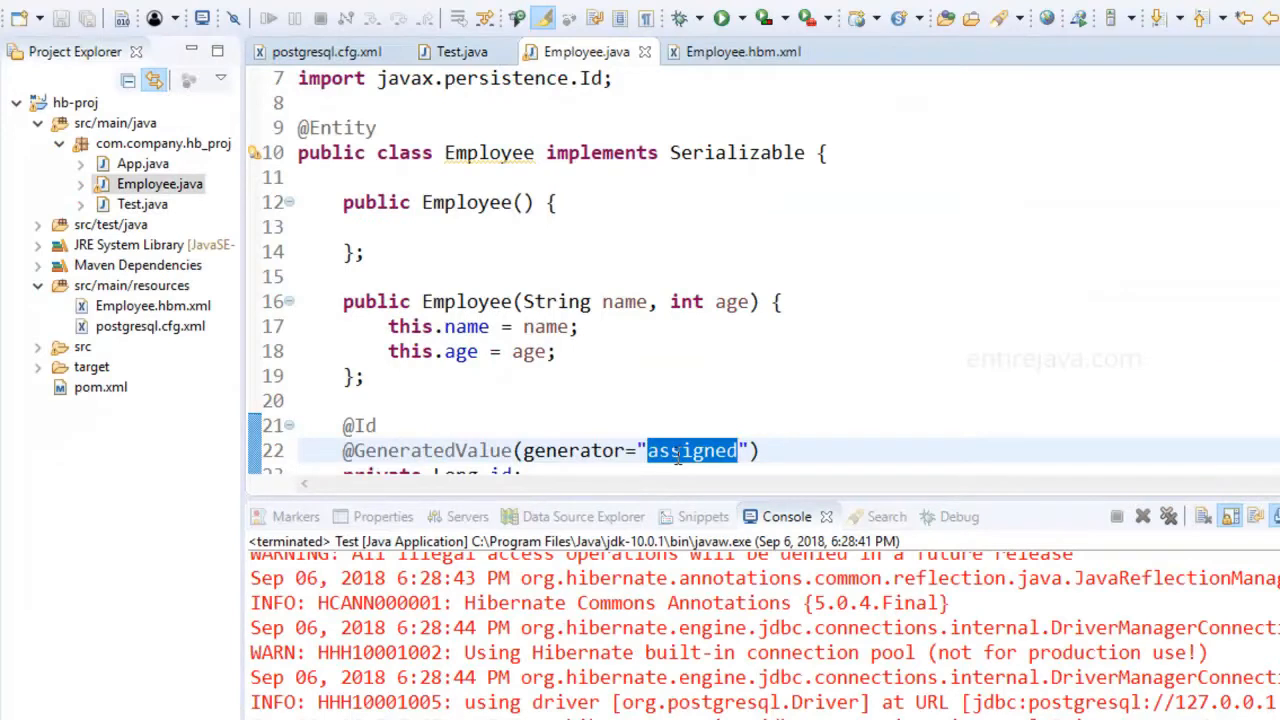
- Change the id generator to increment and run the Test program saving three employees
{"action": "type", "text": "increment"}
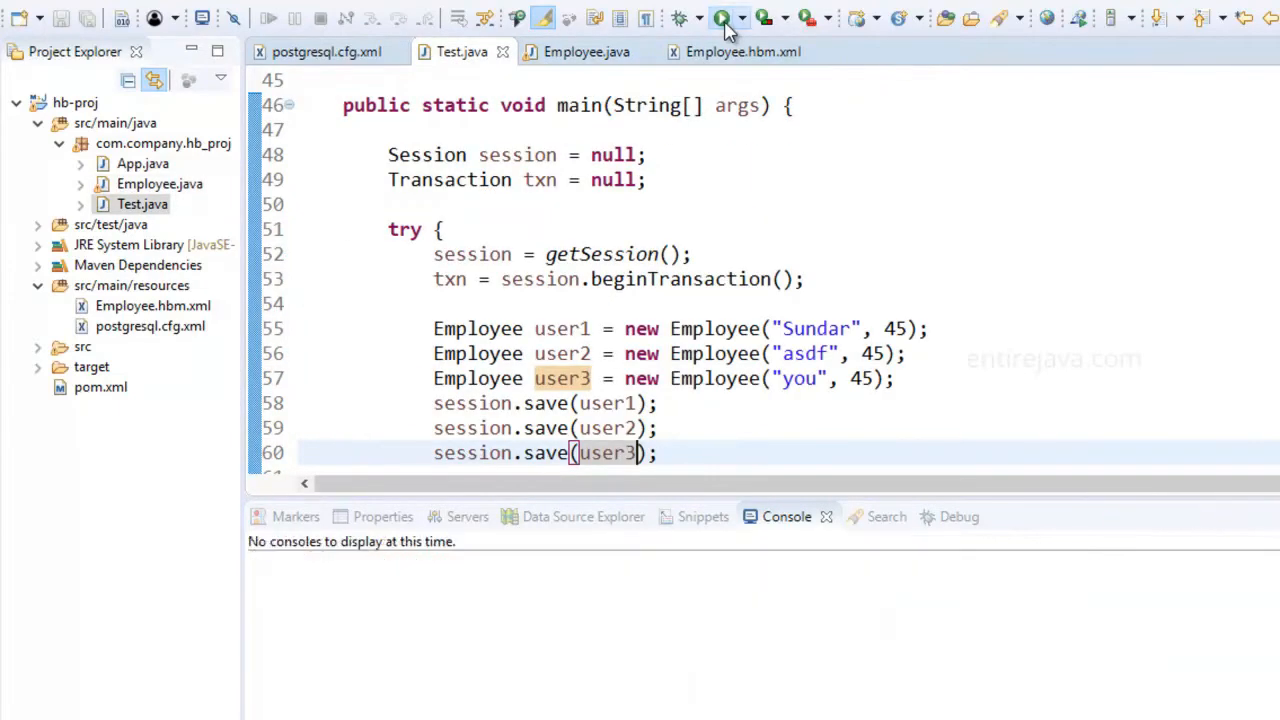
{"action": "left_click", "coordinate": [718, 18]}
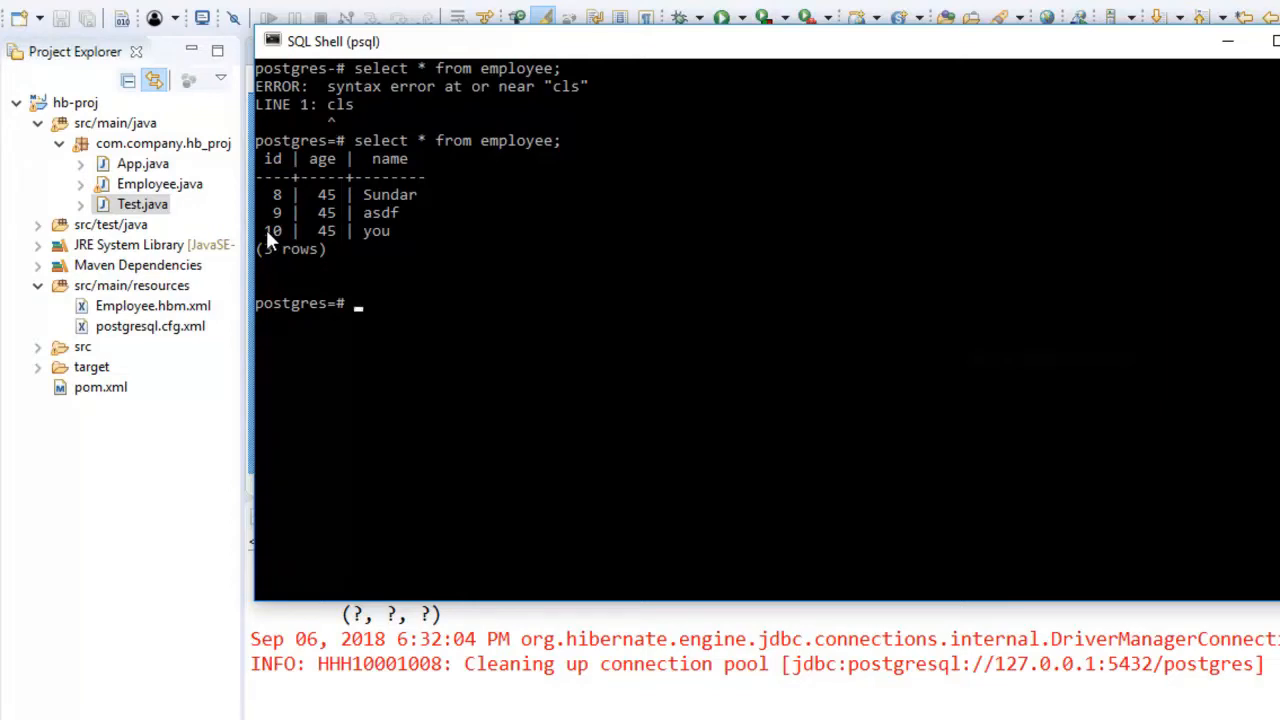
- Query select * from employee; to list the six employee rows
{"action": "type", "text": "select * from employee;"}
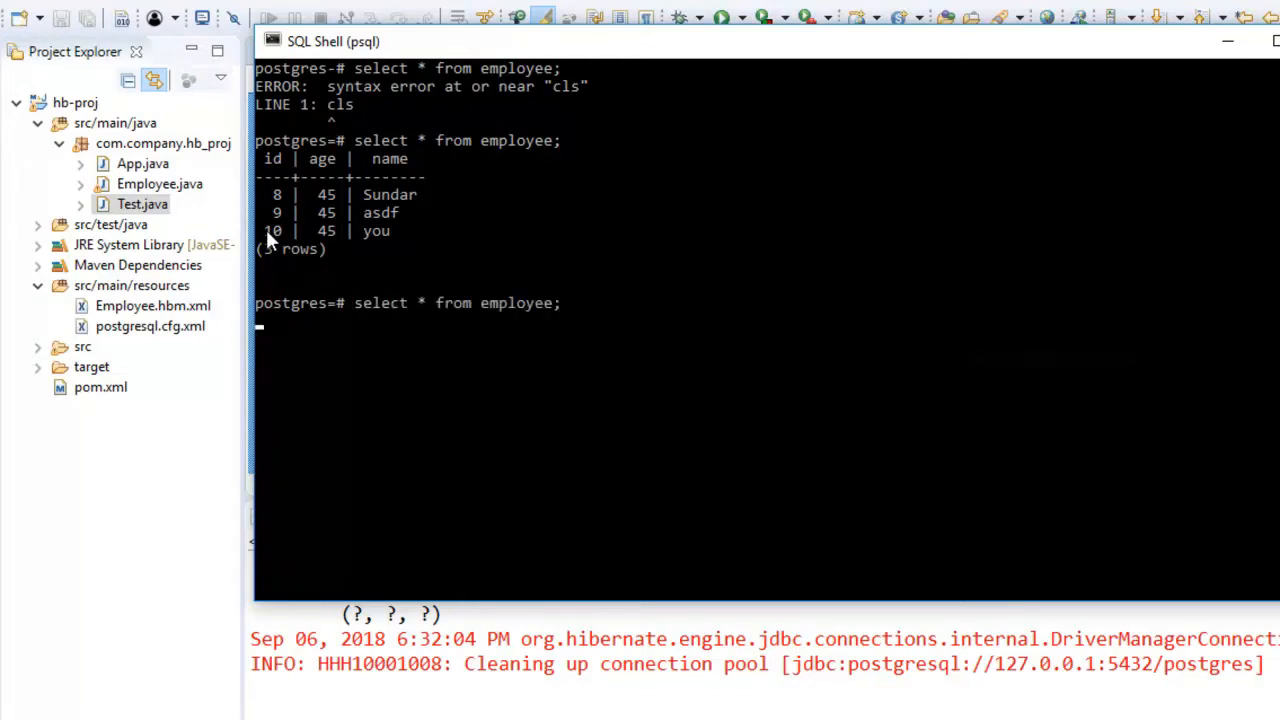
{"action": "key", "text": "Return"}
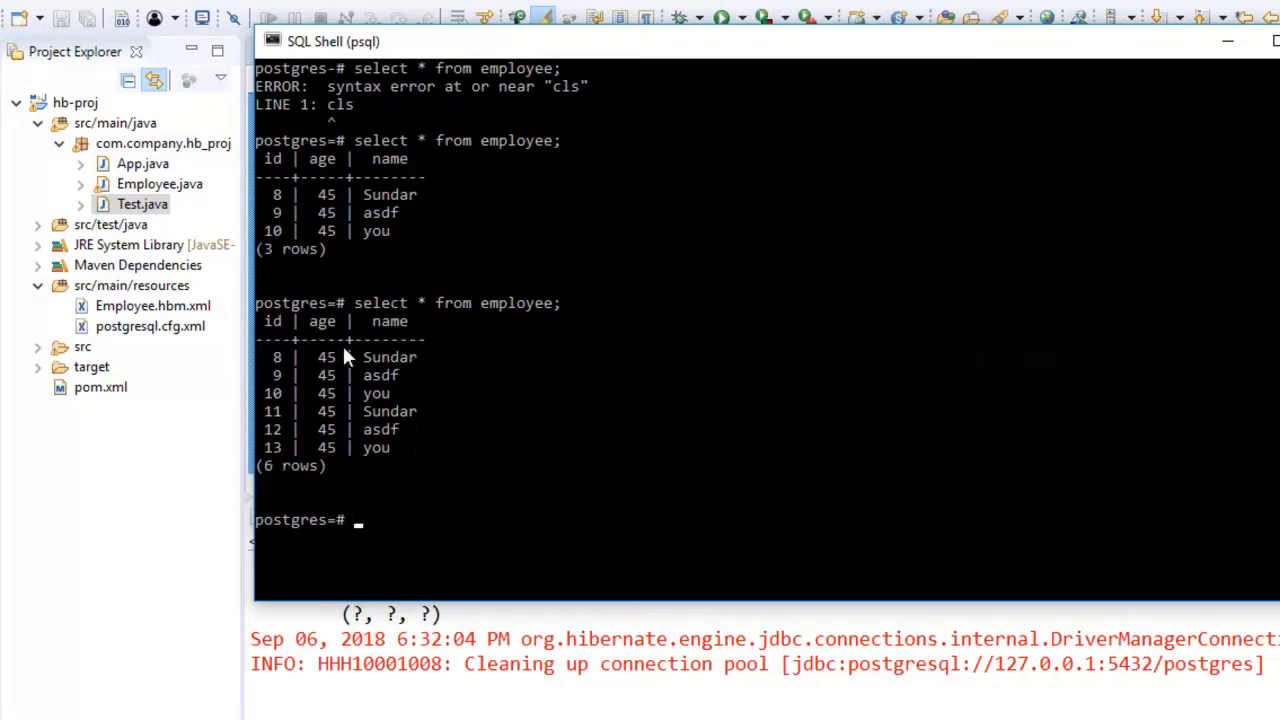
{"action": "mouse_move", "coordinate": [274, 466]}
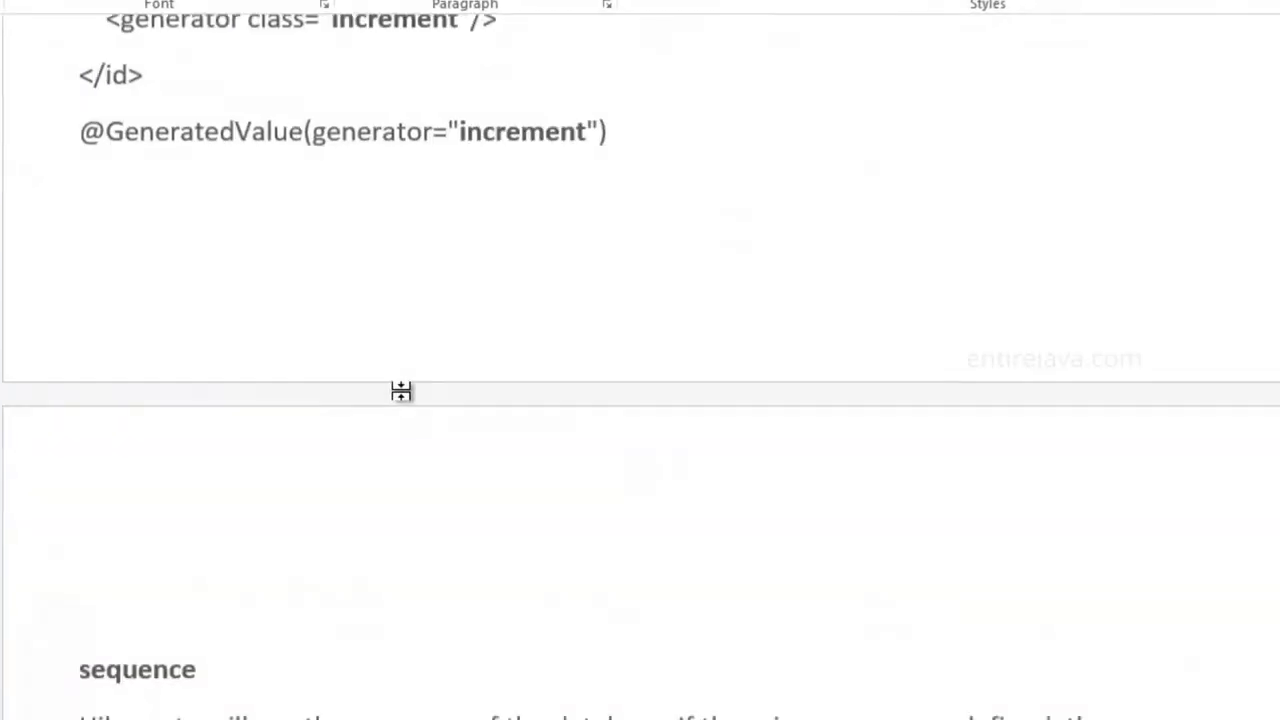
- Scroll to the sequence notes and select the CREATE SEQUENCE serial START 101 statement
{"action": "scroll", "scroll_direction": "down", "scroll_amount": 3}
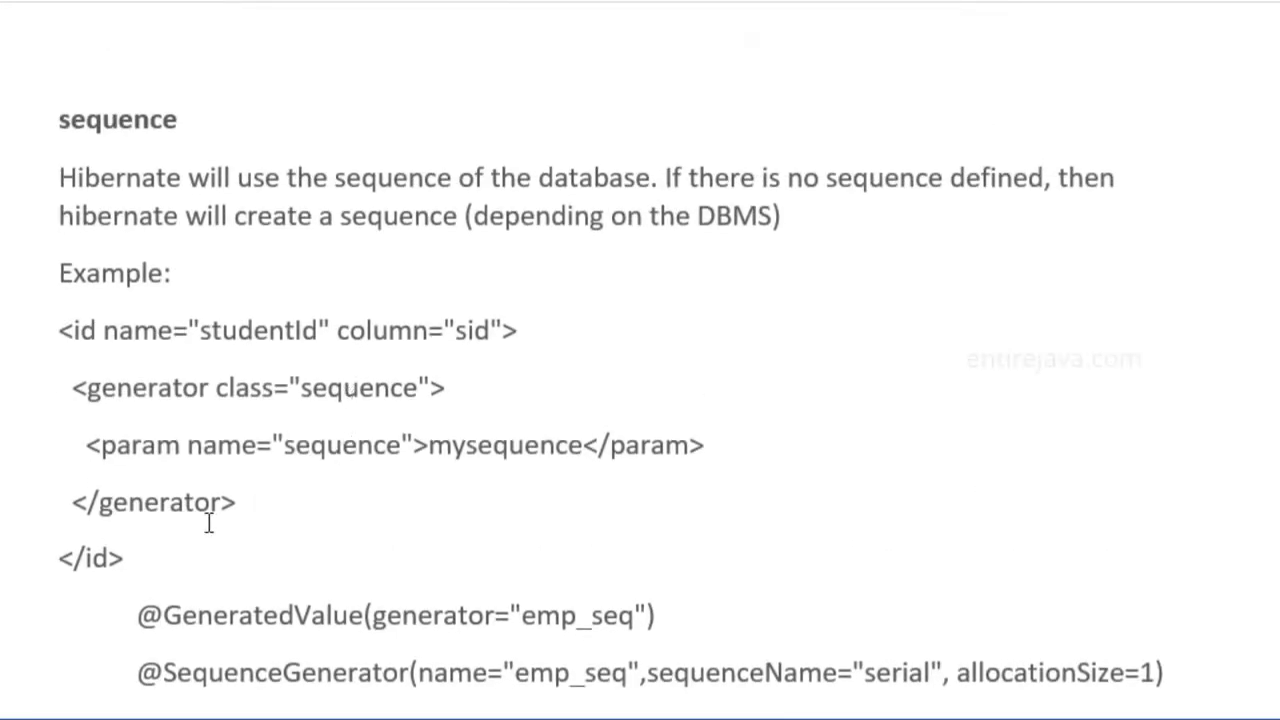
{"action": "scroll", "scroll_direction": "down", "scroll_amount": 3}
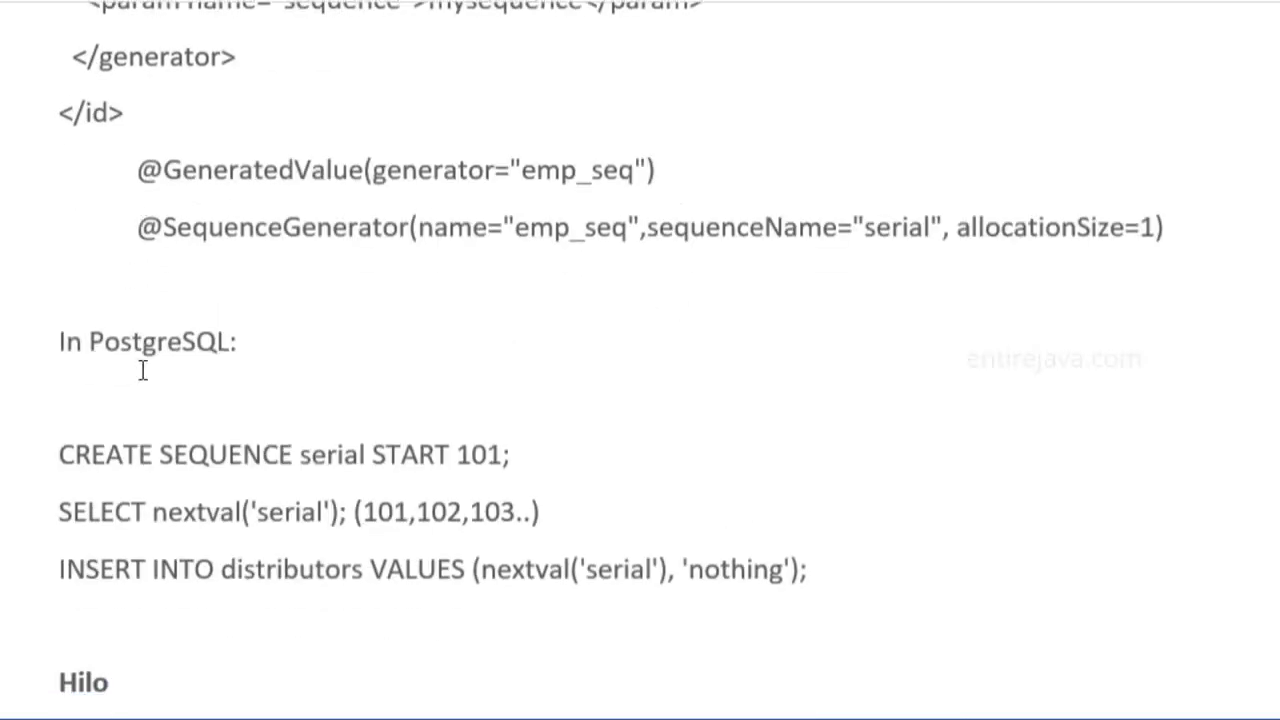
{"action": "scroll", "scroll_direction": "down", "scroll_amount": 3}
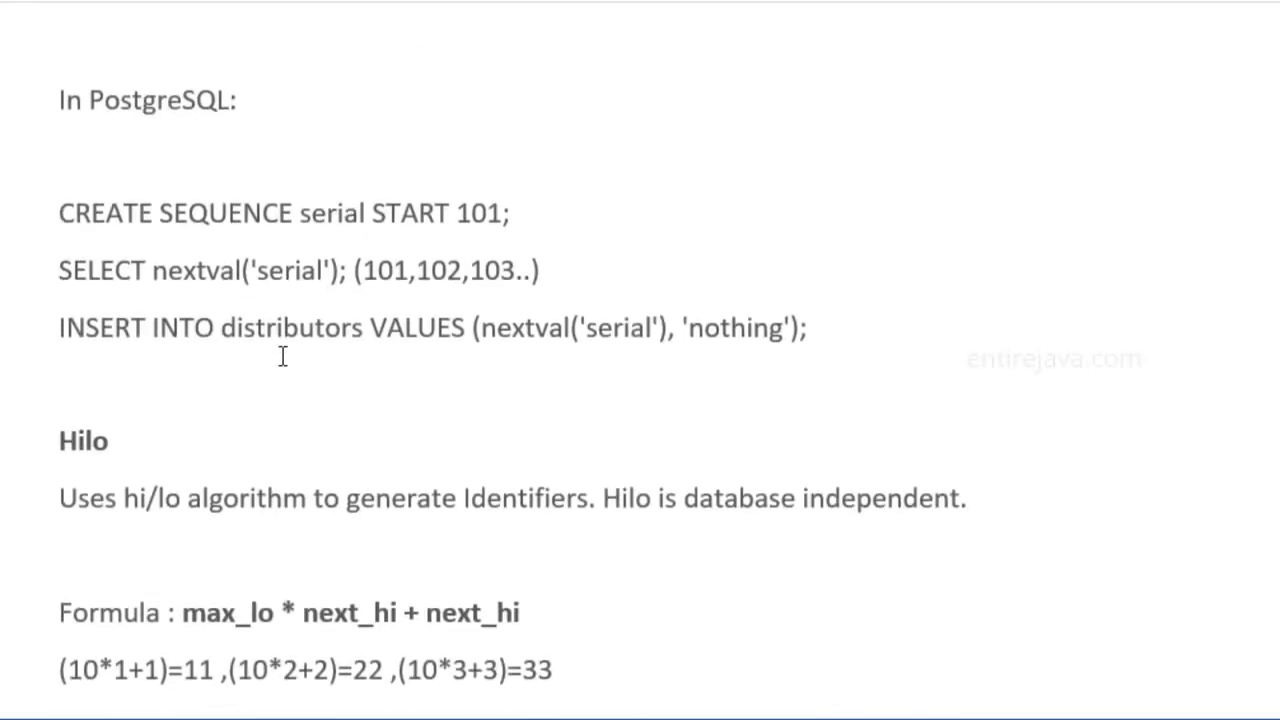
{"action": "left_click_drag", "start_coordinate": [372, 212], "coordinate": [510, 212]}
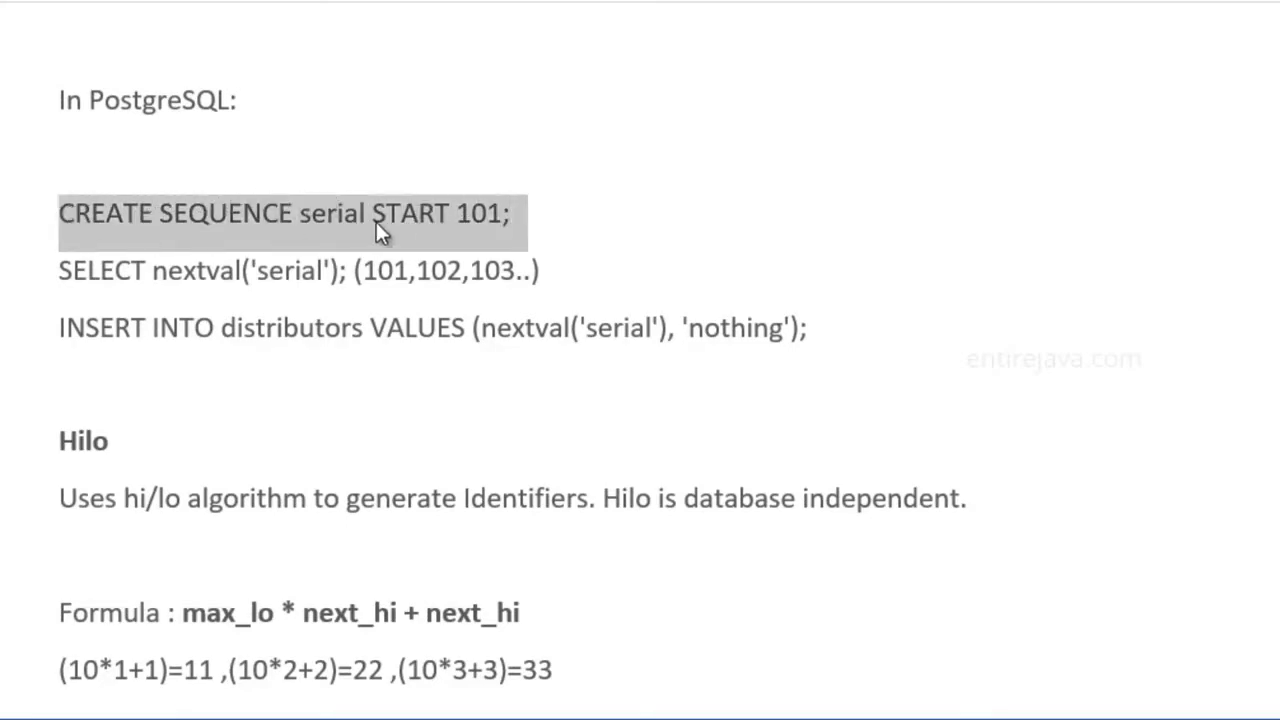
{"action": "mouse_move", "coordinate": [496, 230]}
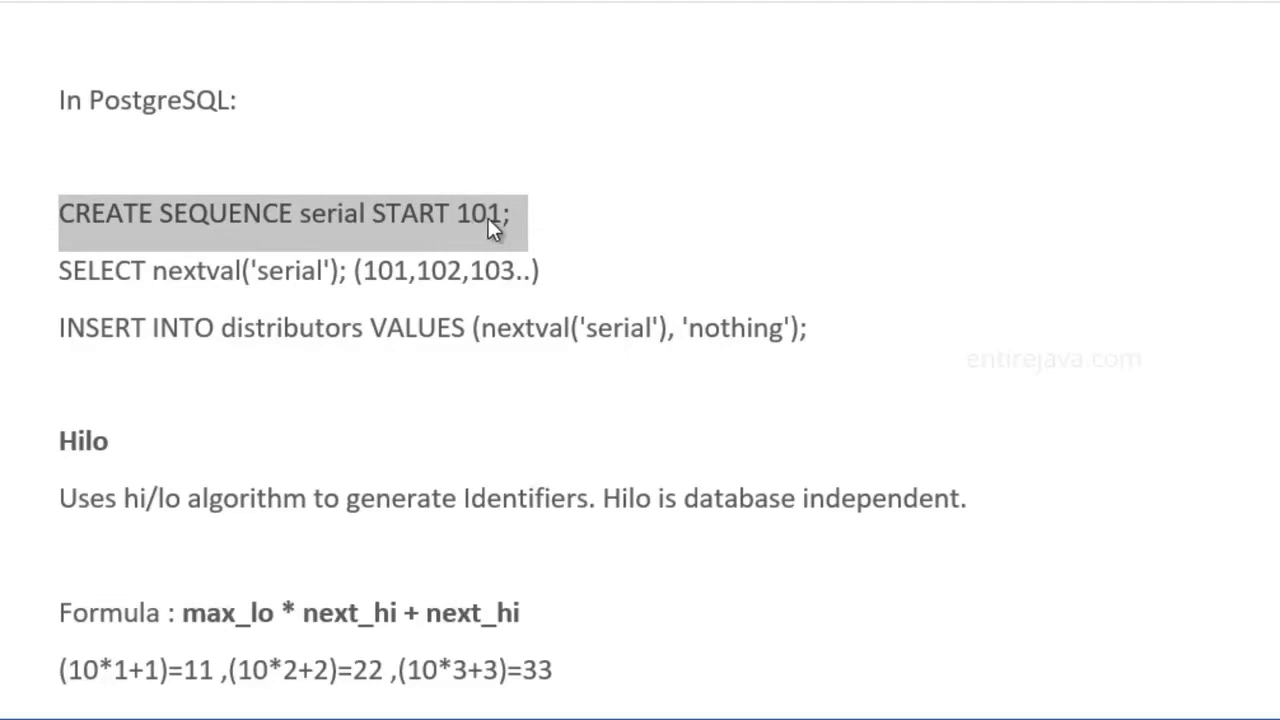
{"action": "mouse_move", "coordinate": [508, 230]}
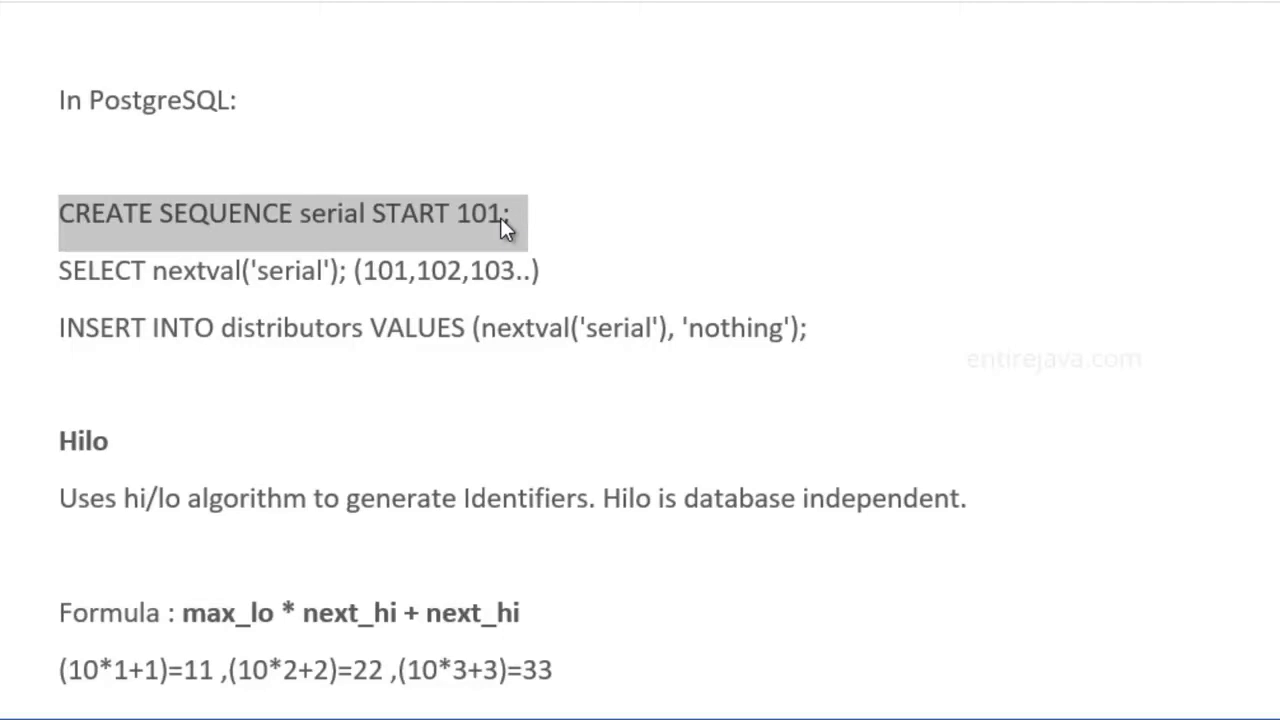
{"action": "mouse_move", "coordinate": [524, 240]}
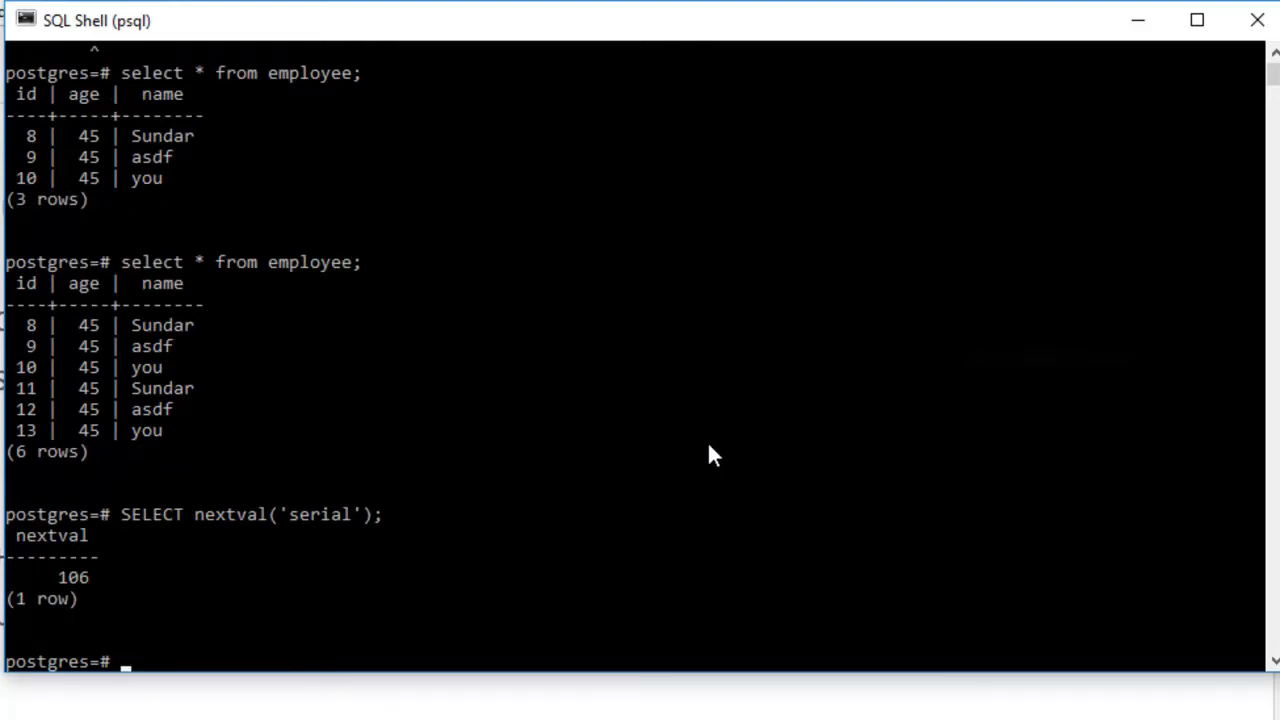
- Run SELECT nextval('serial'); repeatedly, drawing 106 and then 107
{"action": "type", "text": "SELECT nextval('serial');"}
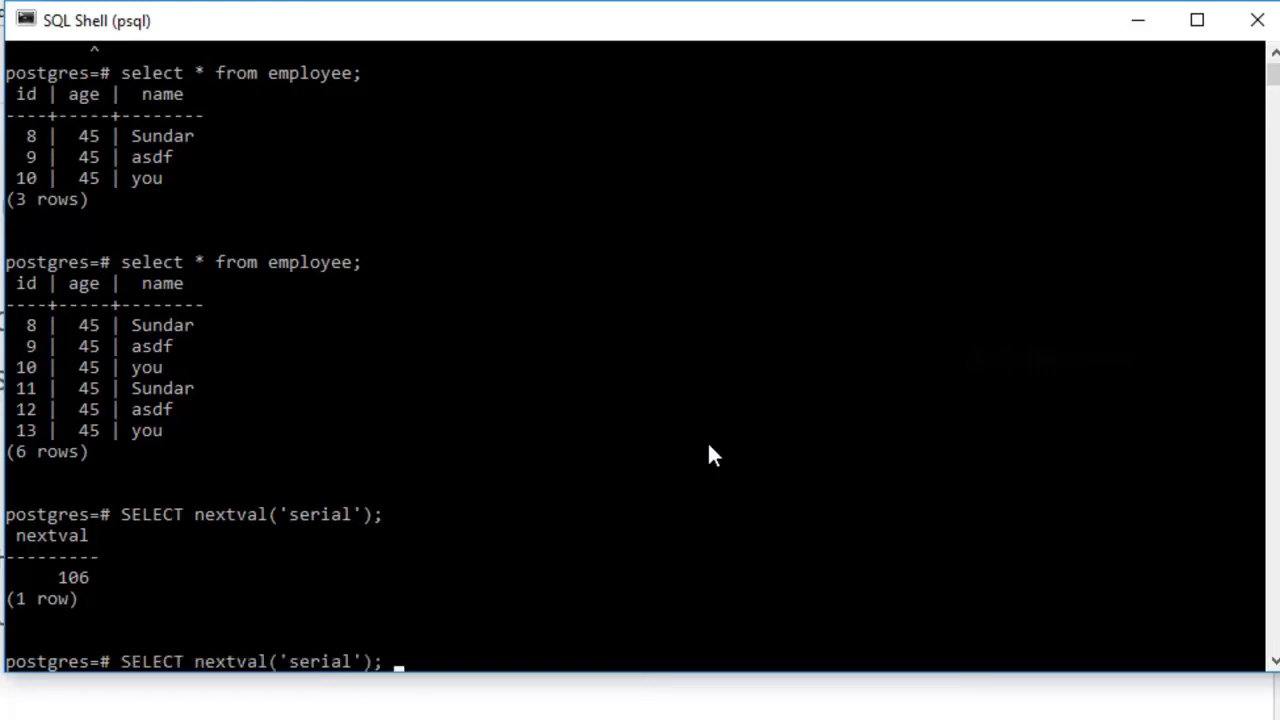
{"action": "key", "text": "Return"}
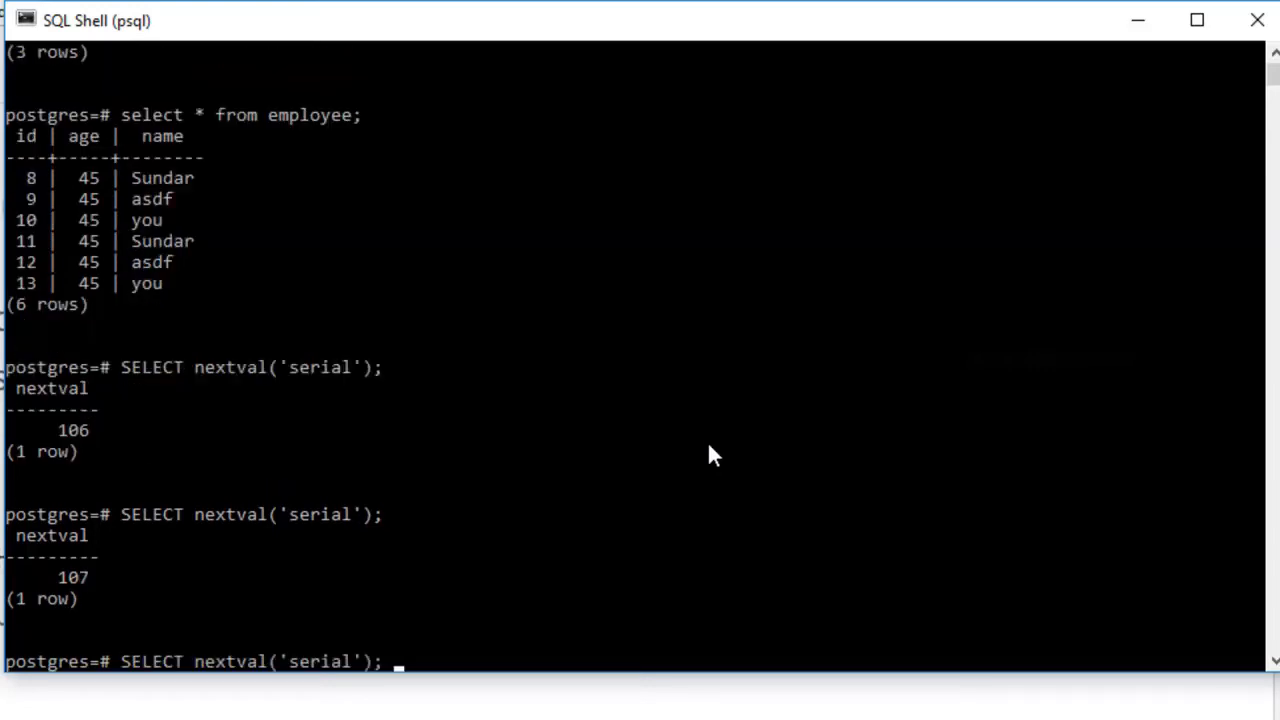
{"action": "key", "text": "Return"}
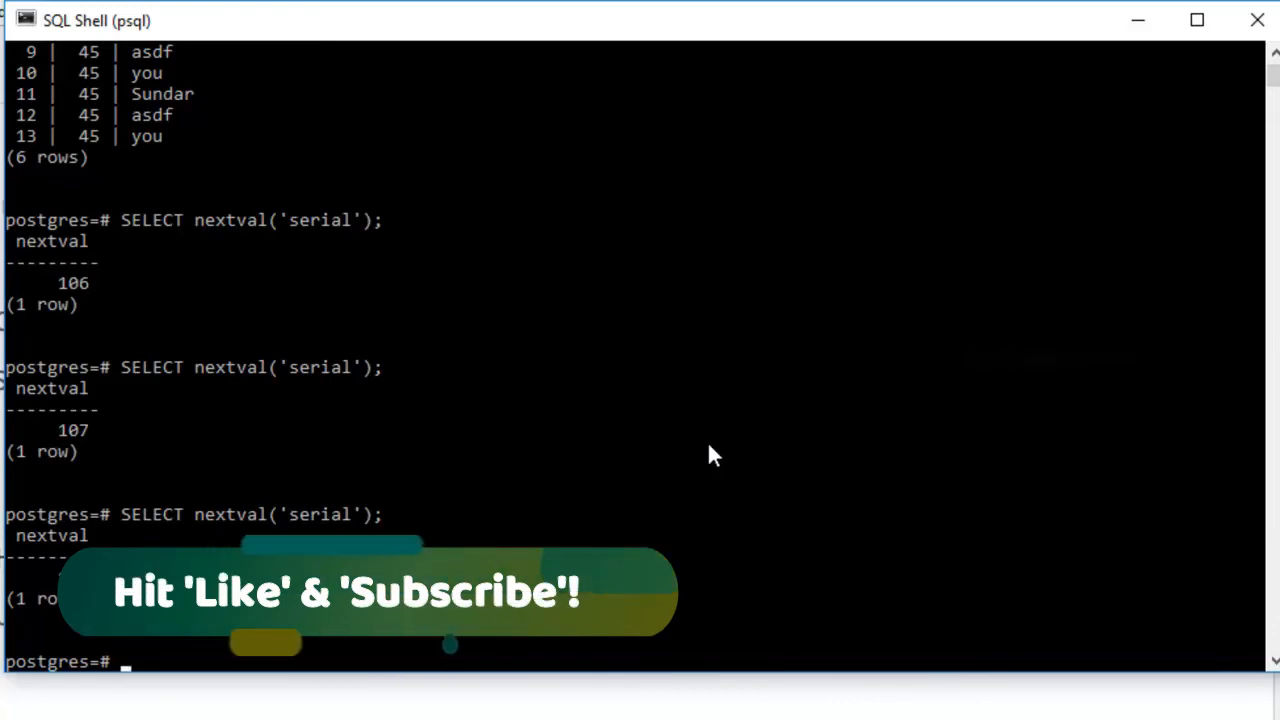
{"action": "mouse_move", "coordinate": [764, 420]}
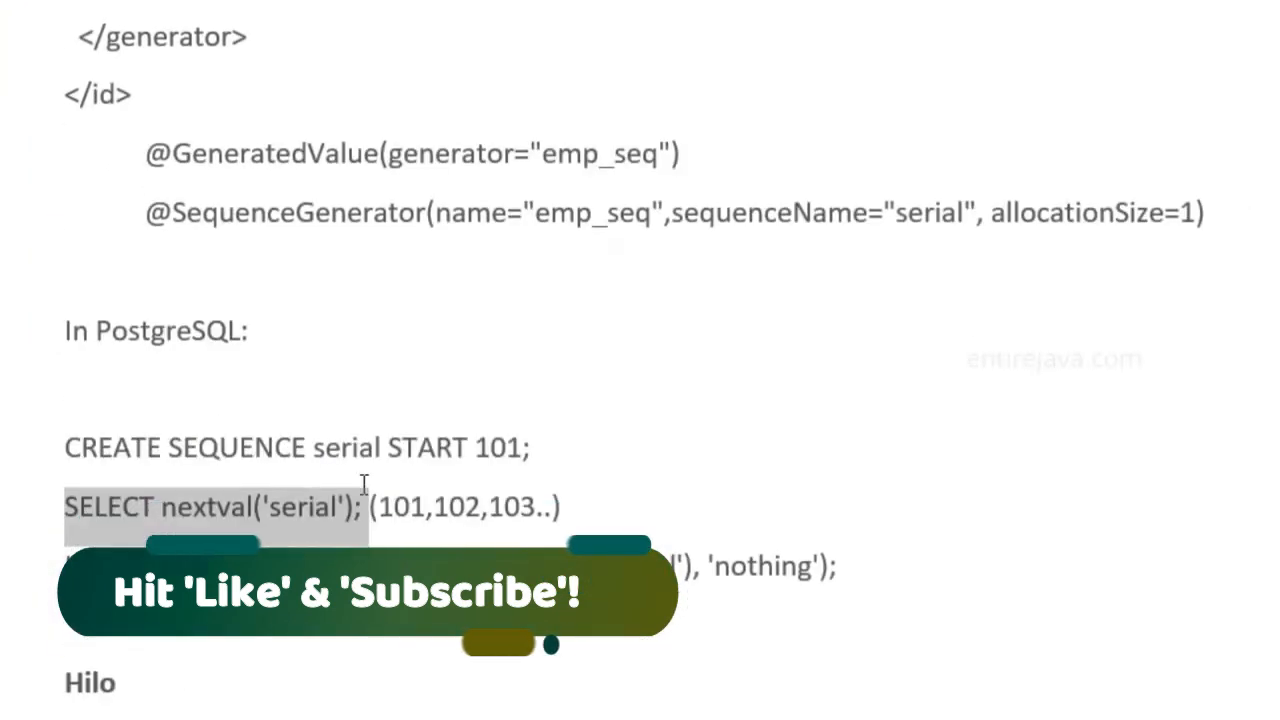
{"action": "double_click", "coordinate": [344, 448]}
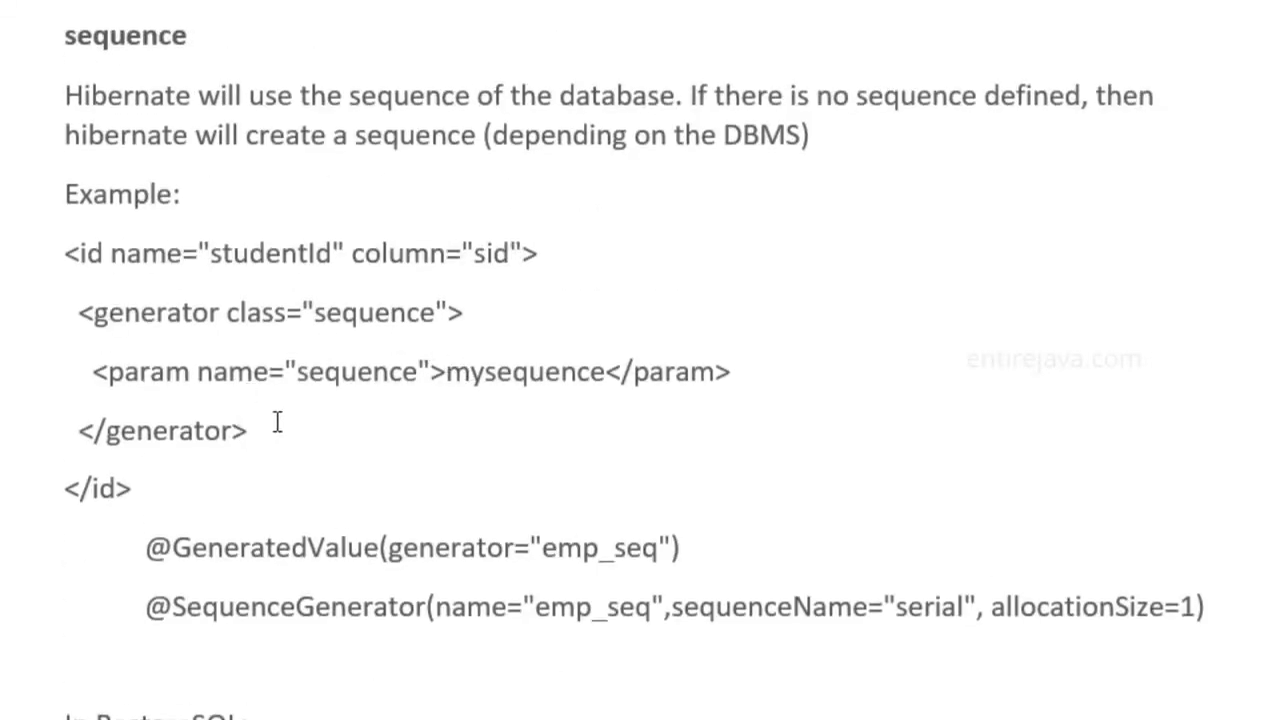
{"action": "left_click_drag", "start_coordinate": [110, 370], "coordinate": [244, 432]}
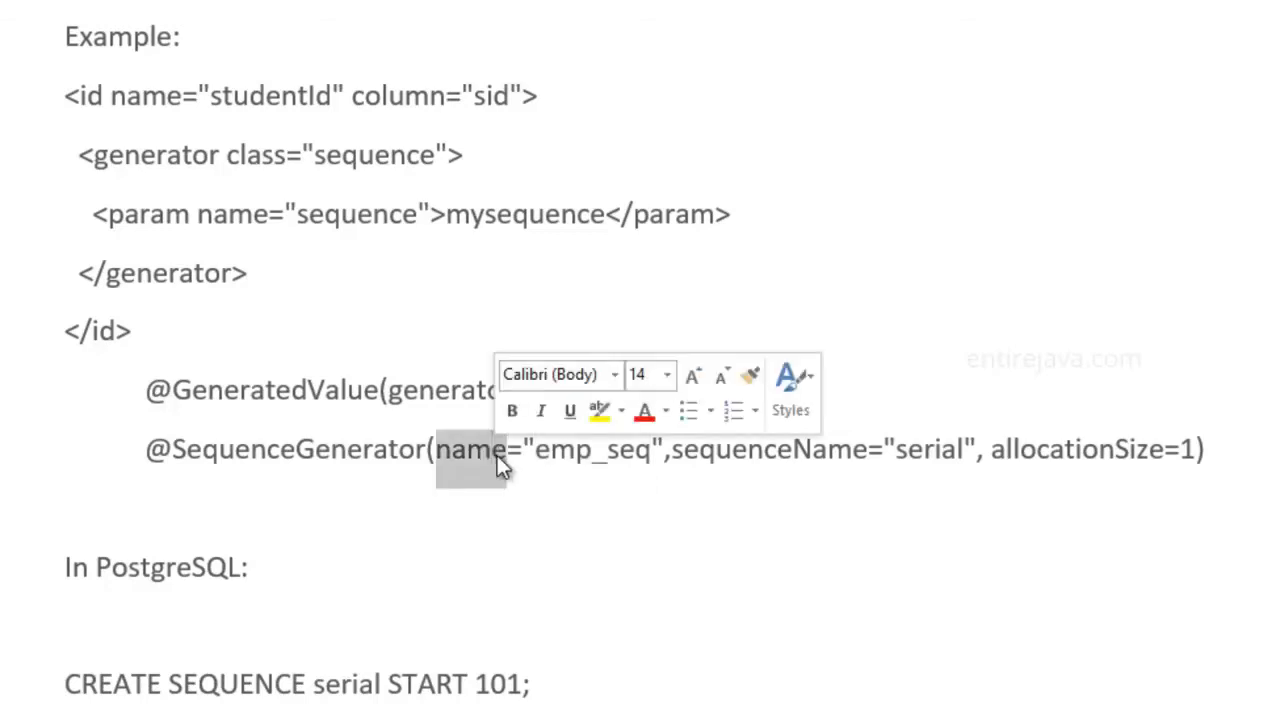
{"action": "mouse_move", "coordinate": [704, 462]}
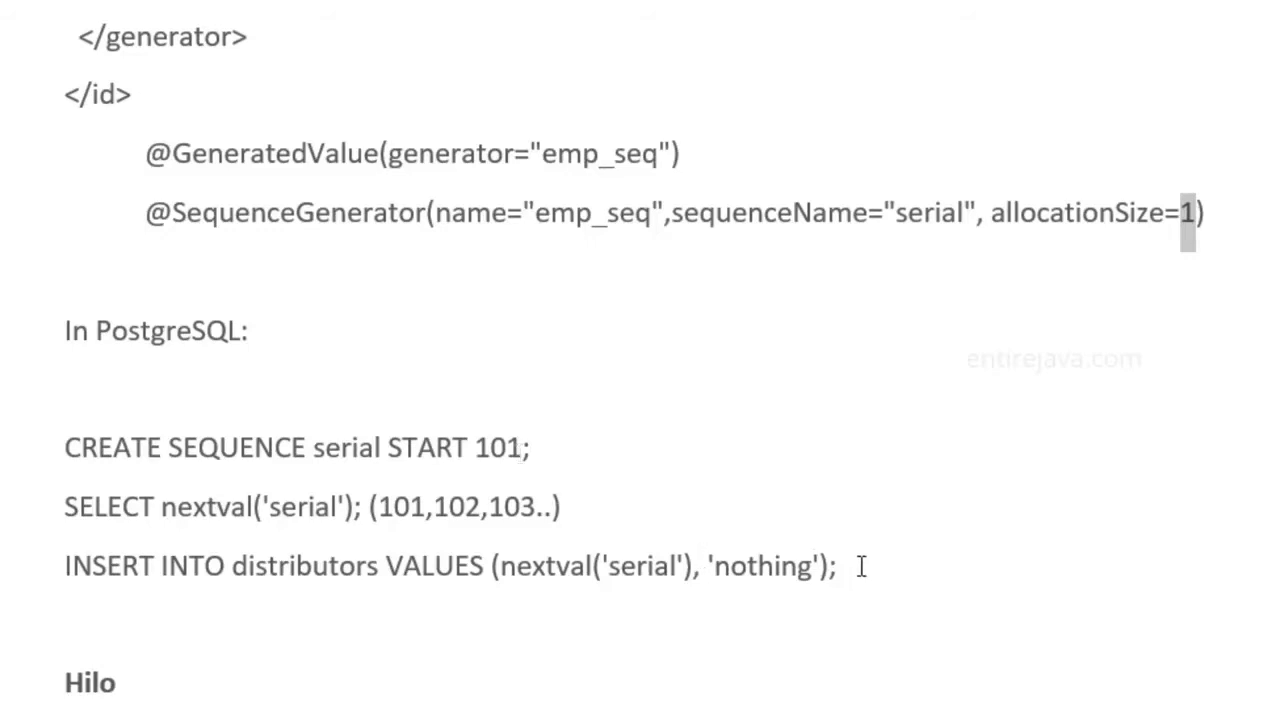
{"action": "left_click_drag", "start_coordinate": [156, 566], "coordinate": [838, 566]}
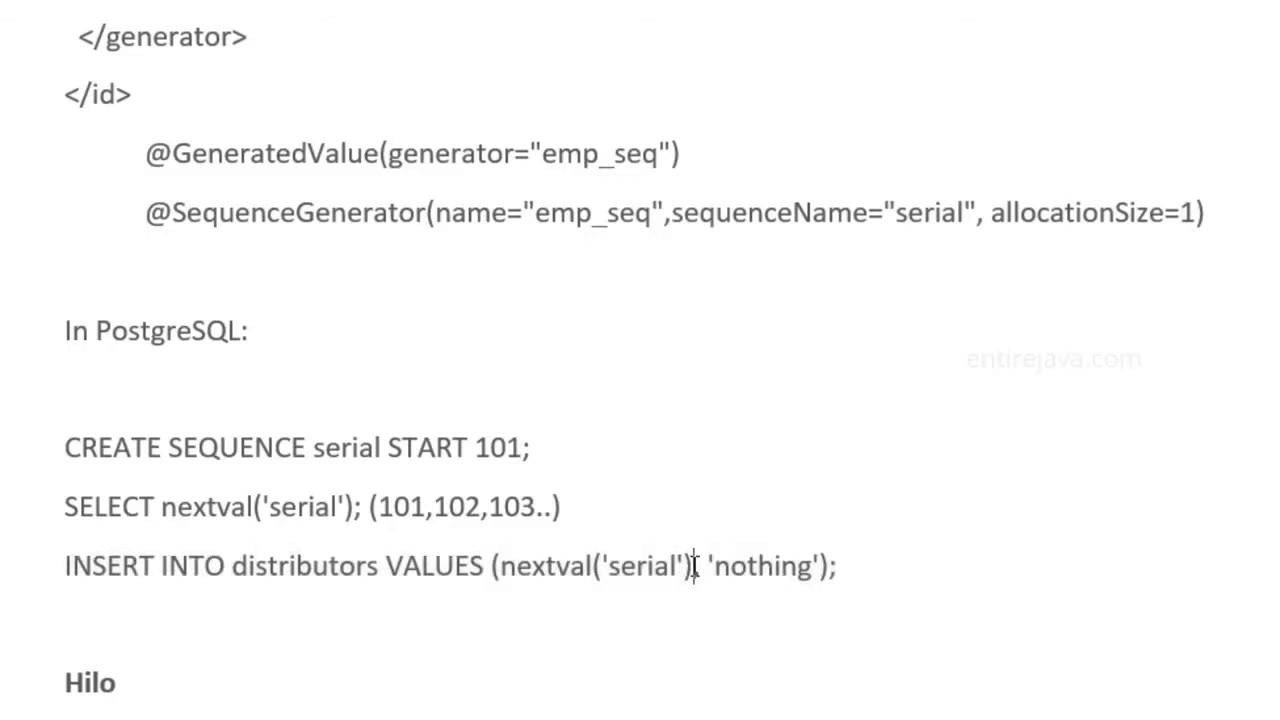
{"action": "left_click_drag", "start_coordinate": [504, 564], "coordinate": [700, 564]}
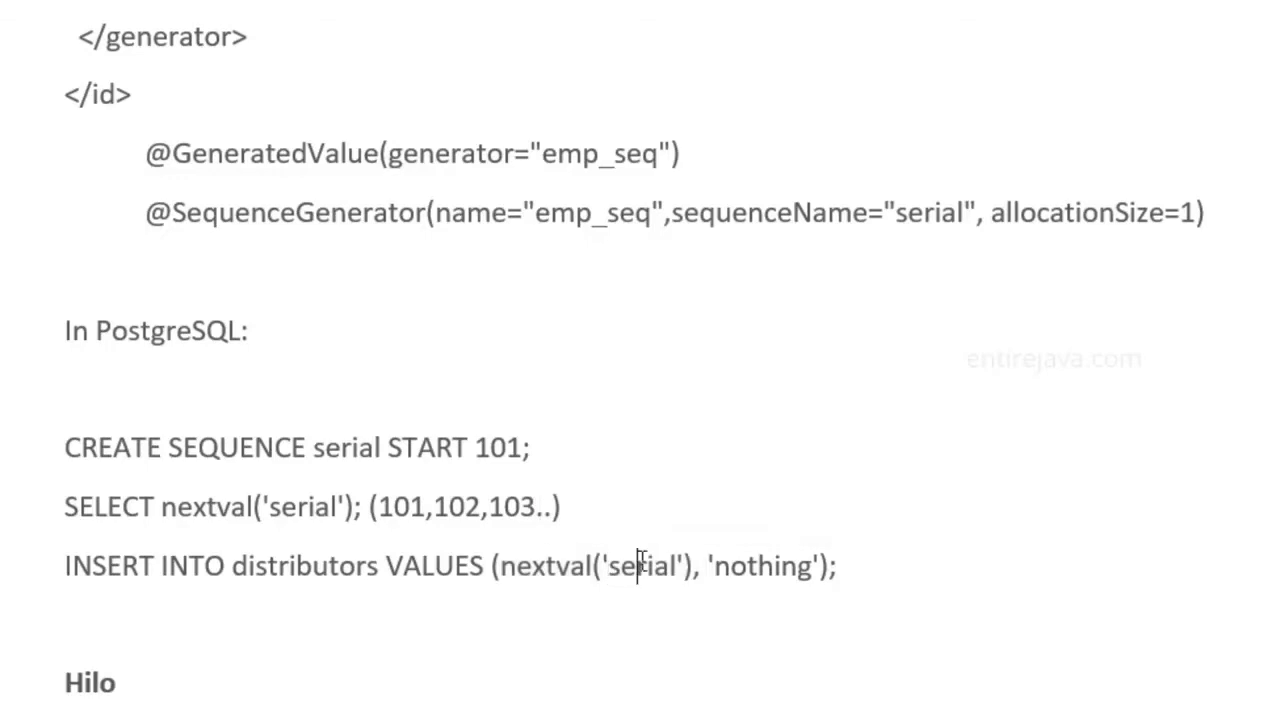
{"action": "double_click", "coordinate": [348, 448]}
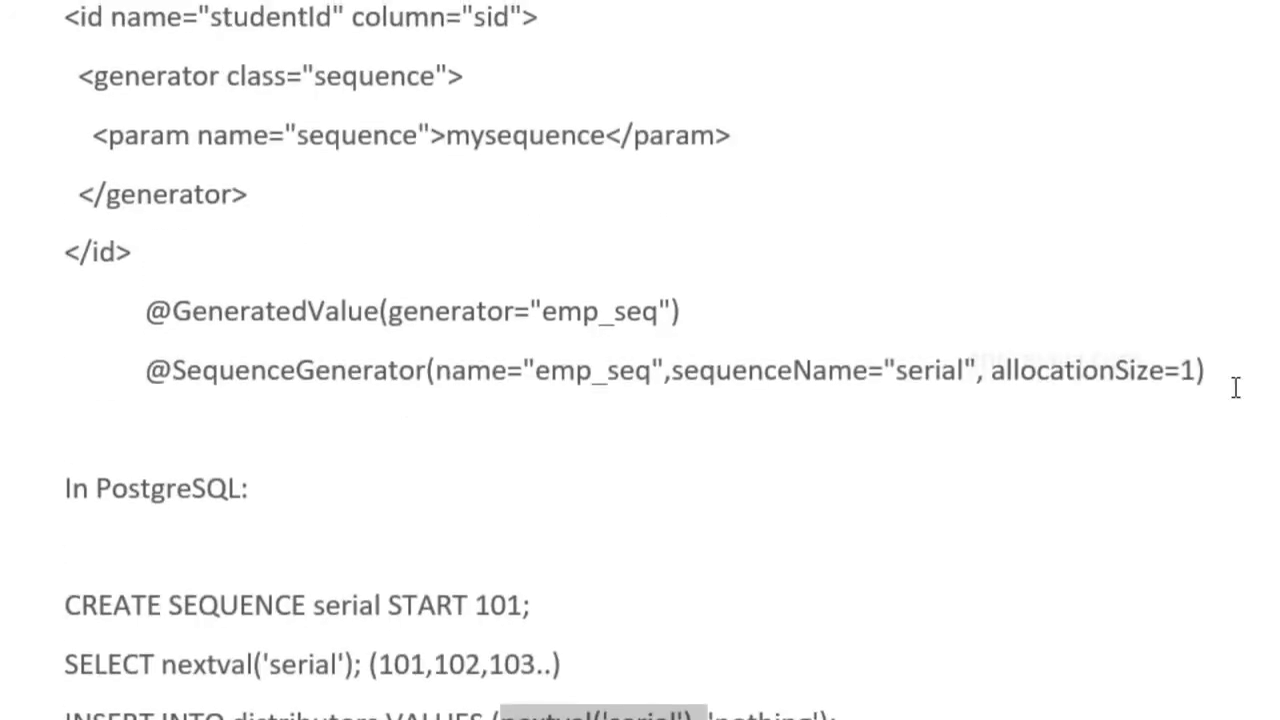
{"action": "left_click_drag", "start_coordinate": [144, 310], "coordinate": [1200, 390]}
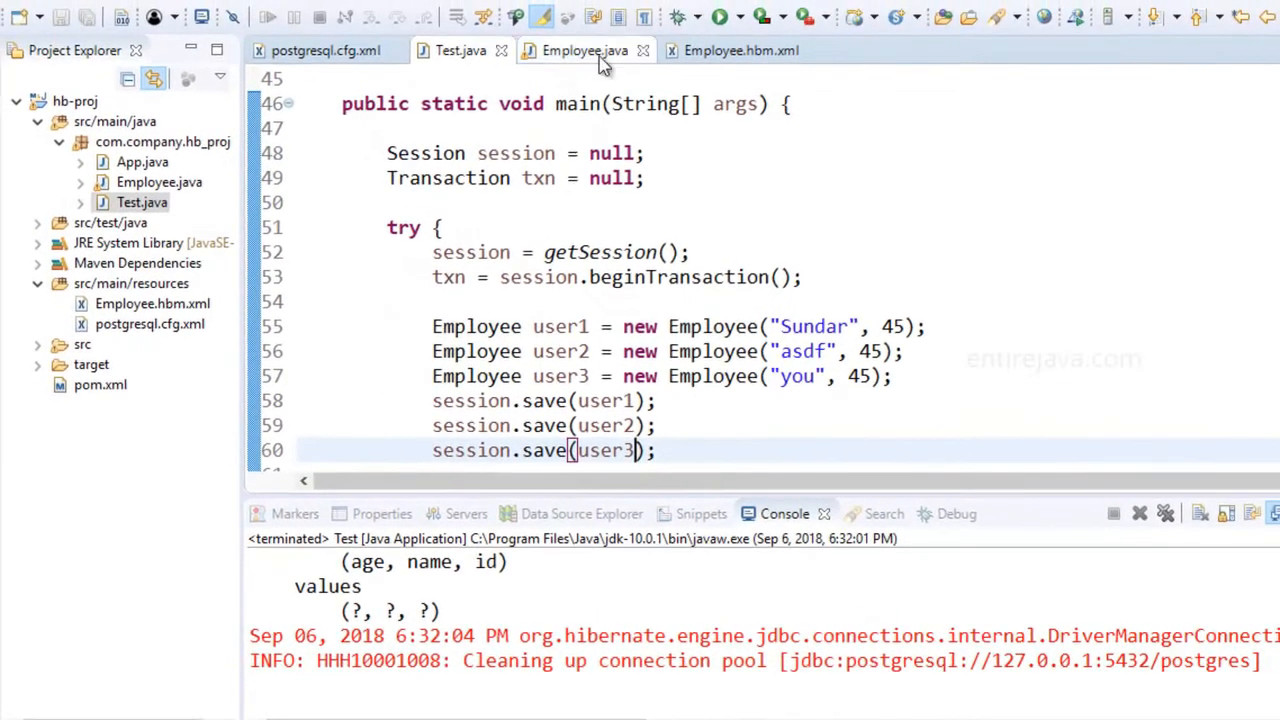
{"action": "left_click", "coordinate": [584, 50]}
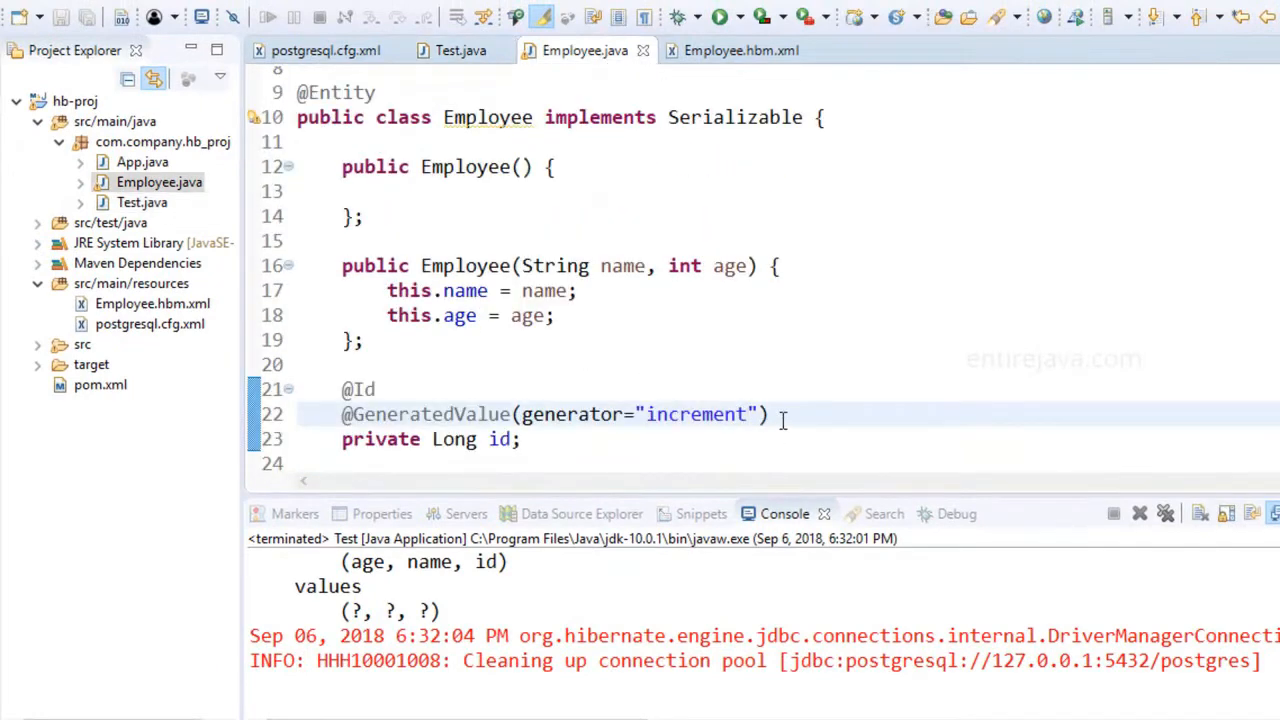
{"action": "type", "text": "@SequenceGenerator(name=\"emp_seq\",sequenceName=\"serial\", allocationSize=1)"}
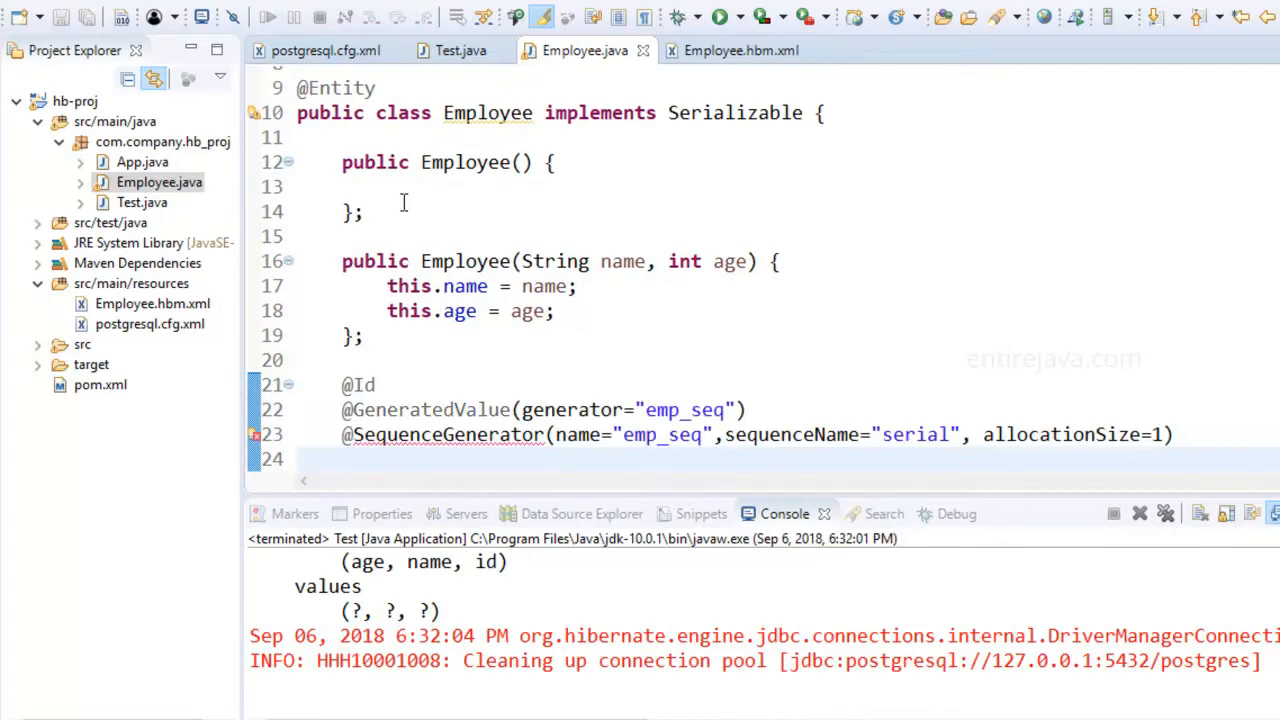
{"action": "left_click", "coordinate": [450, 50]}
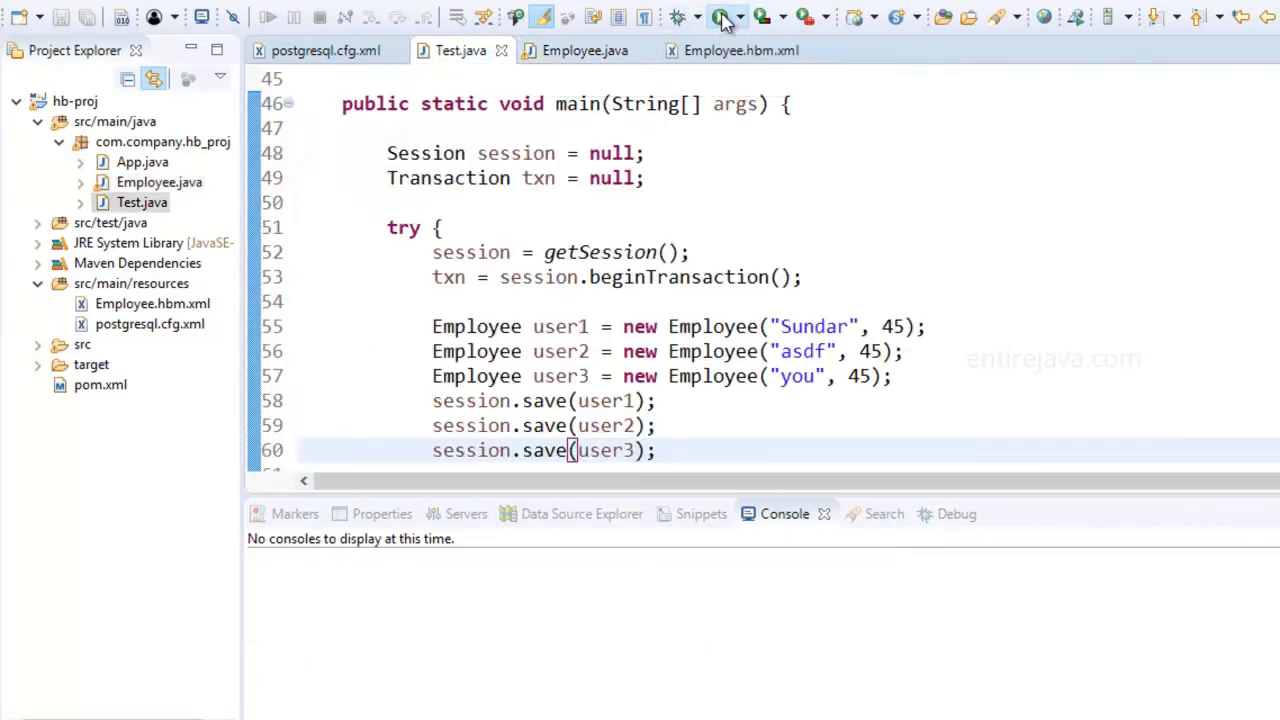
{"action": "left_click", "coordinate": [720, 16]}
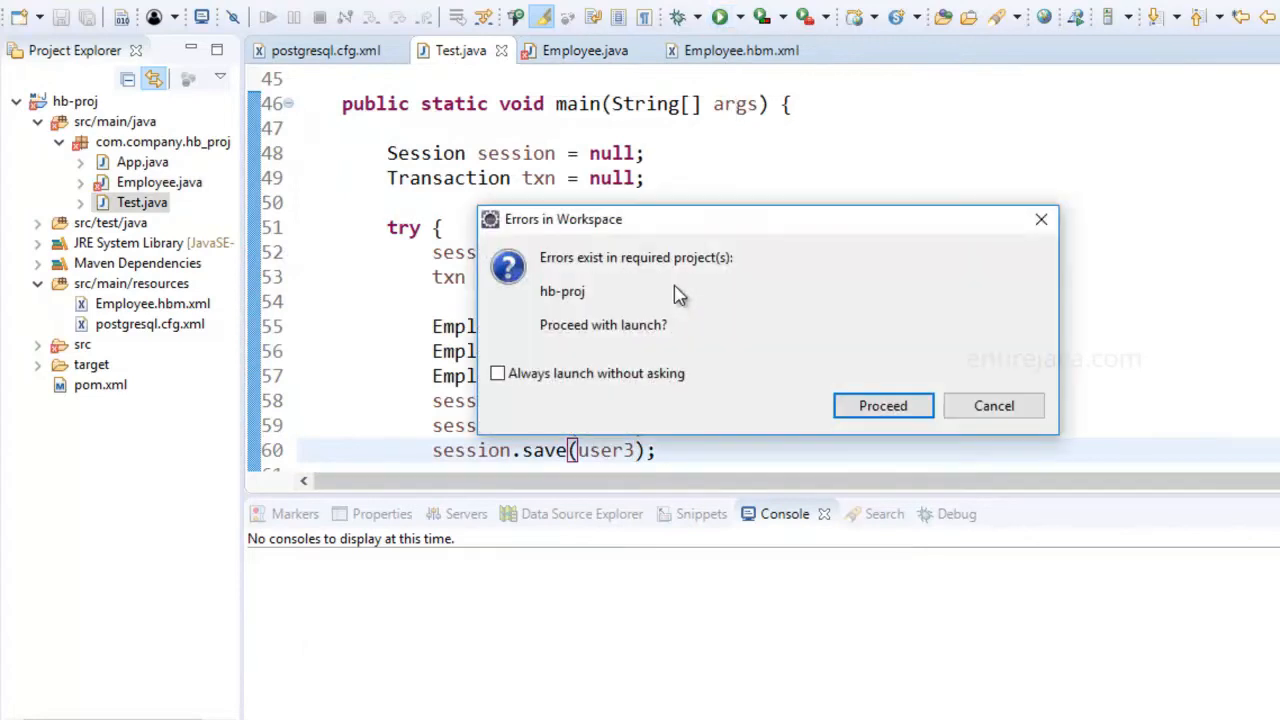
{"action": "left_click", "coordinate": [882, 404]}
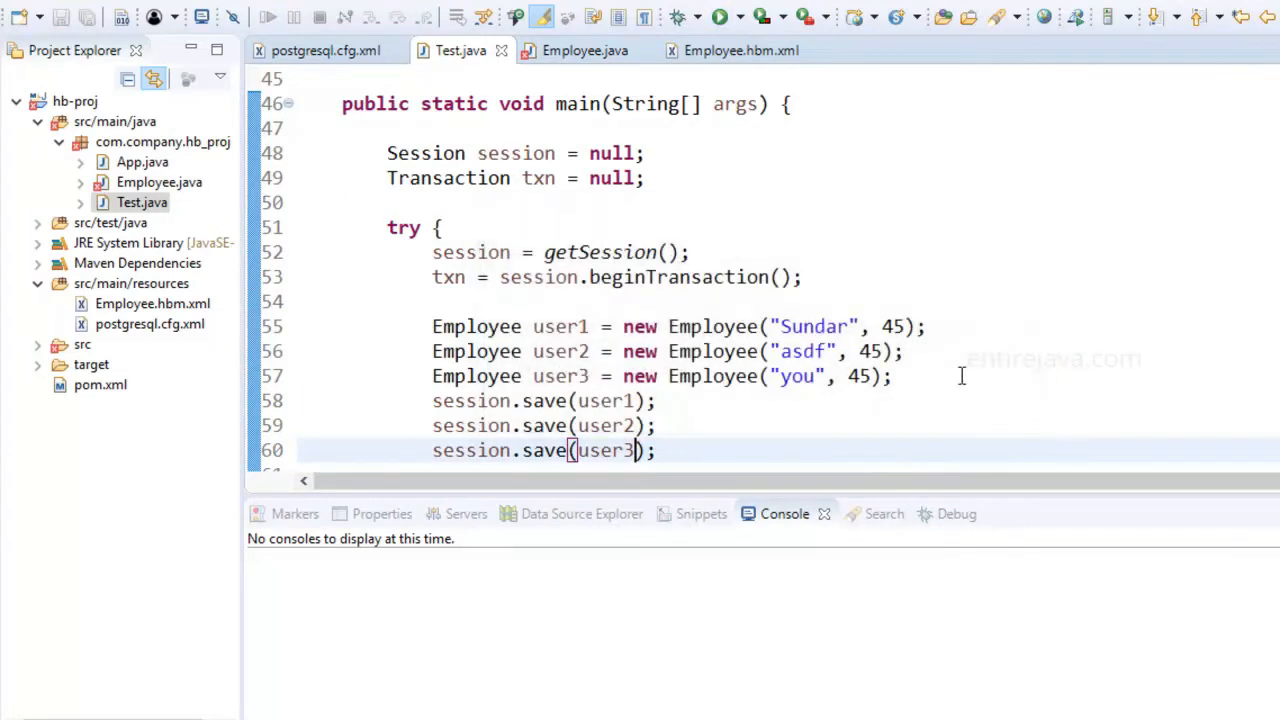
{"action": "left_click", "coordinate": [584, 50]}
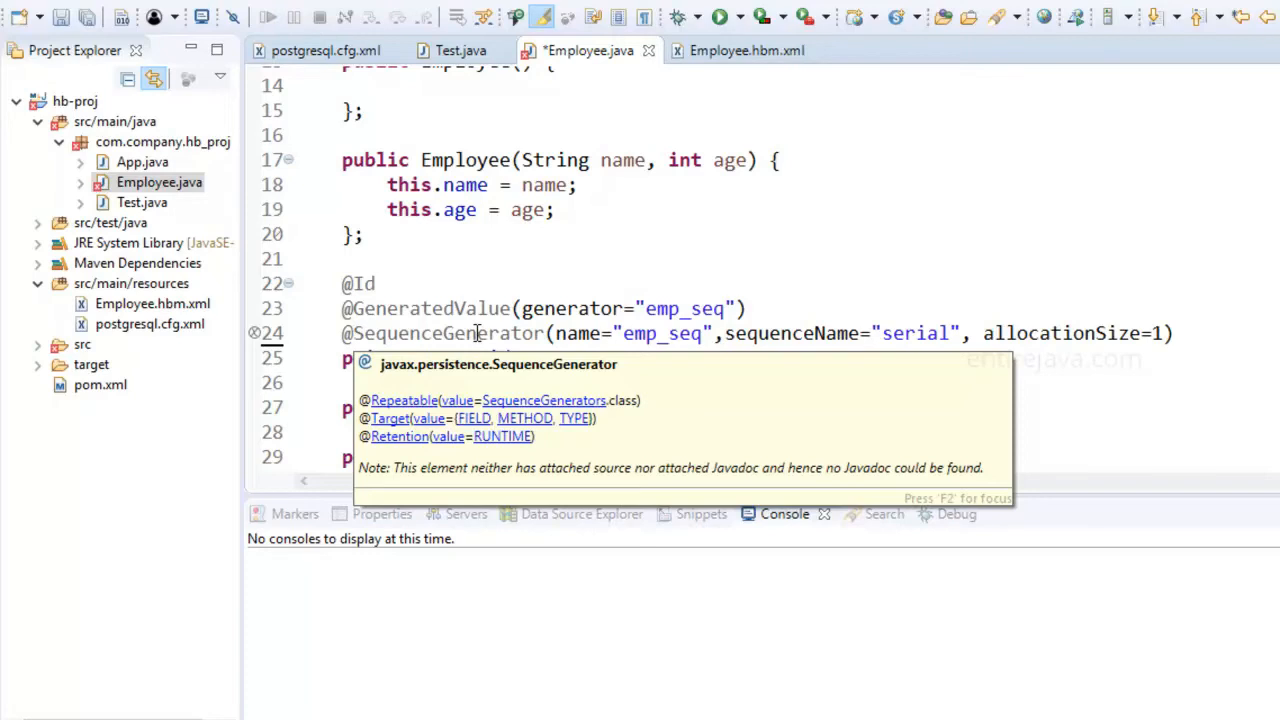
{"action": "mouse_move", "coordinate": [480, 332]}
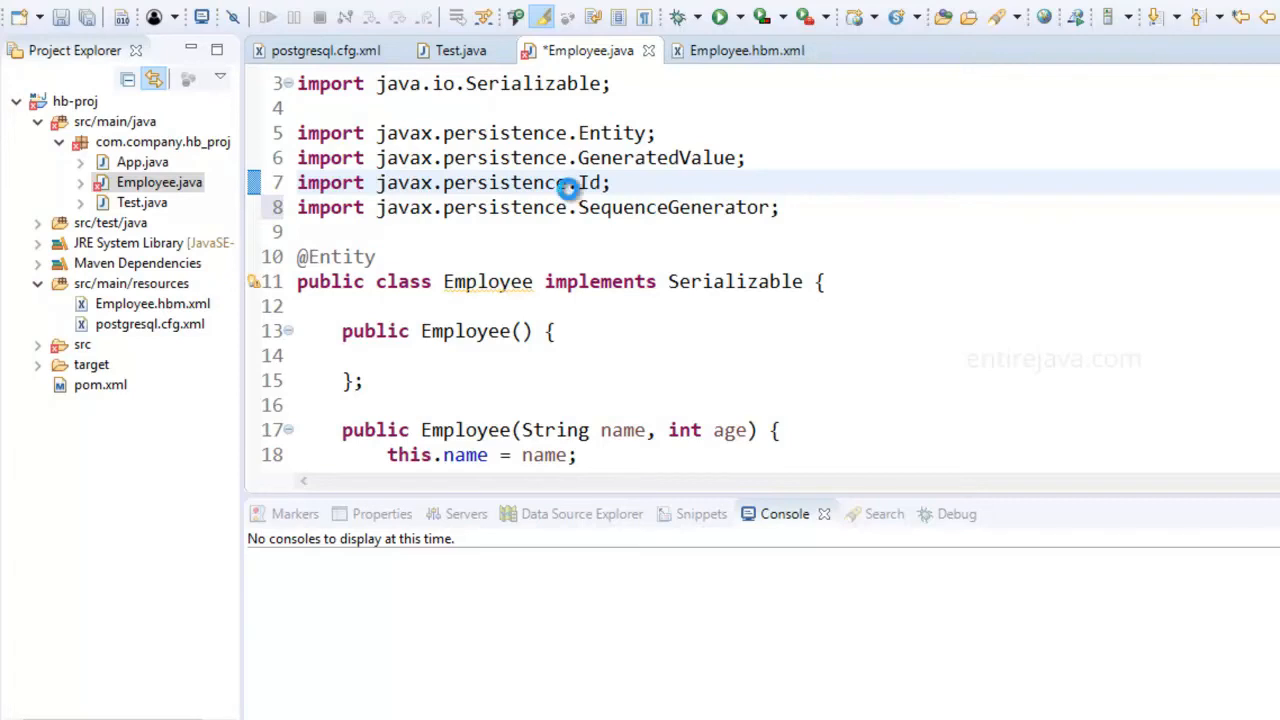
- Save the Employee class with the emp_seq SequenceGenerator on the serial sequence
{"action": "key", "text": "ctrl+s"}
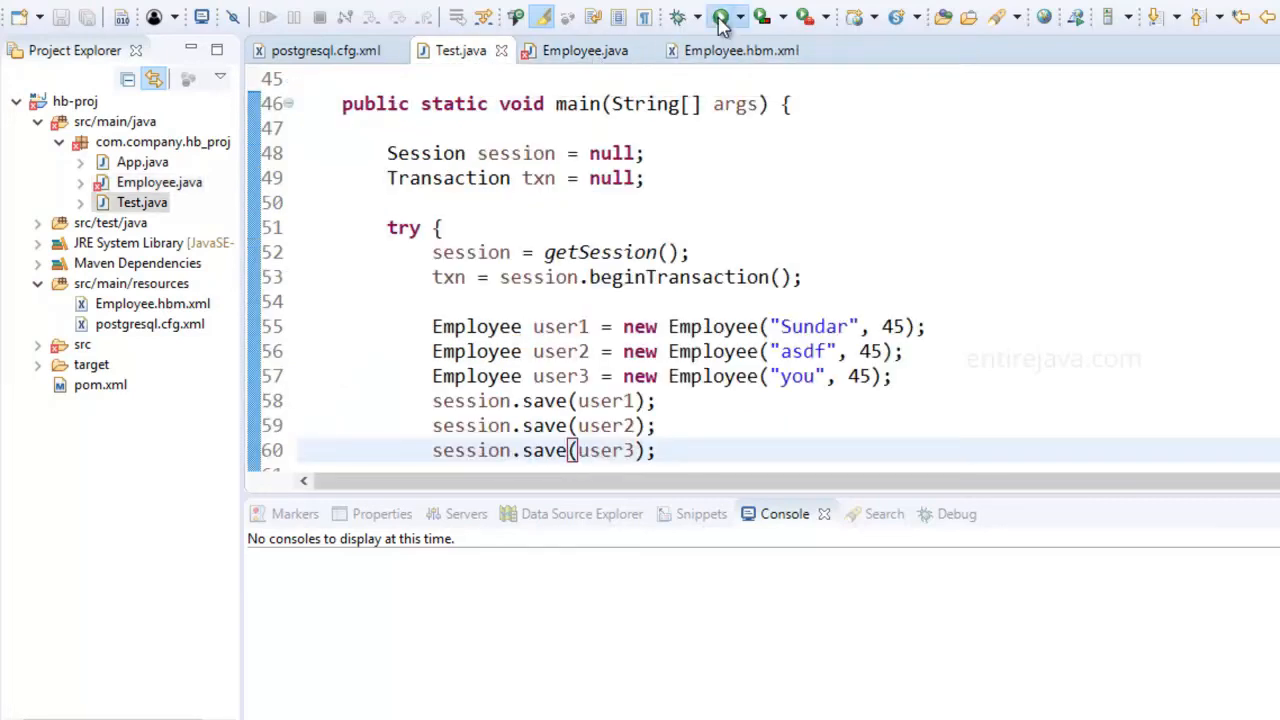
- Run the Test program, then query the serial sequence's next value in psql
{"action": "left_click", "coordinate": [722, 16]}
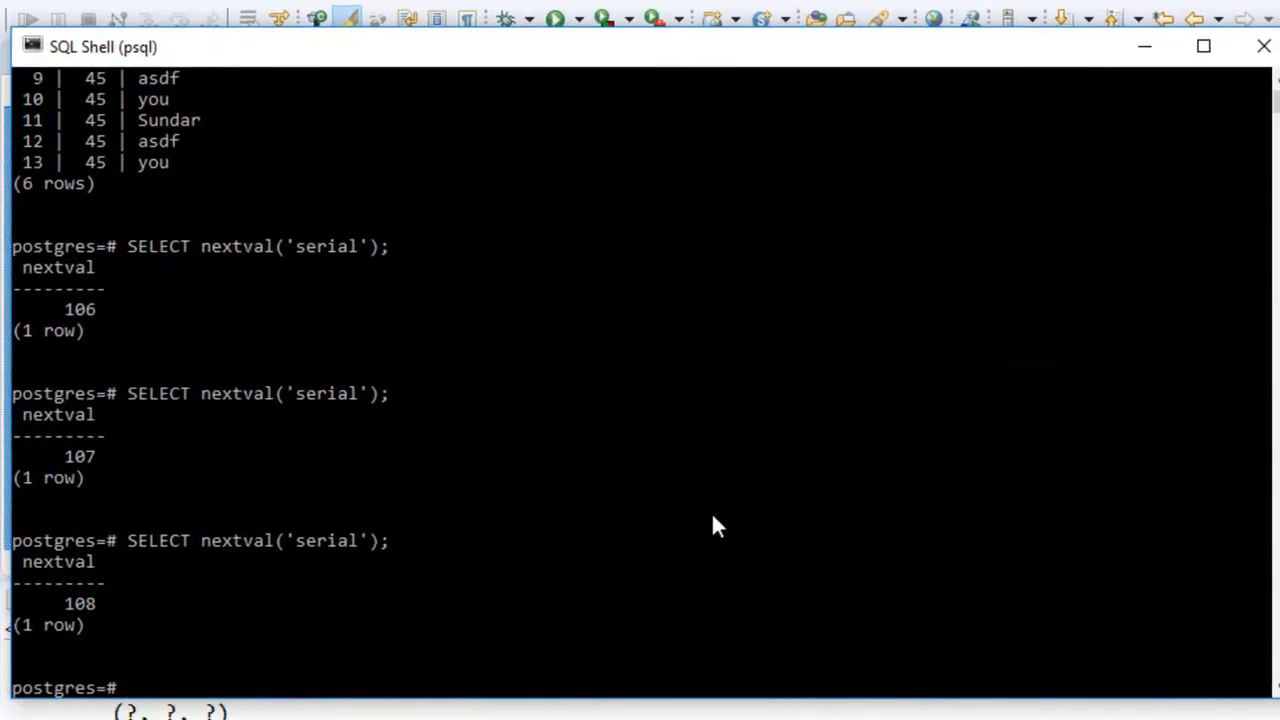
{"action": "type", "text": "SELECT nextval('serial');"}
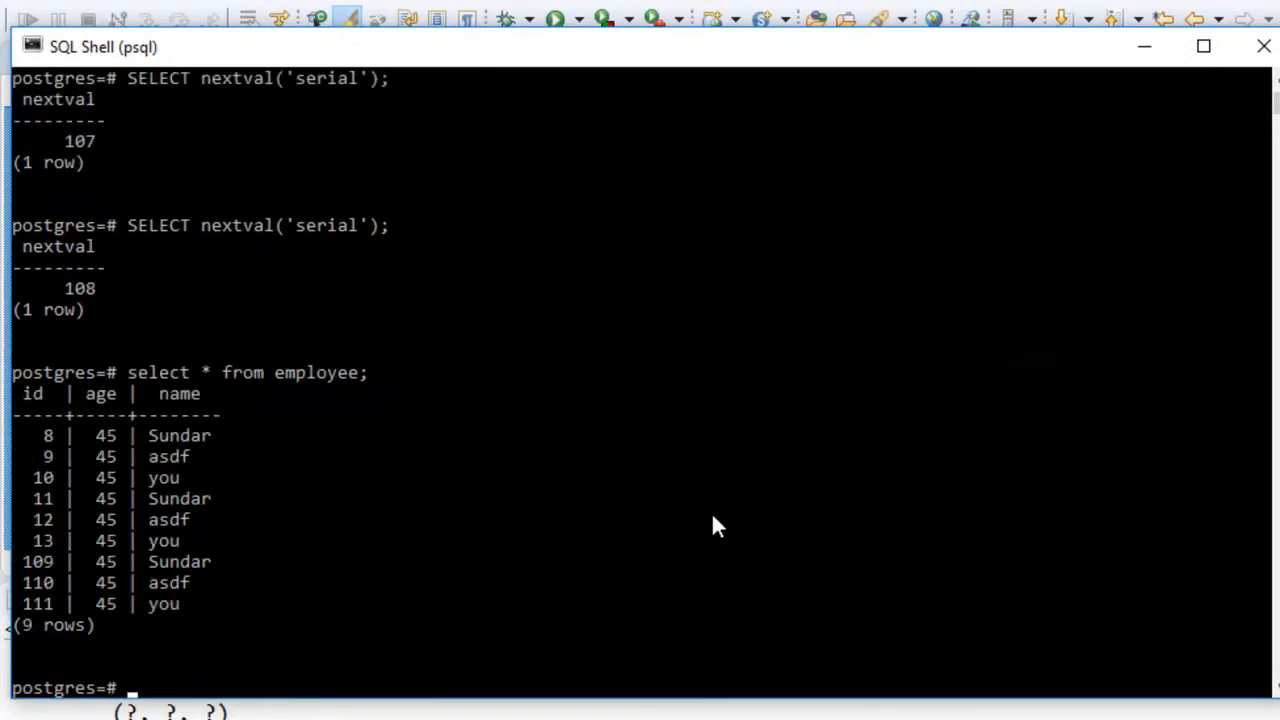
{"action": "mouse_move", "coordinate": [50, 572]}
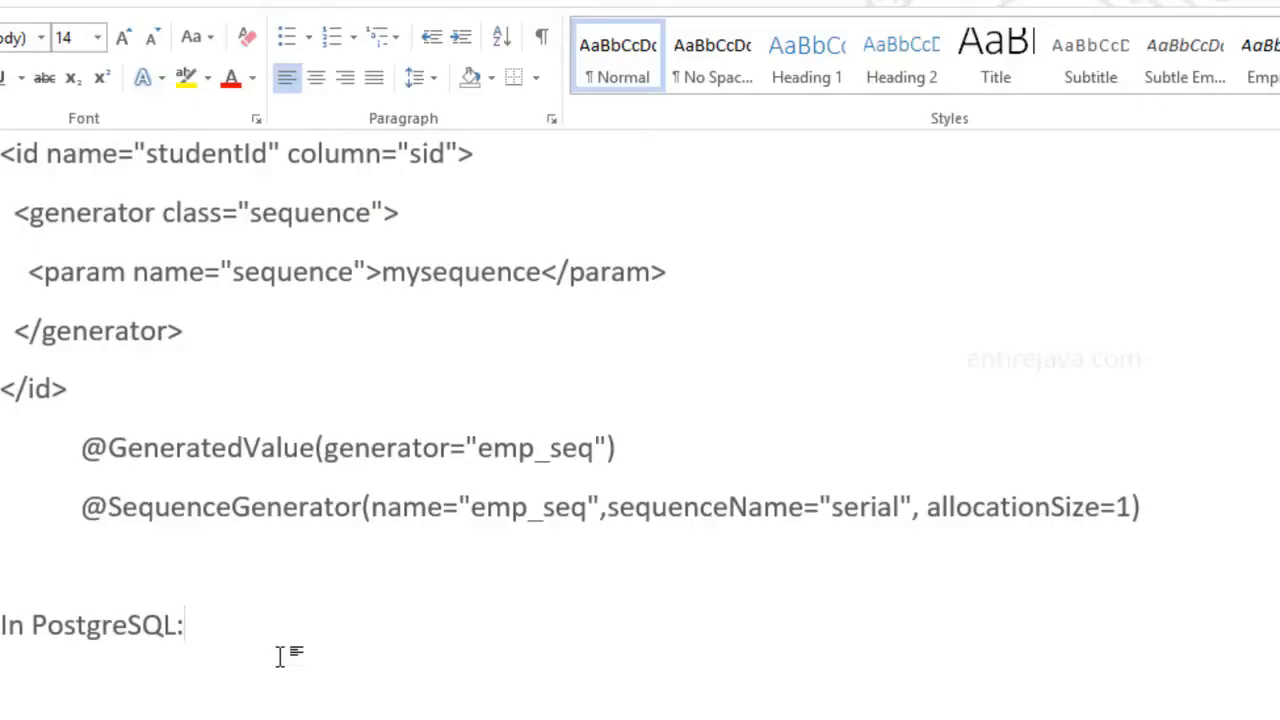
{"action": "scroll", "scroll_direction": "down", "scroll_amount": 3}
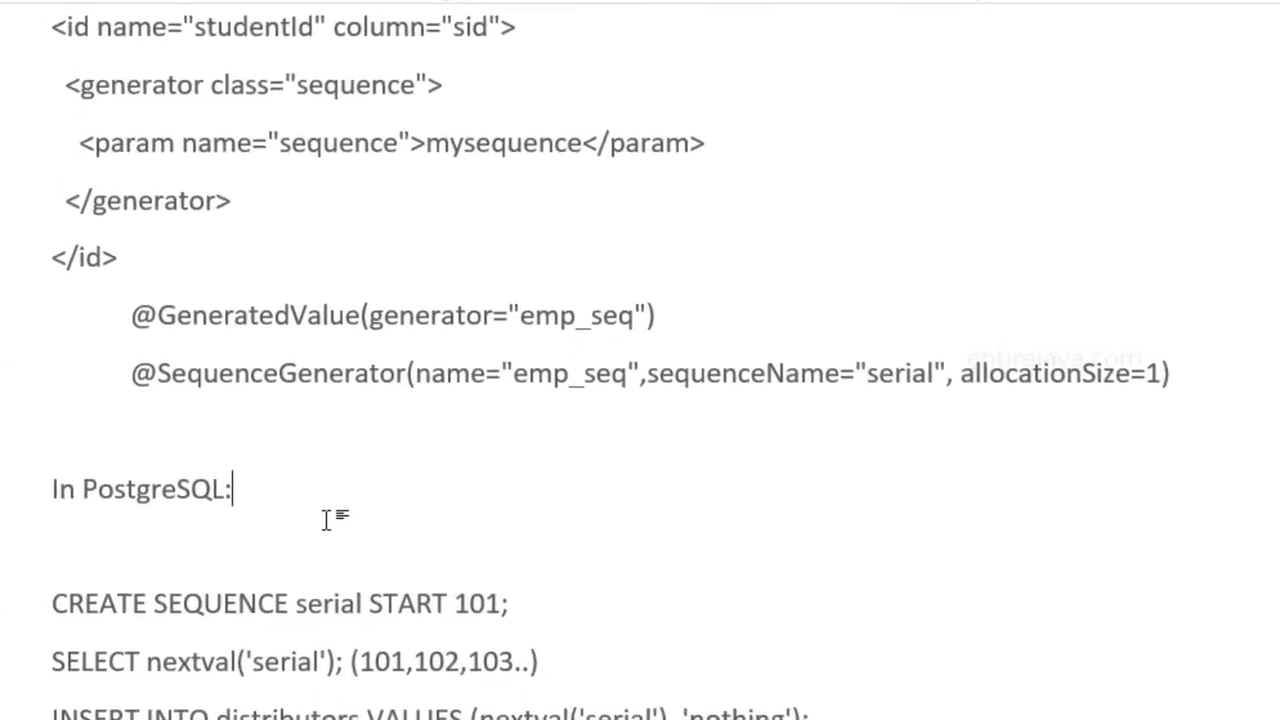
{"action": "scroll", "scroll_direction": "down", "scroll_amount": 3}
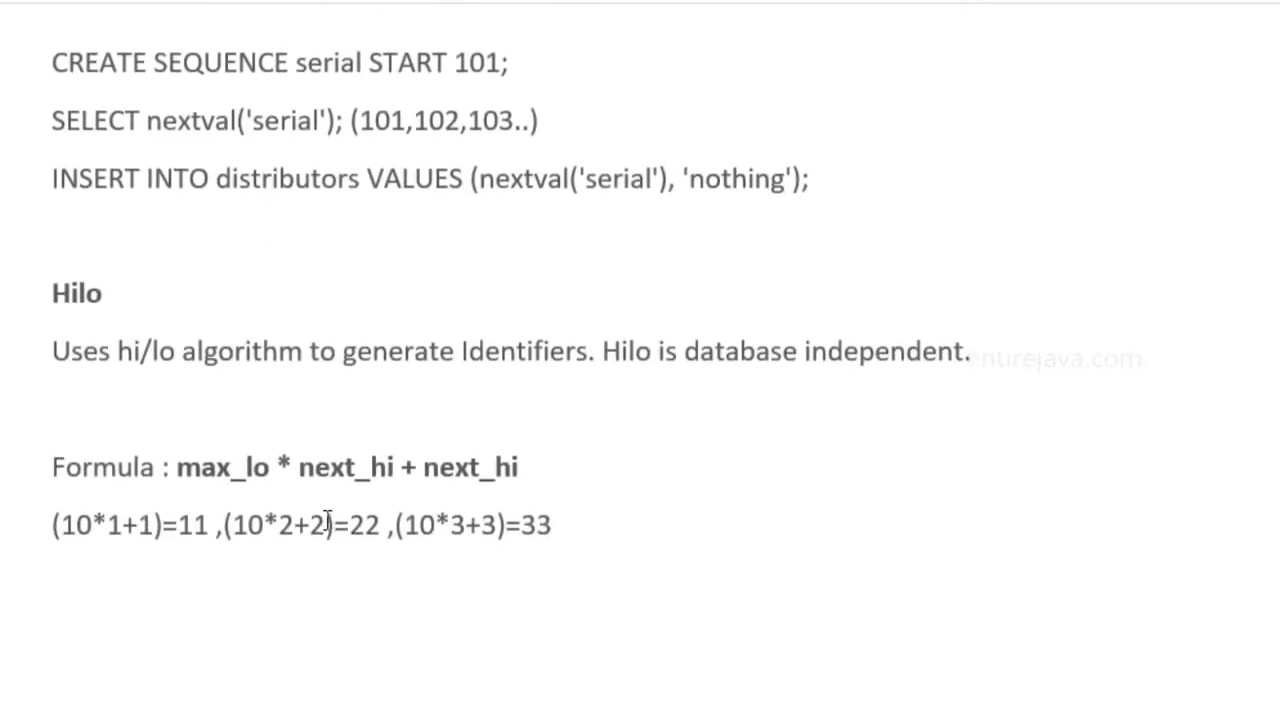
{"action": "mouse_move", "coordinate": [356, 412]}
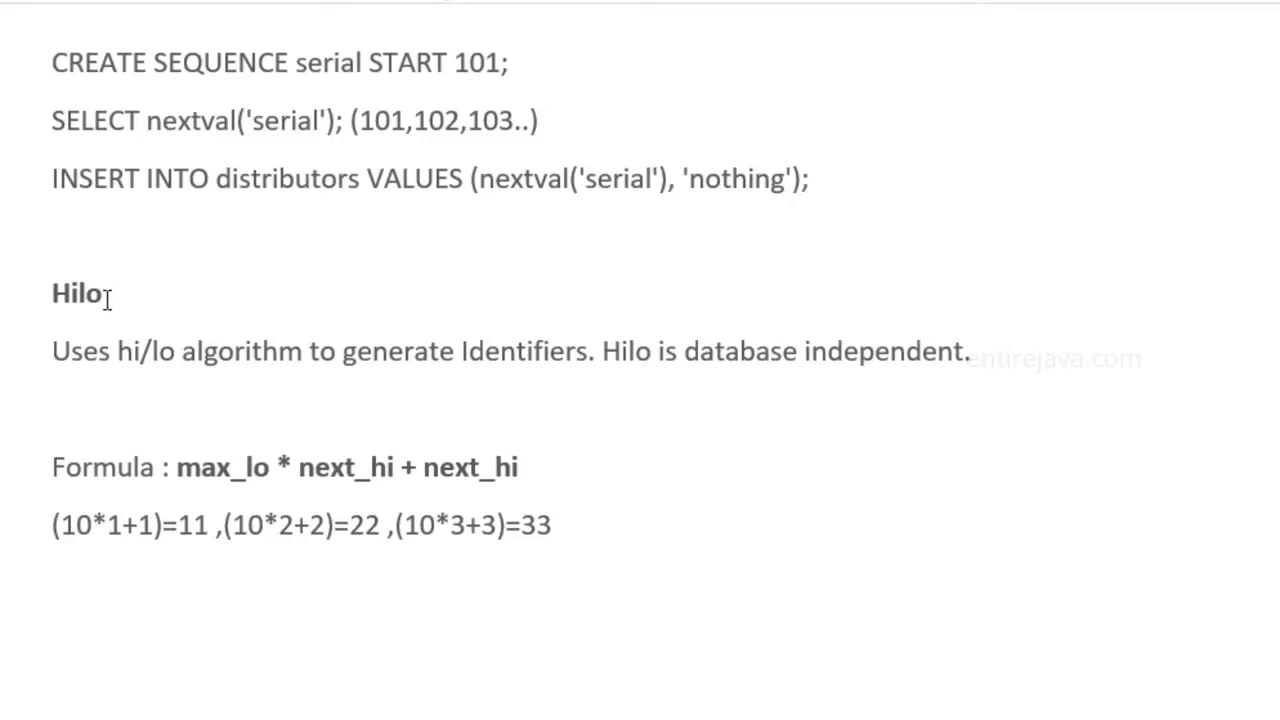
{"action": "mouse_move", "coordinate": [64, 318]}
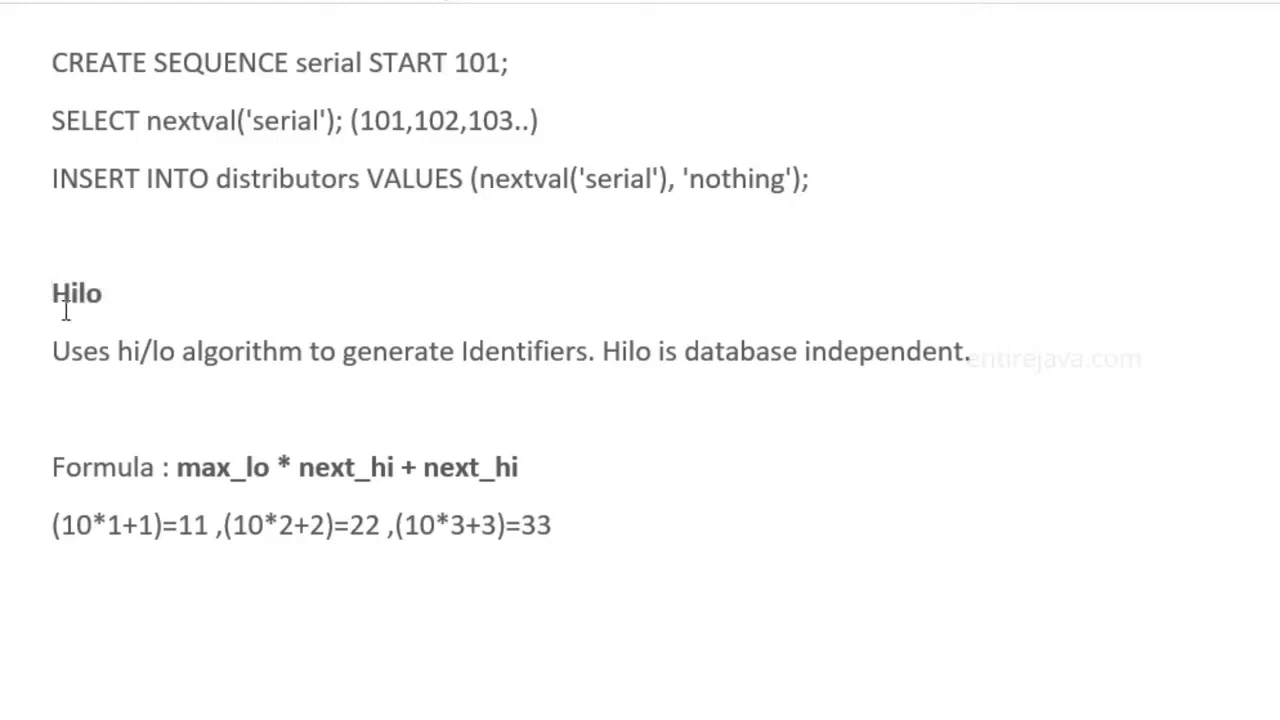
{"action": "mouse_move", "coordinate": [196, 352]}
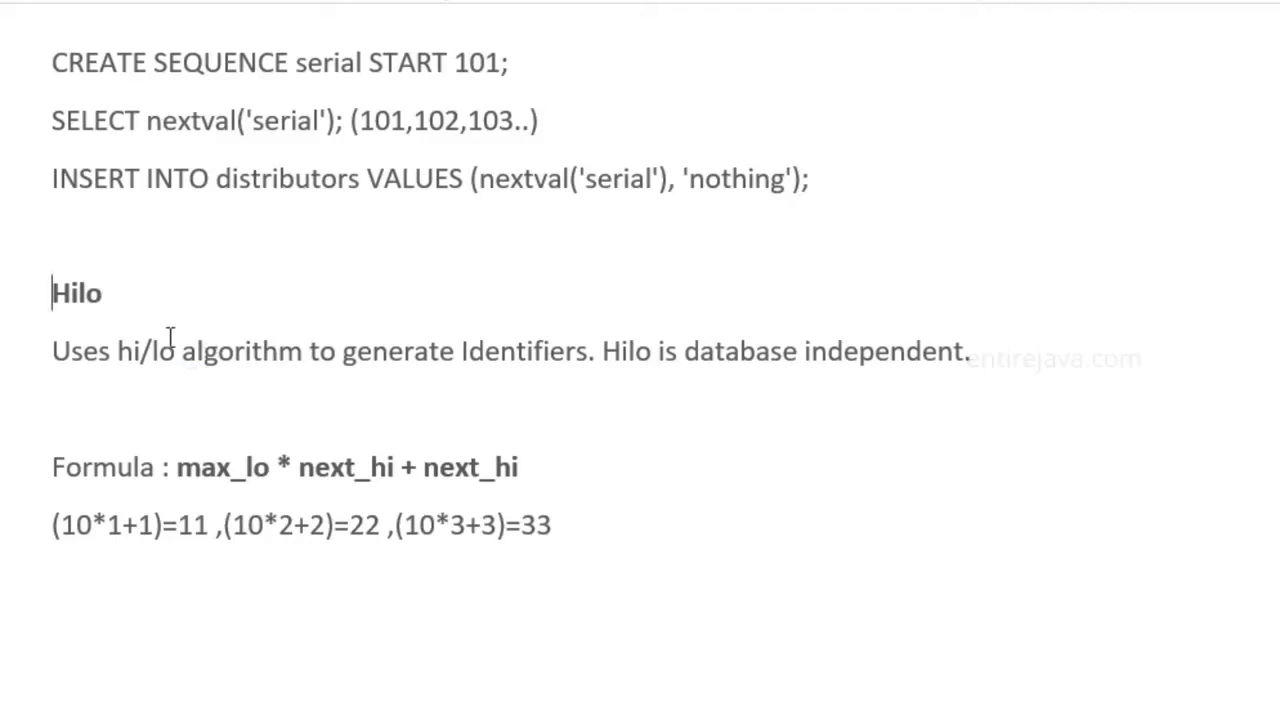
{"action": "double_click", "coordinate": [164, 352]}
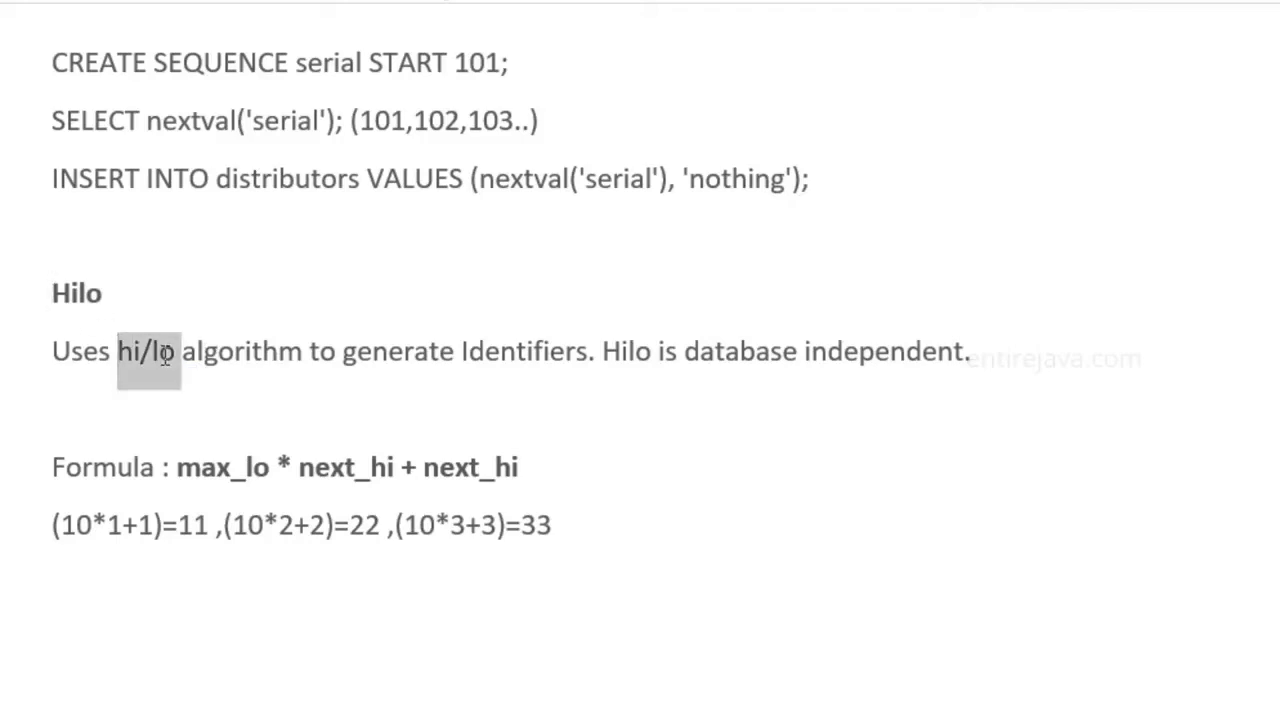
{"action": "scroll", "scroll_direction": "down", "scroll_amount": 3}
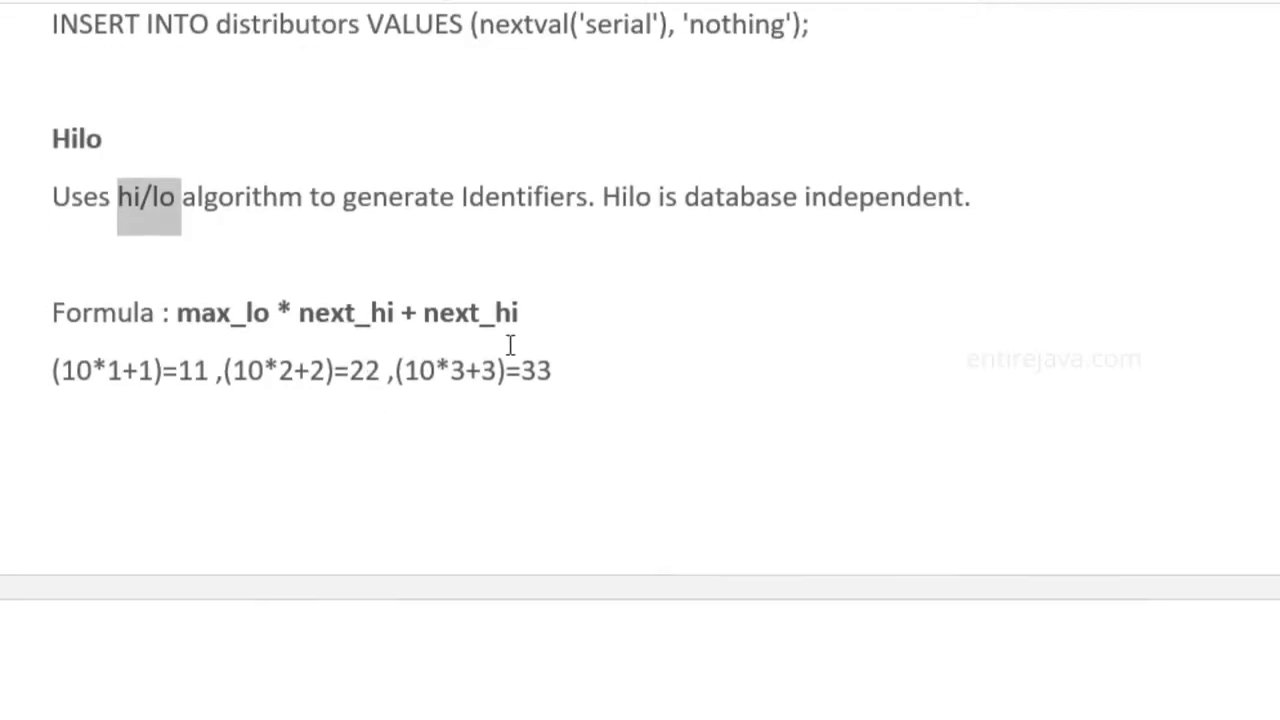
{"action": "left_click_drag", "start_coordinate": [176, 312], "coordinate": [516, 312]}
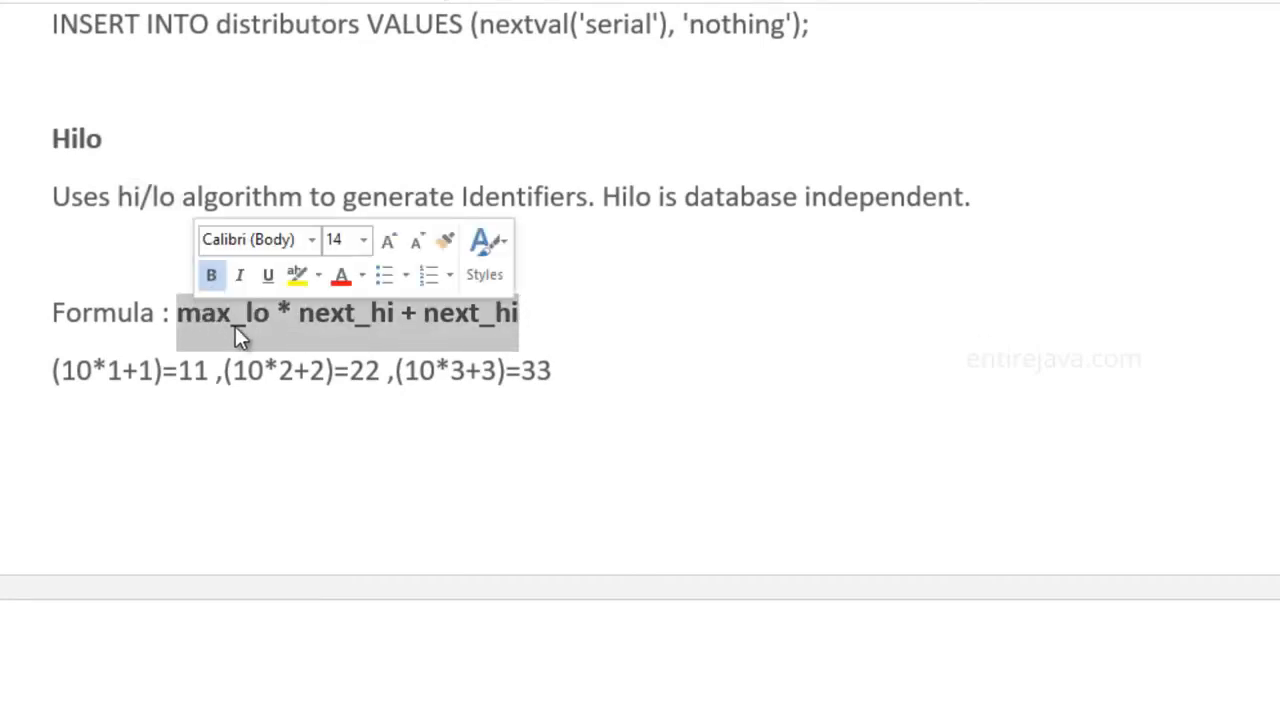
{"action": "scroll", "scroll_direction": "down", "scroll_amount": 3}
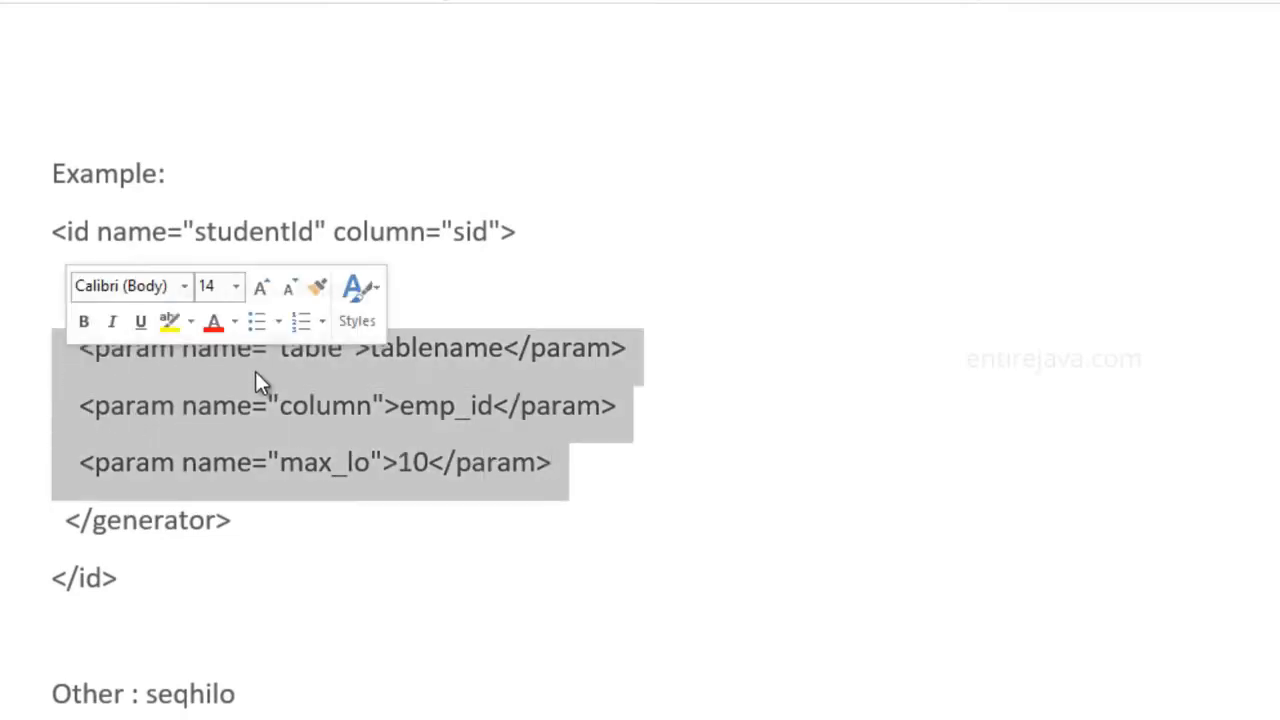
{"action": "double_click", "coordinate": [442, 408]}
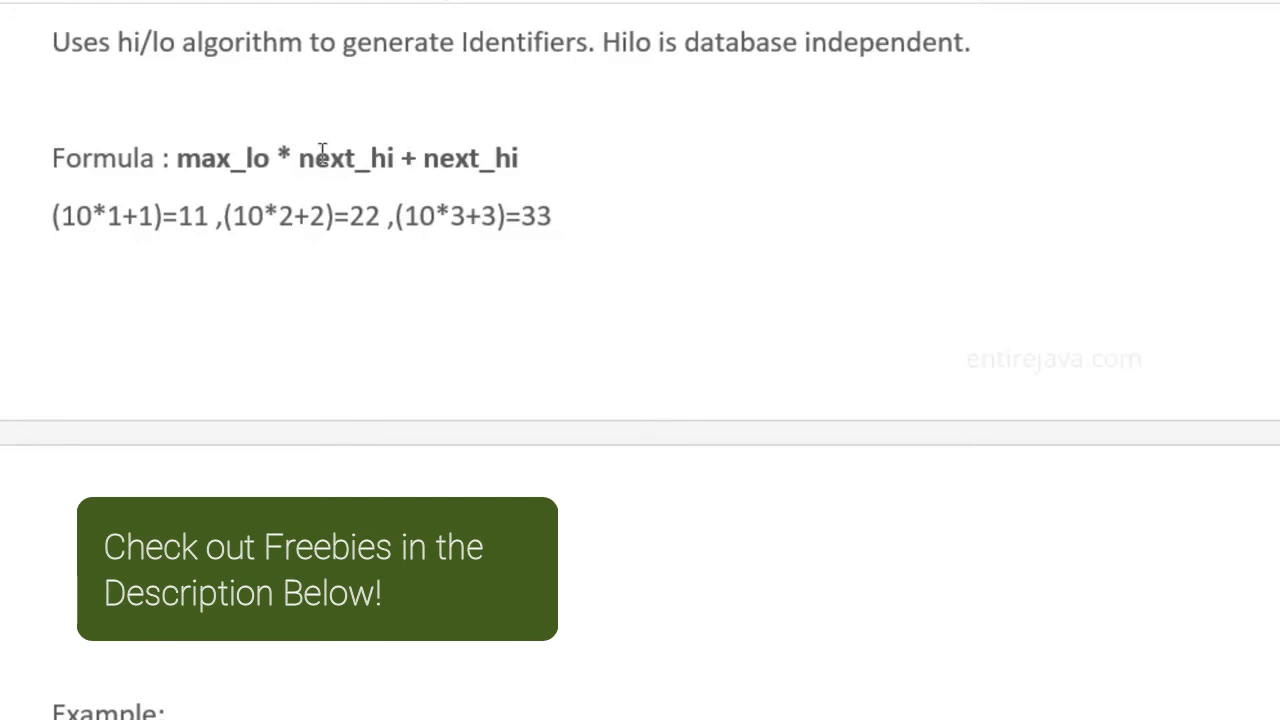
{"action": "mouse_move", "coordinate": [92, 224]}
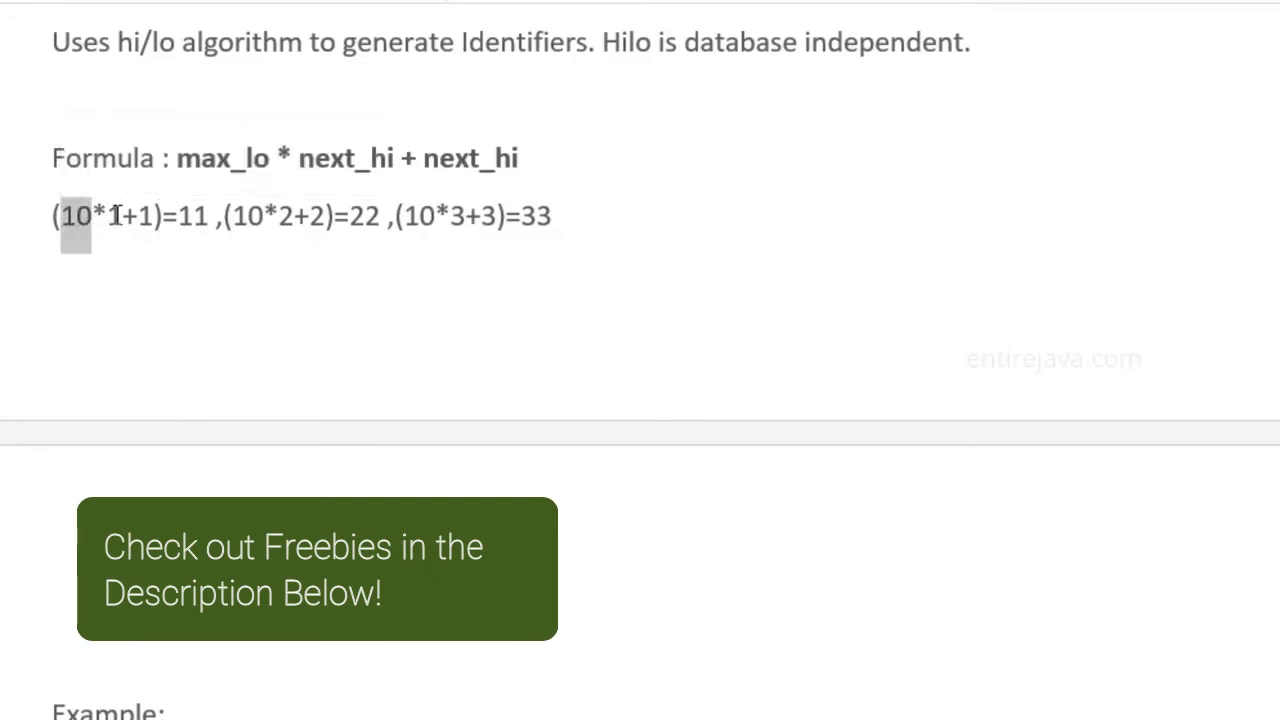
{"action": "left_click_drag", "start_coordinate": [60, 216], "coordinate": [144, 216]}
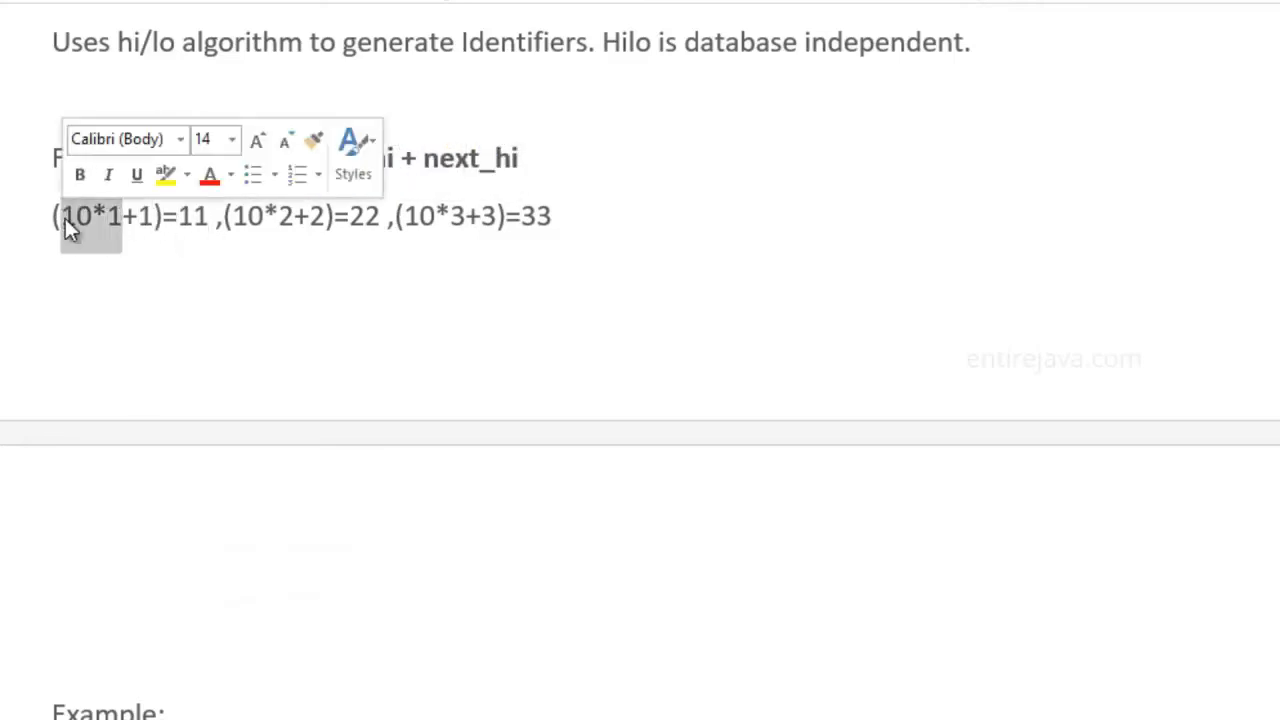
{"action": "mouse_move", "coordinate": [96, 234]}
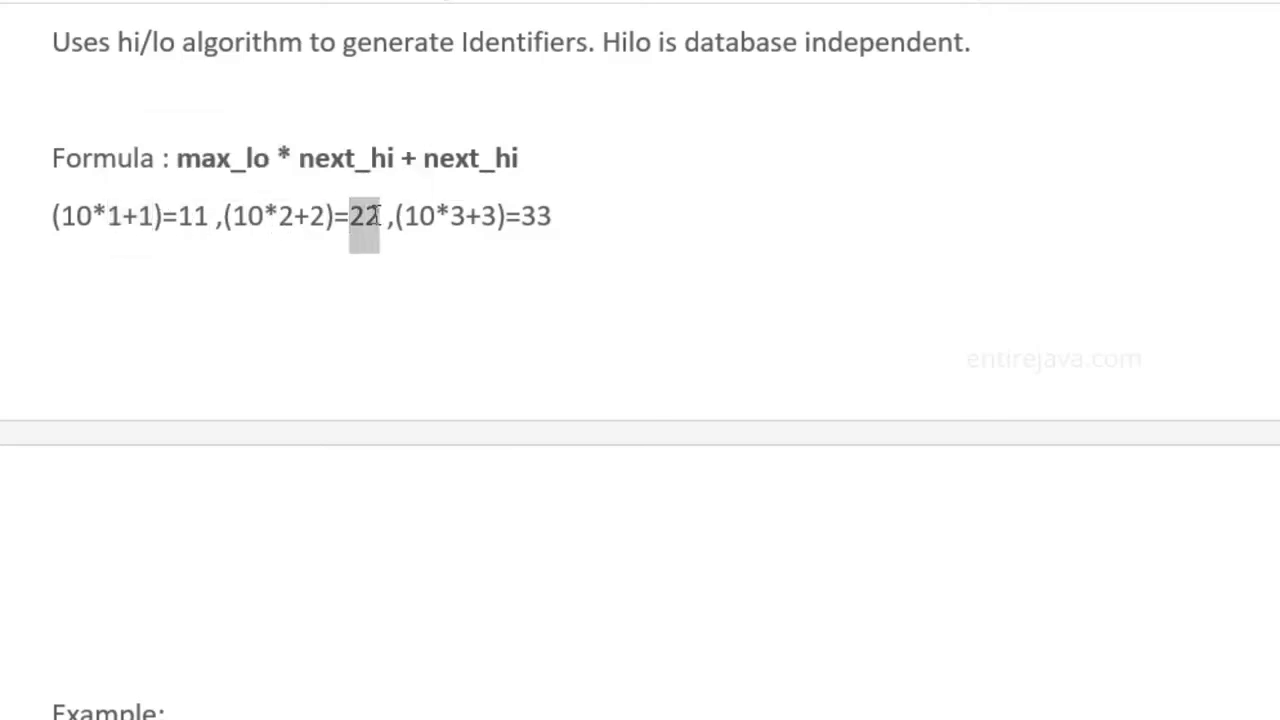
{"action": "left_click", "coordinate": [364, 216]}
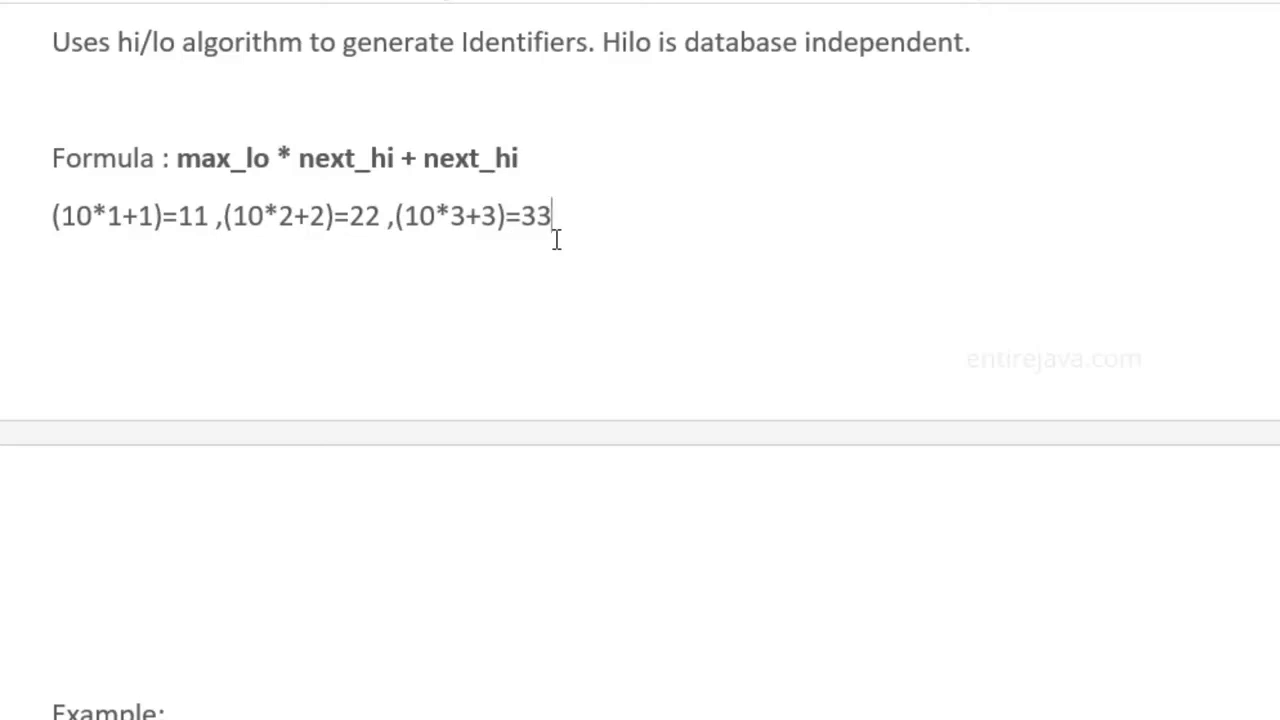
{"action": "scroll", "scroll_direction": "down", "scroll_amount": 3}
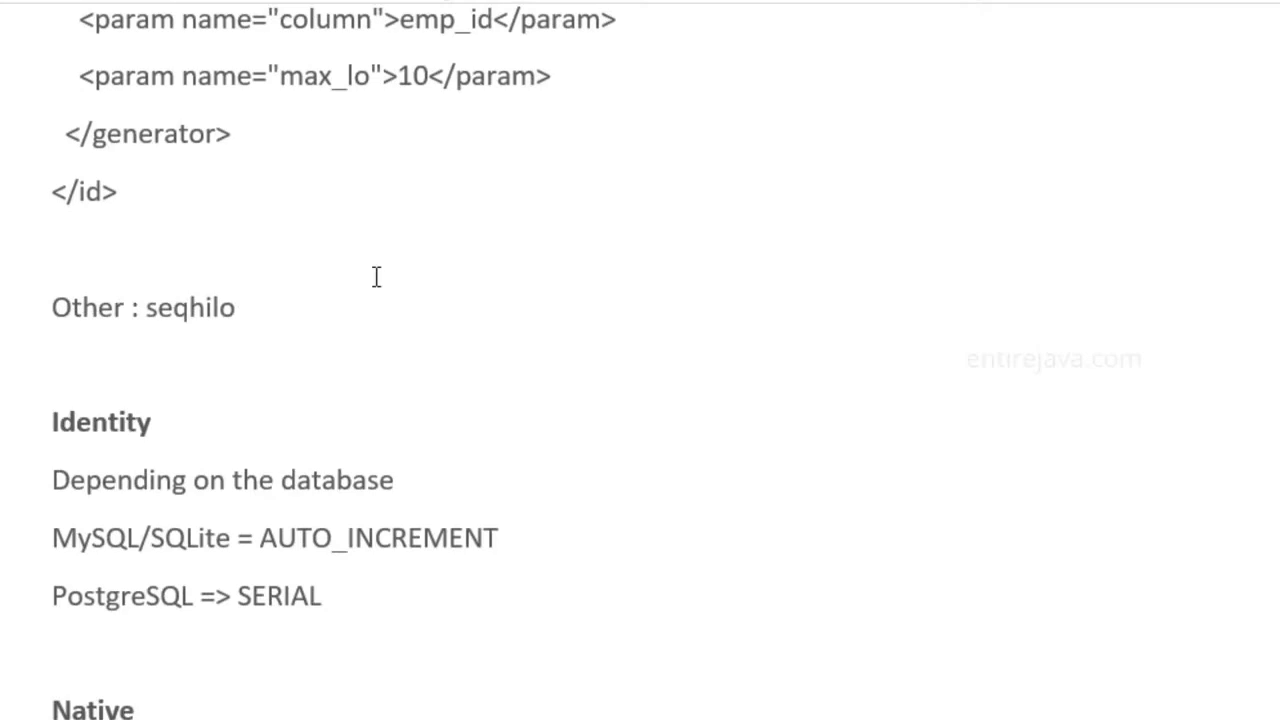
{"action": "mouse_move", "coordinate": [236, 308]}
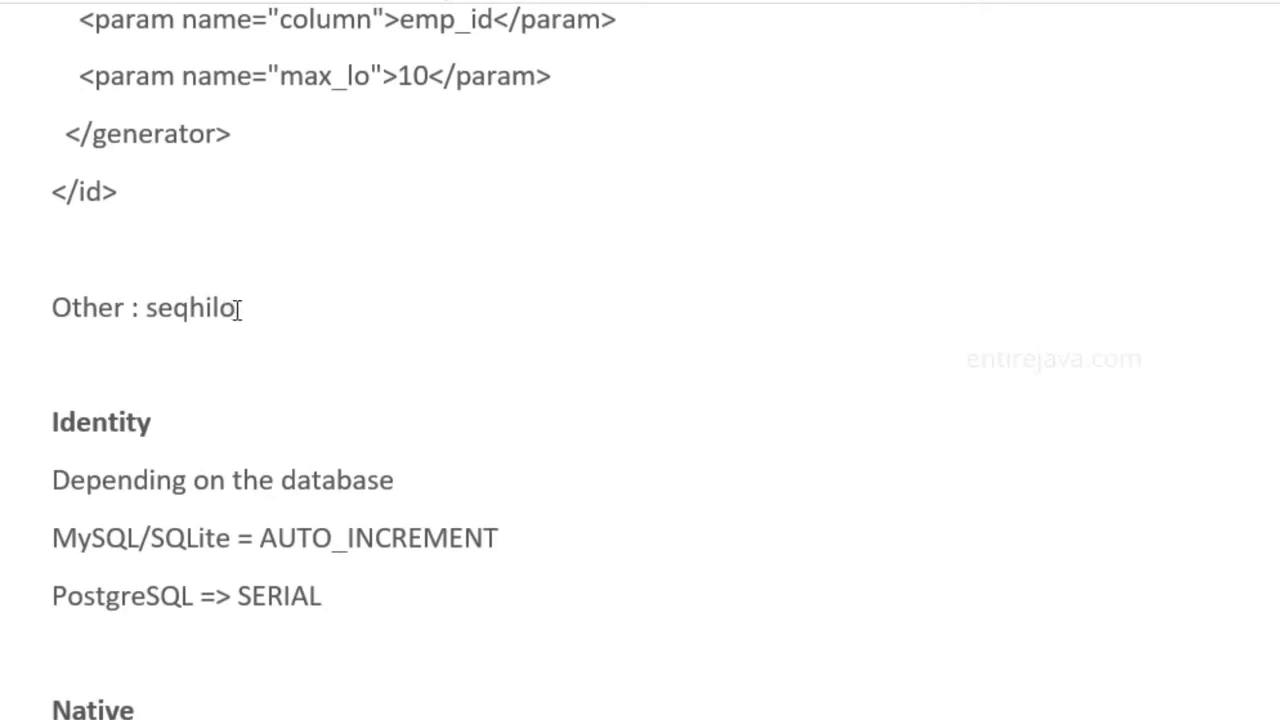
{"action": "double_click", "coordinate": [190, 308]}
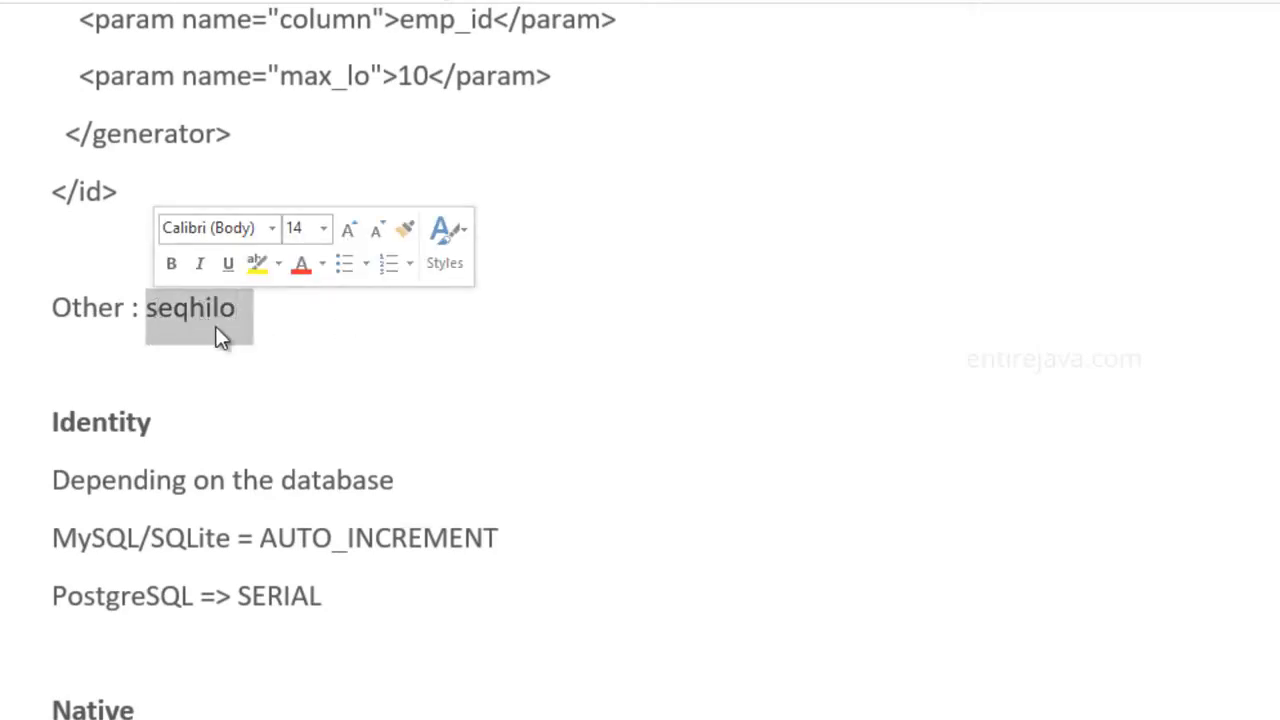
{"action": "scroll", "scroll_direction": "down", "scroll_amount": 3}
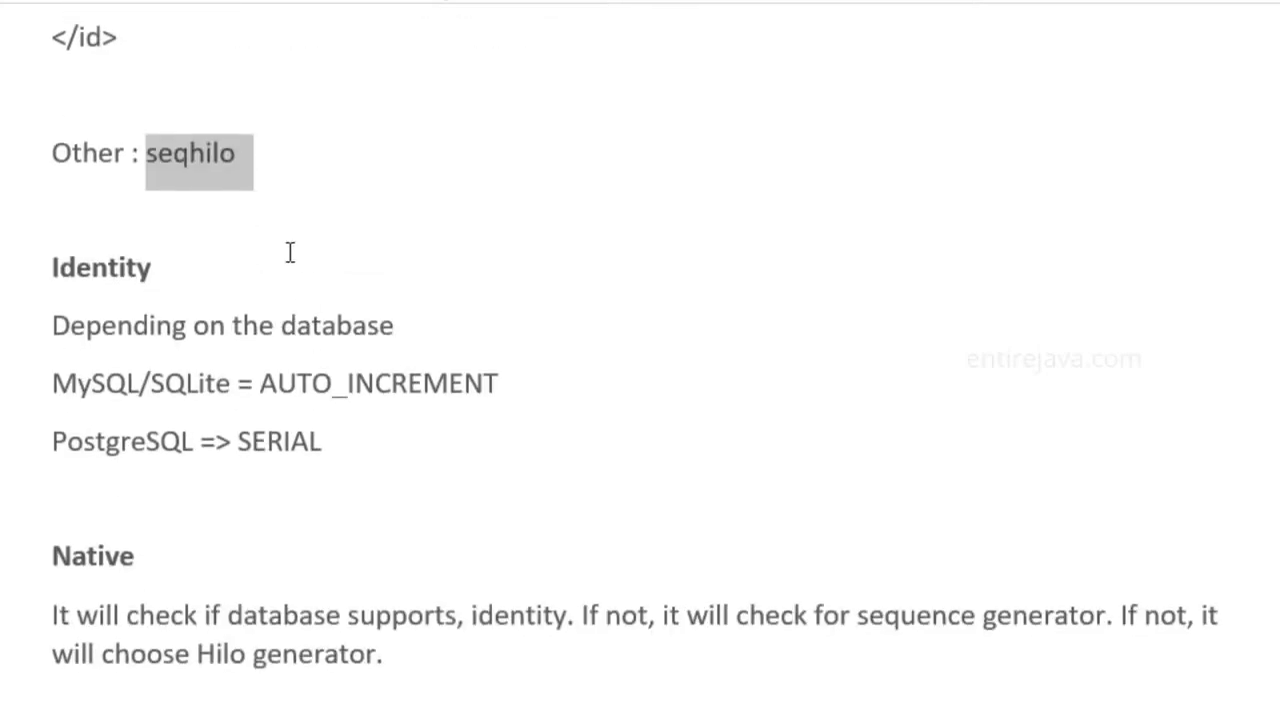
{"action": "scroll", "scroll_direction": "down", "scroll_amount": 3}
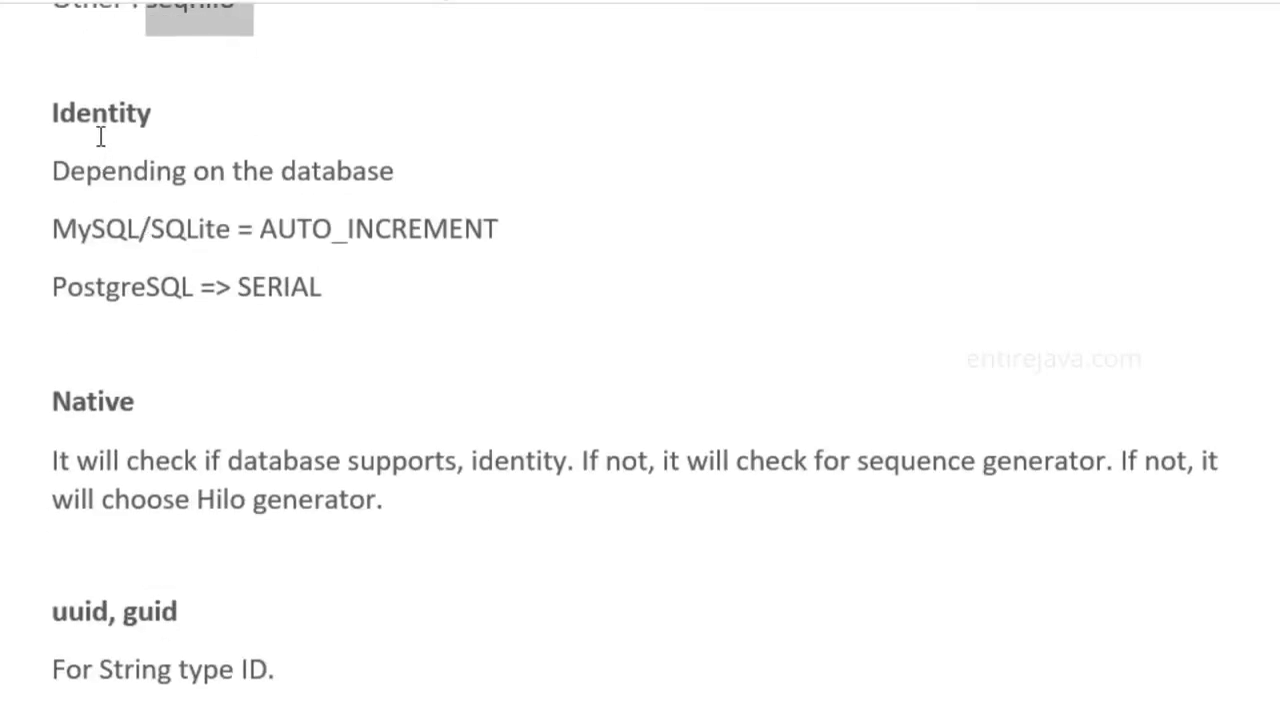
{"action": "double_click", "coordinate": [100, 112]}
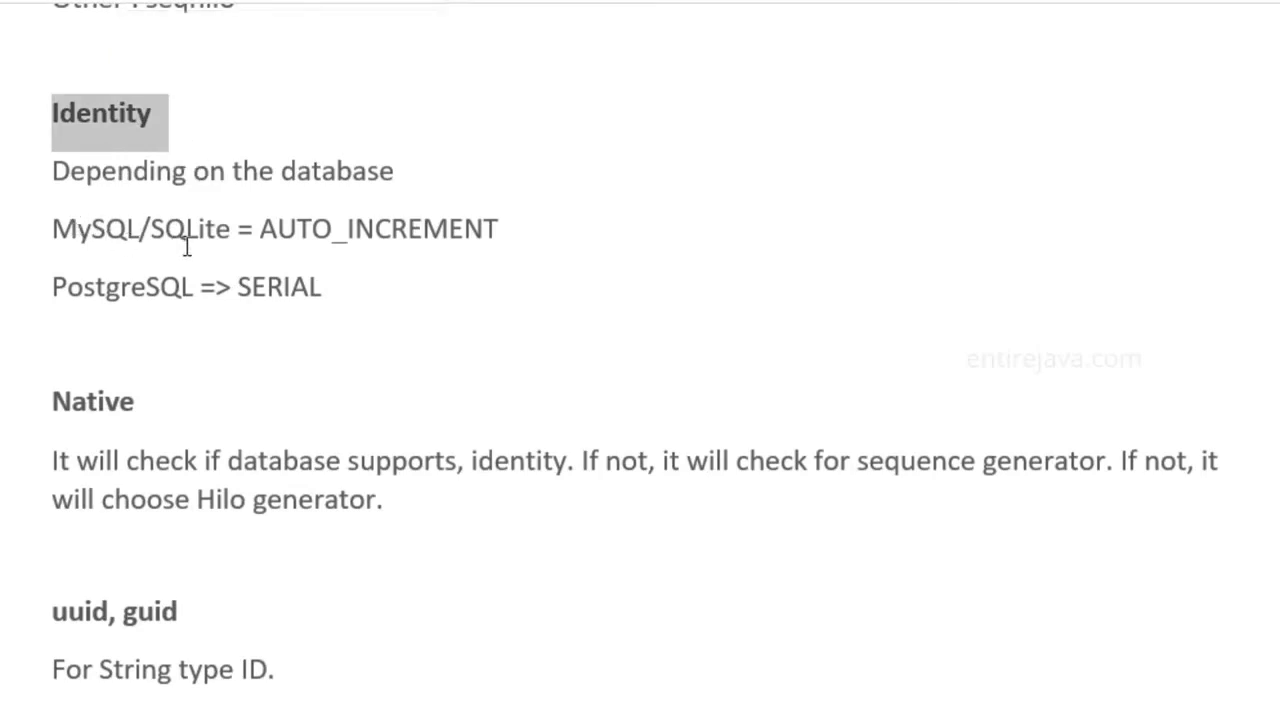
{"action": "mouse_move", "coordinate": [262, 248]}
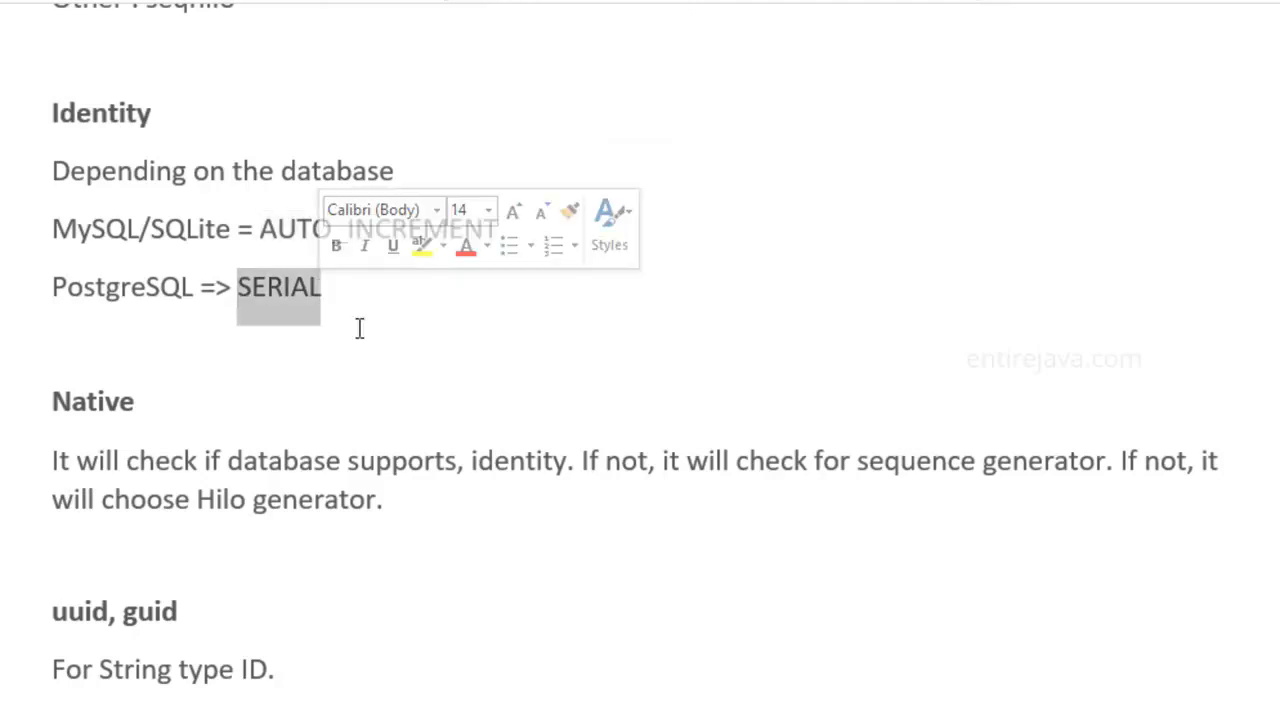
{"action": "scroll", "scroll_direction": "down", "scroll_amount": 3}
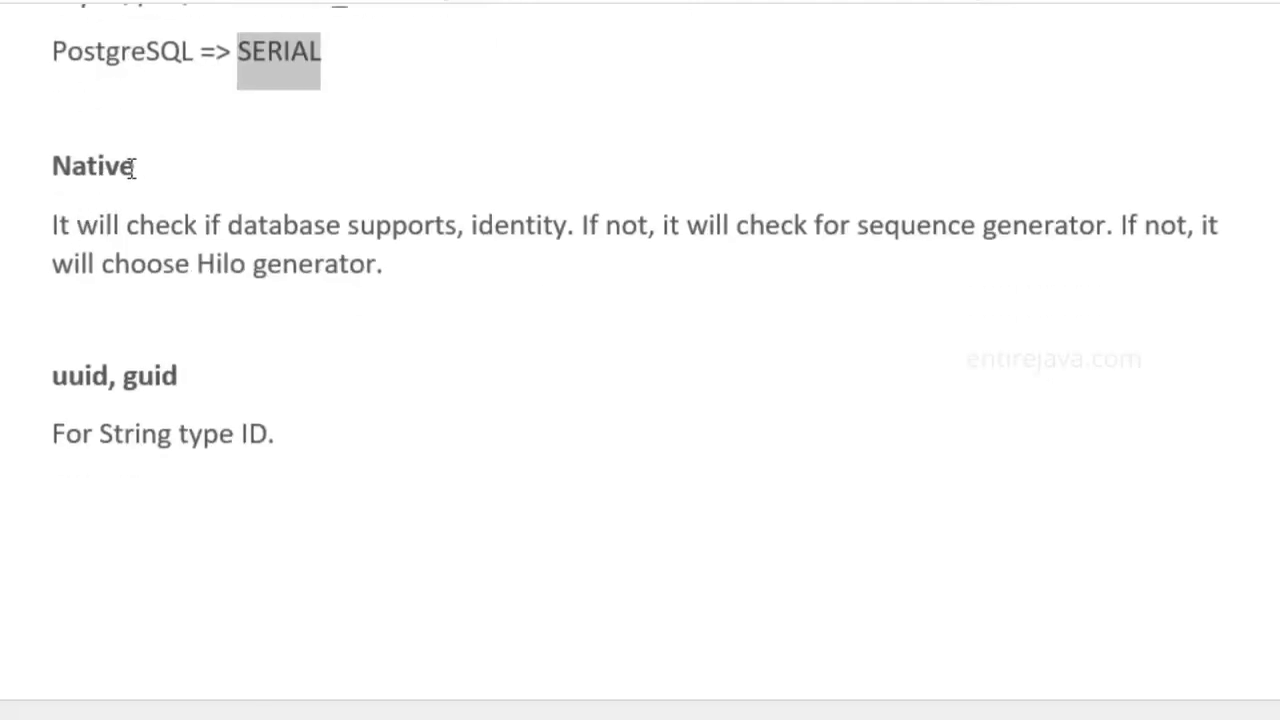
{"action": "mouse_move", "coordinate": [44, 168]}
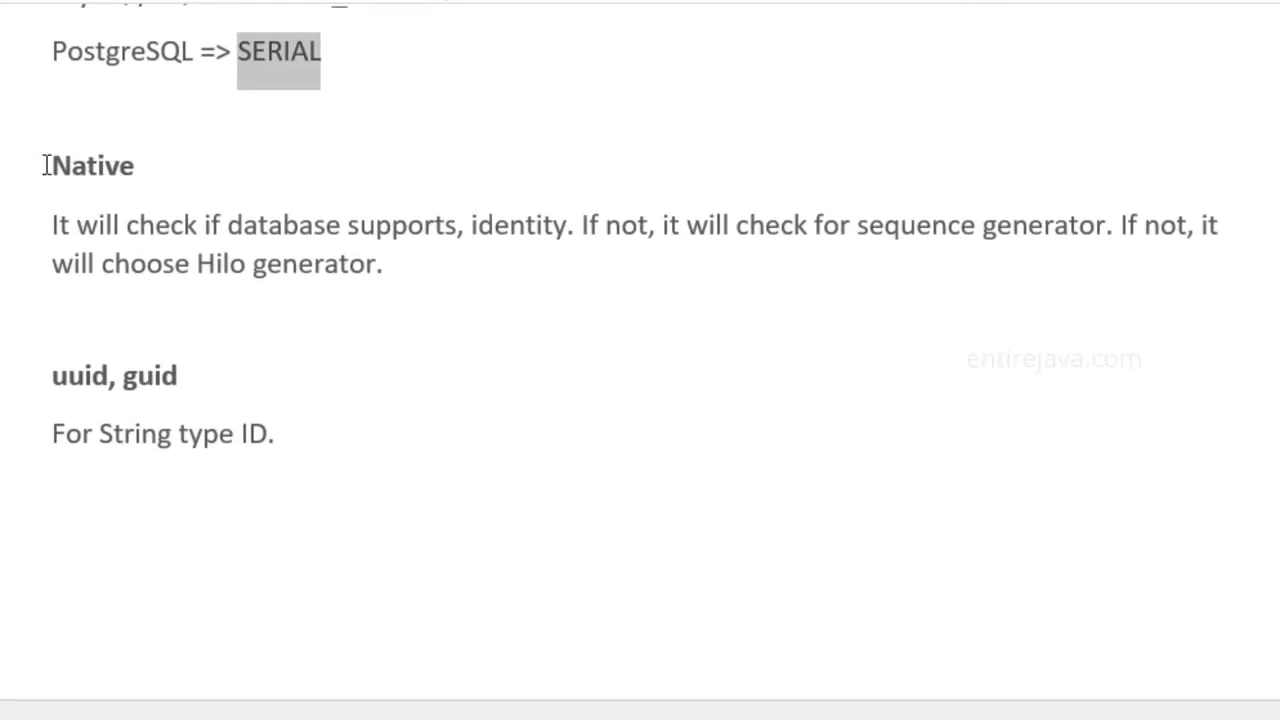
{"action": "mouse_move", "coordinate": [396, 240]}
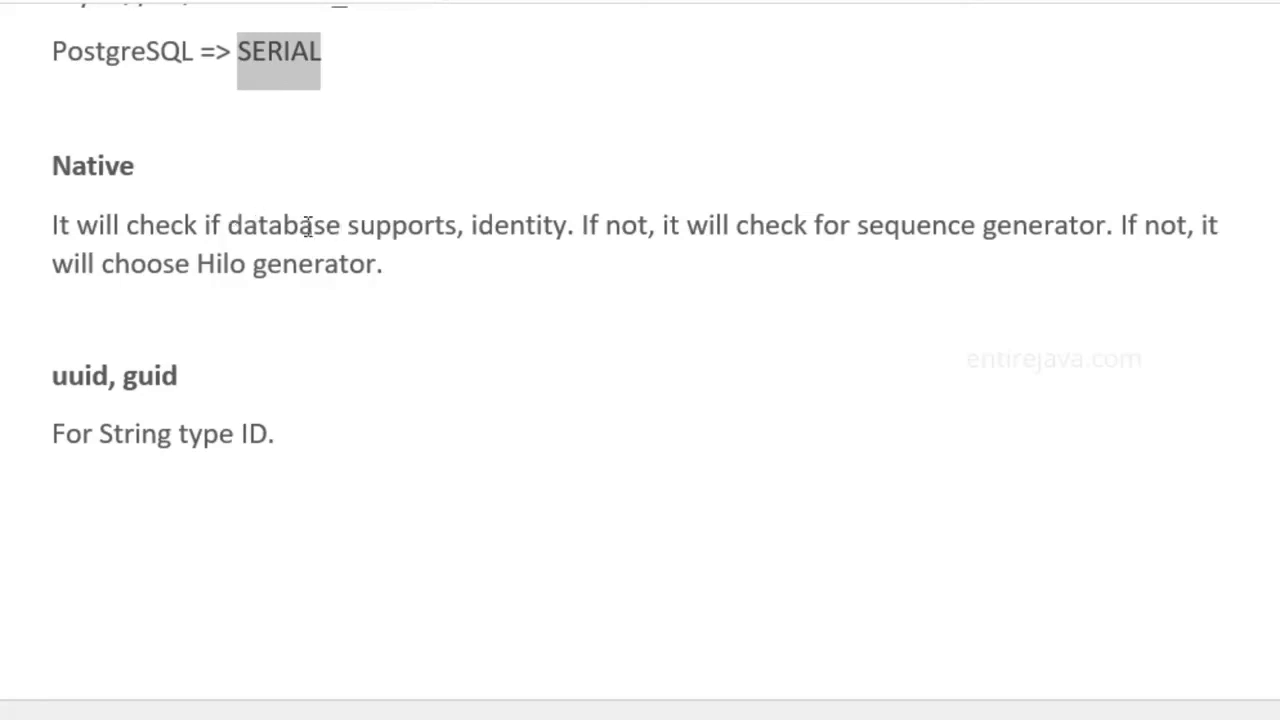
{"action": "double_click", "coordinate": [520, 224]}
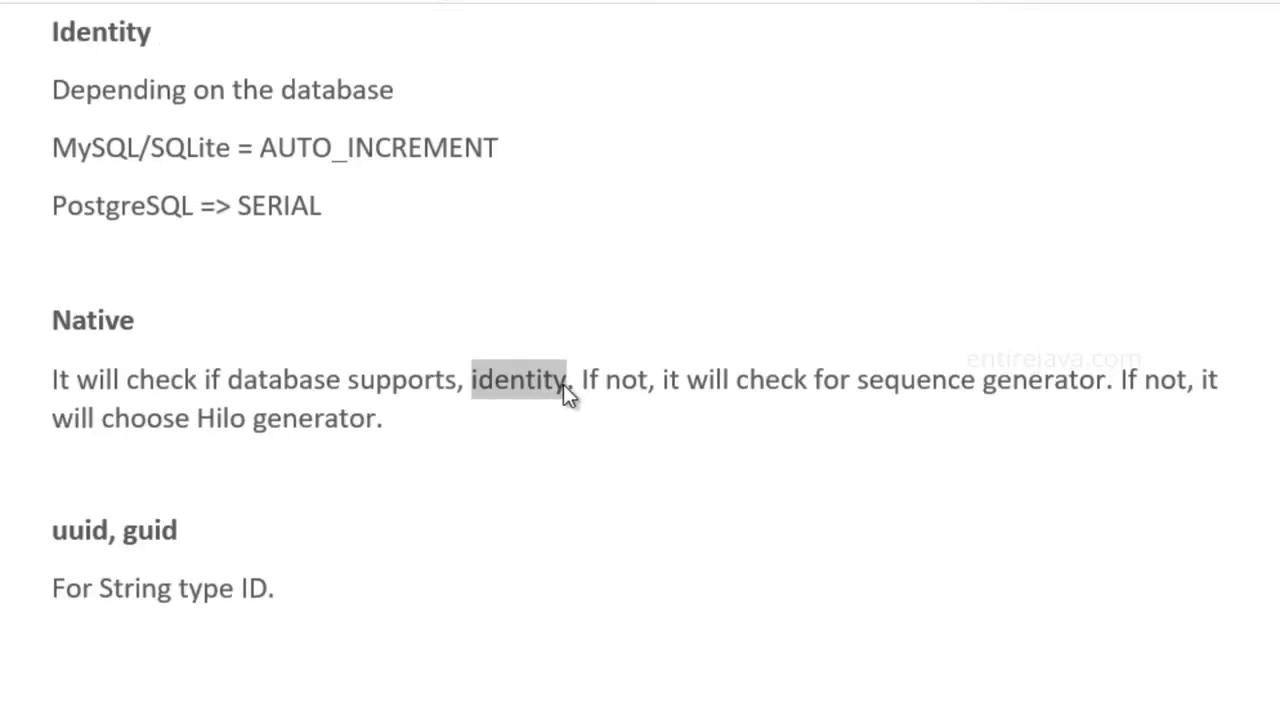
{"action": "mouse_move", "coordinate": [932, 396]}
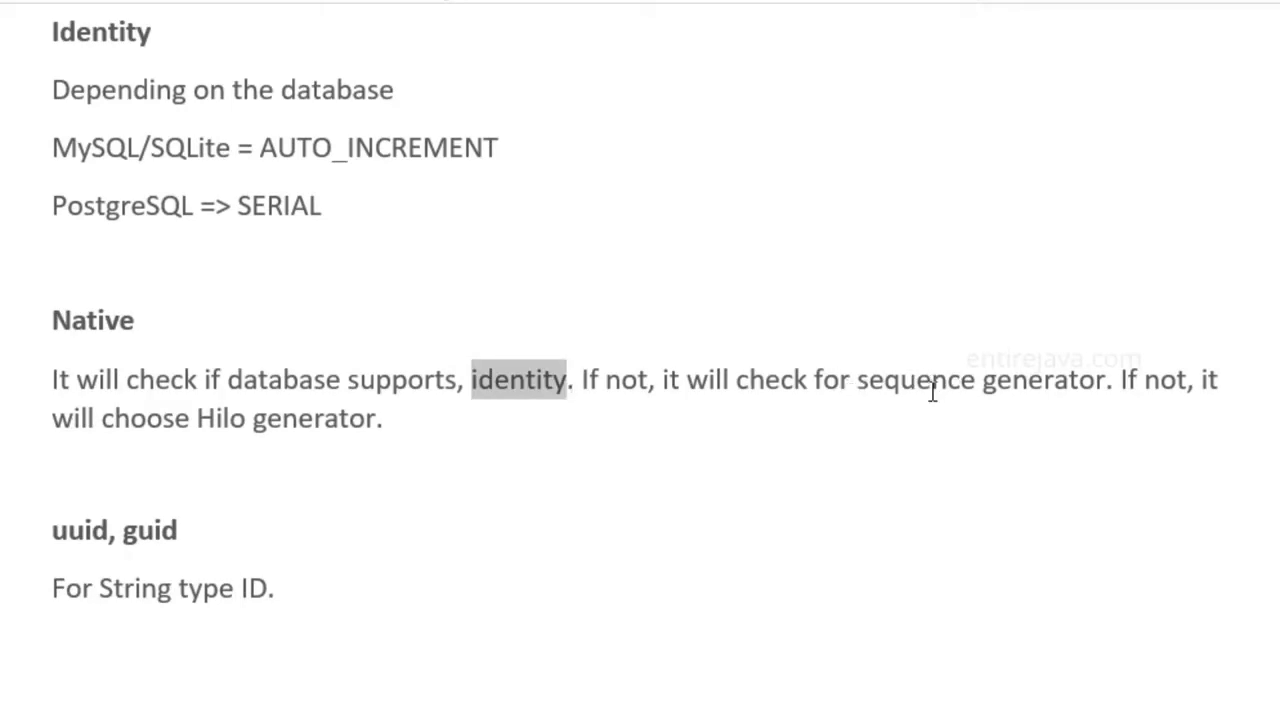
{"action": "mouse_move", "coordinate": [970, 396]}
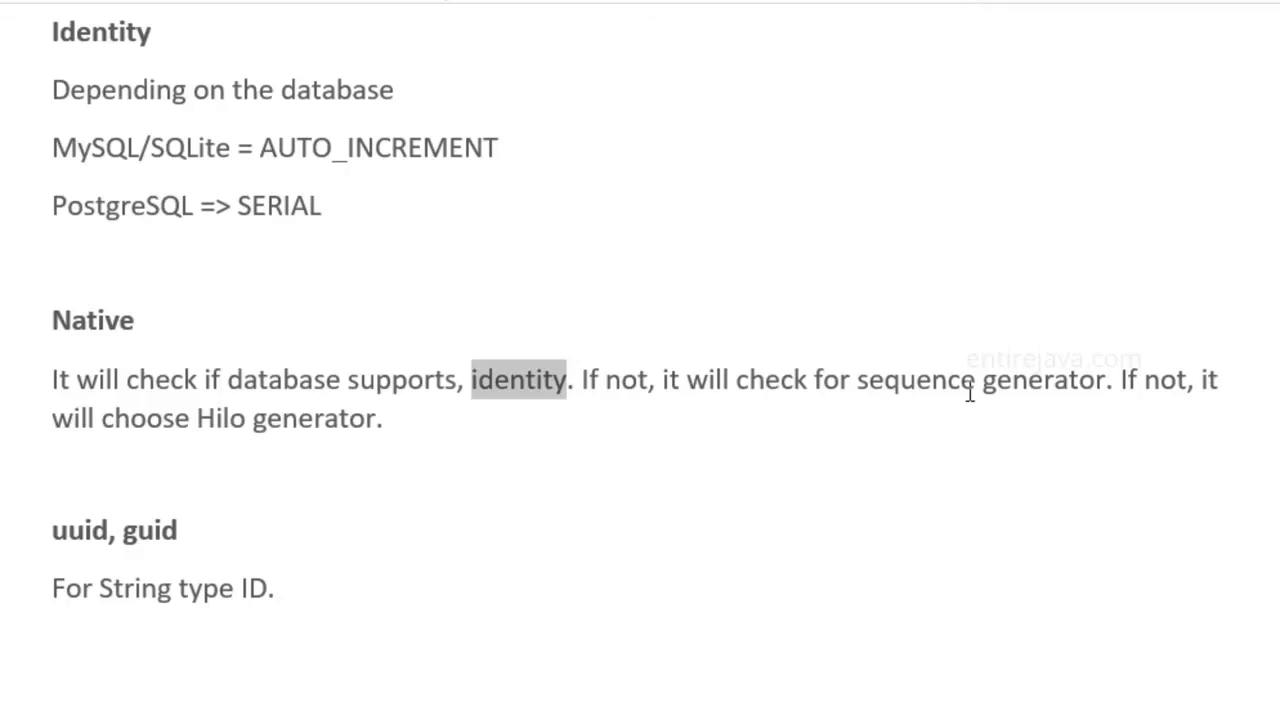
{"action": "mouse_move", "coordinate": [972, 392]}
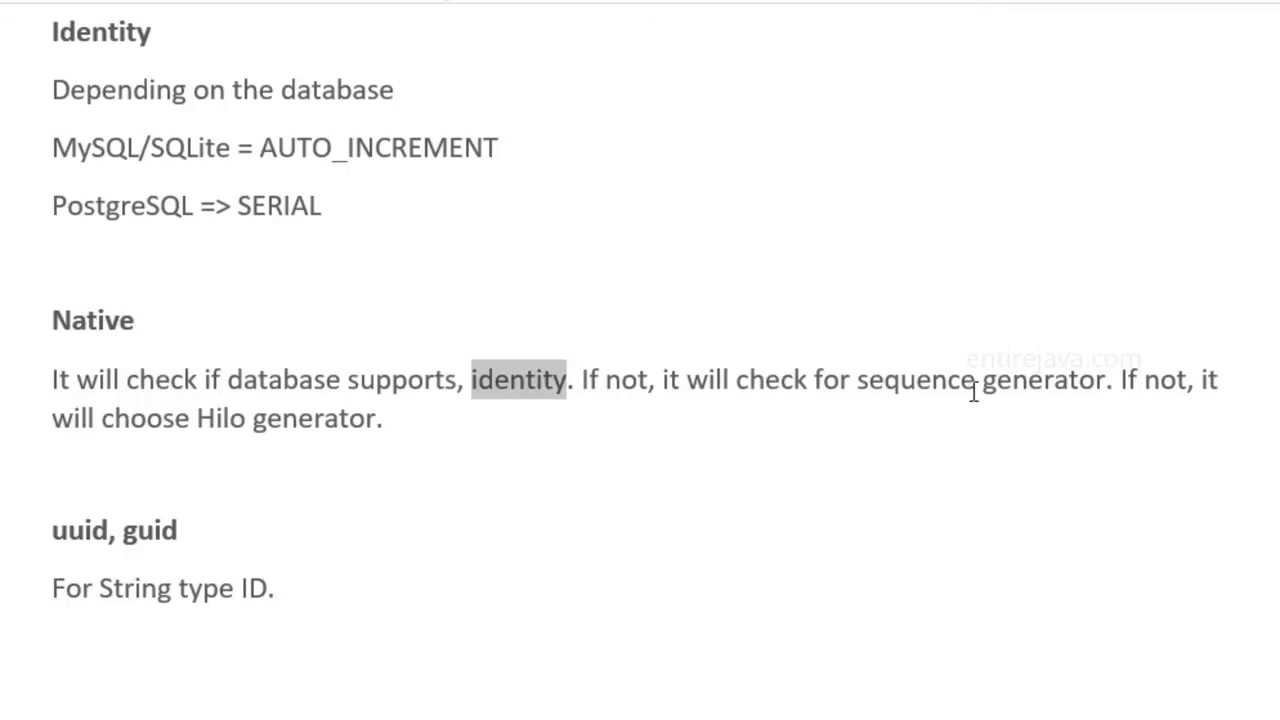
{"action": "double_click", "coordinate": [214, 418]}
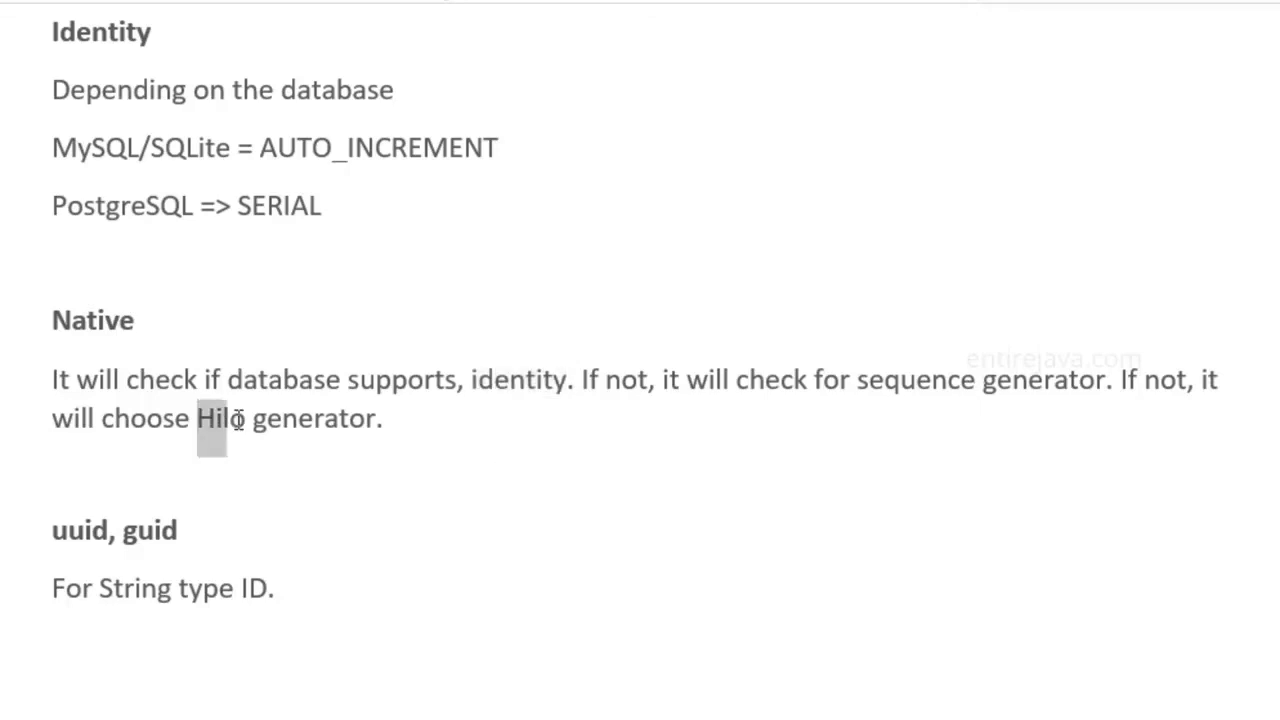
{"action": "scroll", "scroll_direction": "down", "scroll_amount": 3}
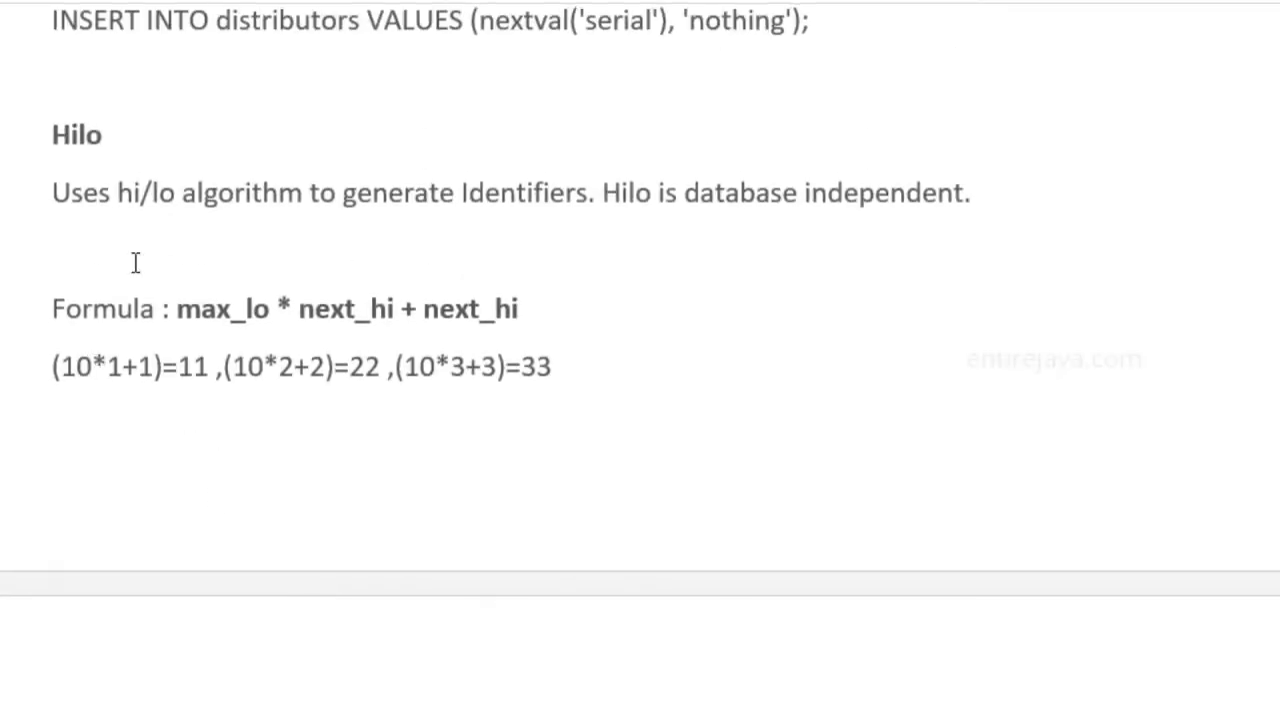
{"action": "mouse_move", "coordinate": [168, 196]}
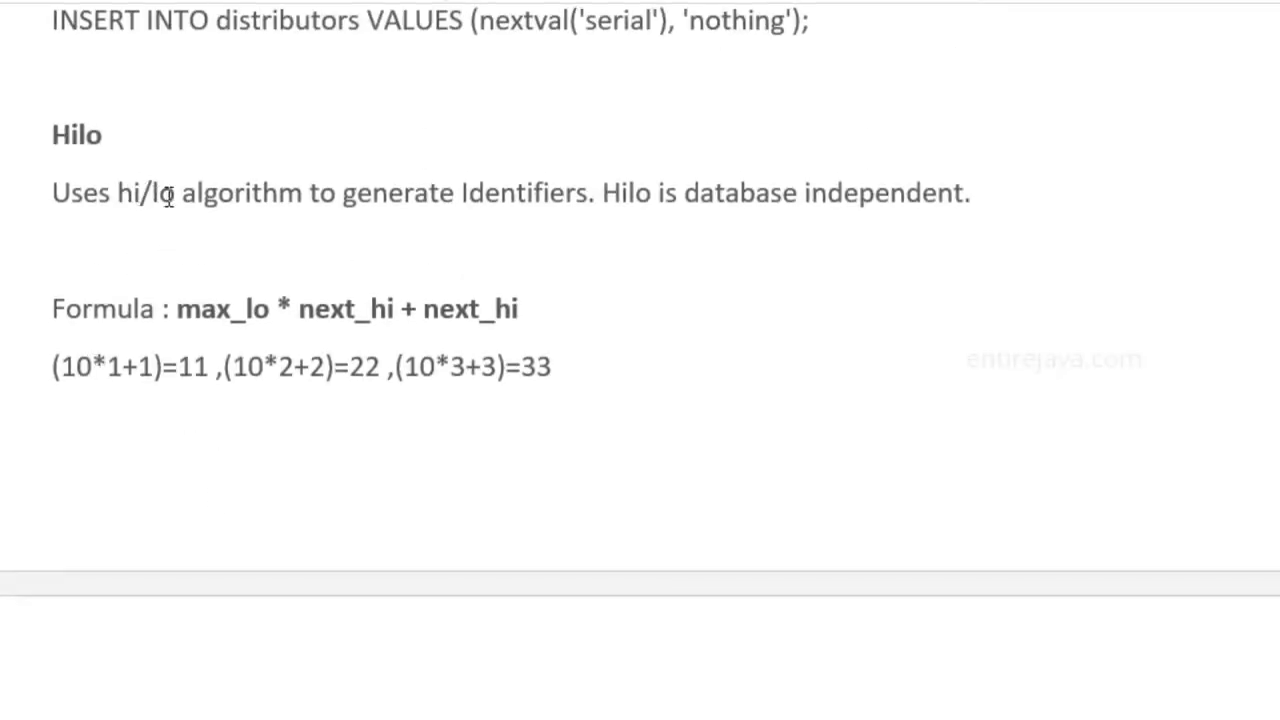
{"action": "mouse_move", "coordinate": [196, 278]}
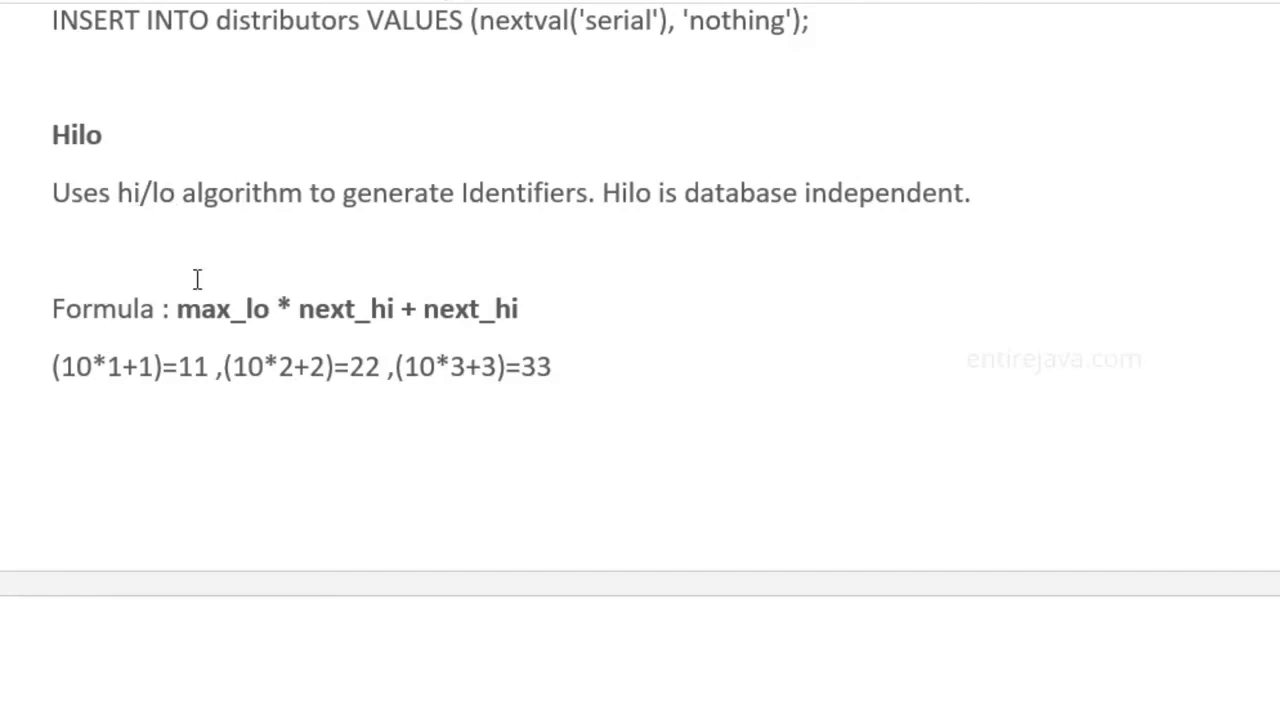
{"action": "mouse_move", "coordinate": [184, 308]}
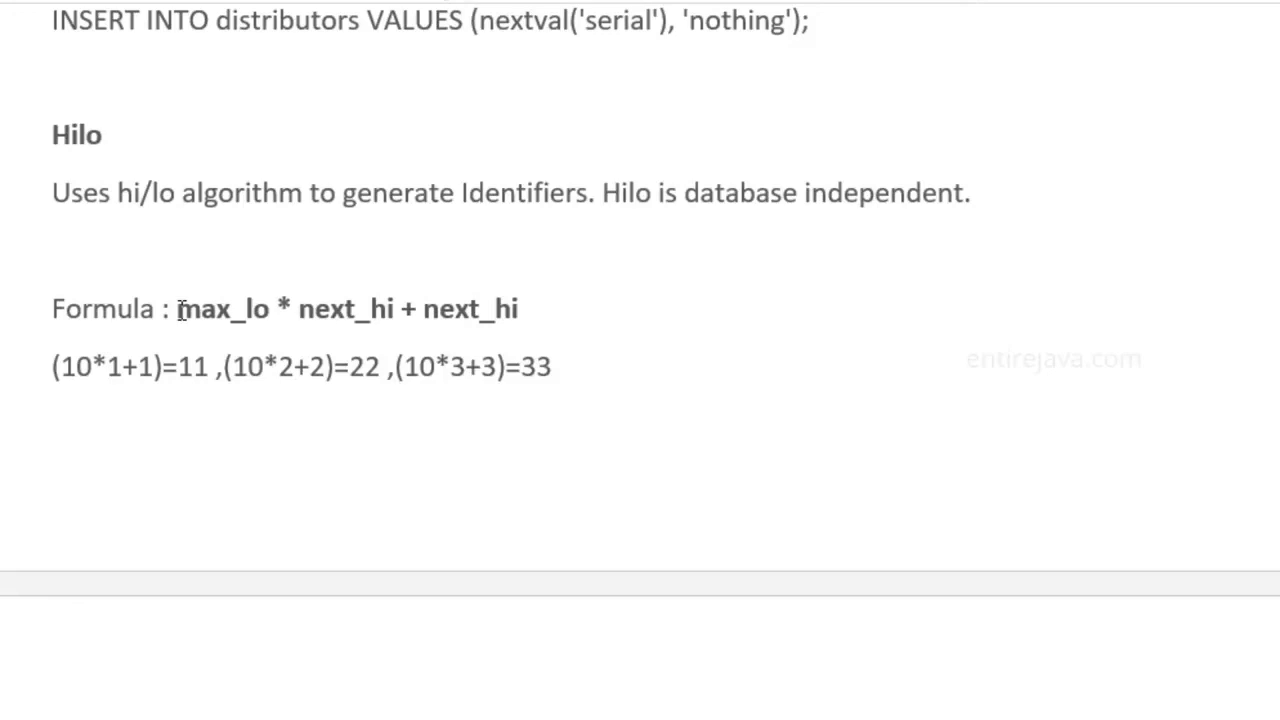
{"action": "scroll", "scroll_direction": "down", "scroll_amount": 3}
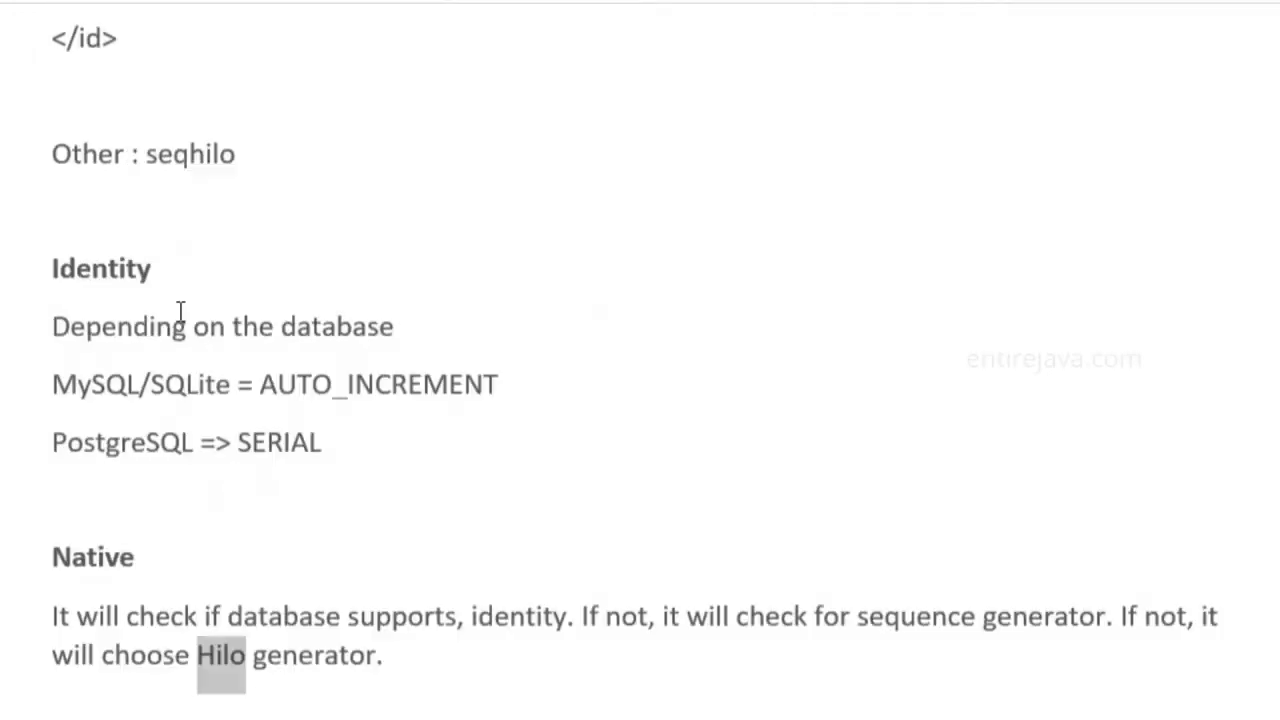
{"action": "scroll", "scroll_direction": "down", "scroll_amount": 3}
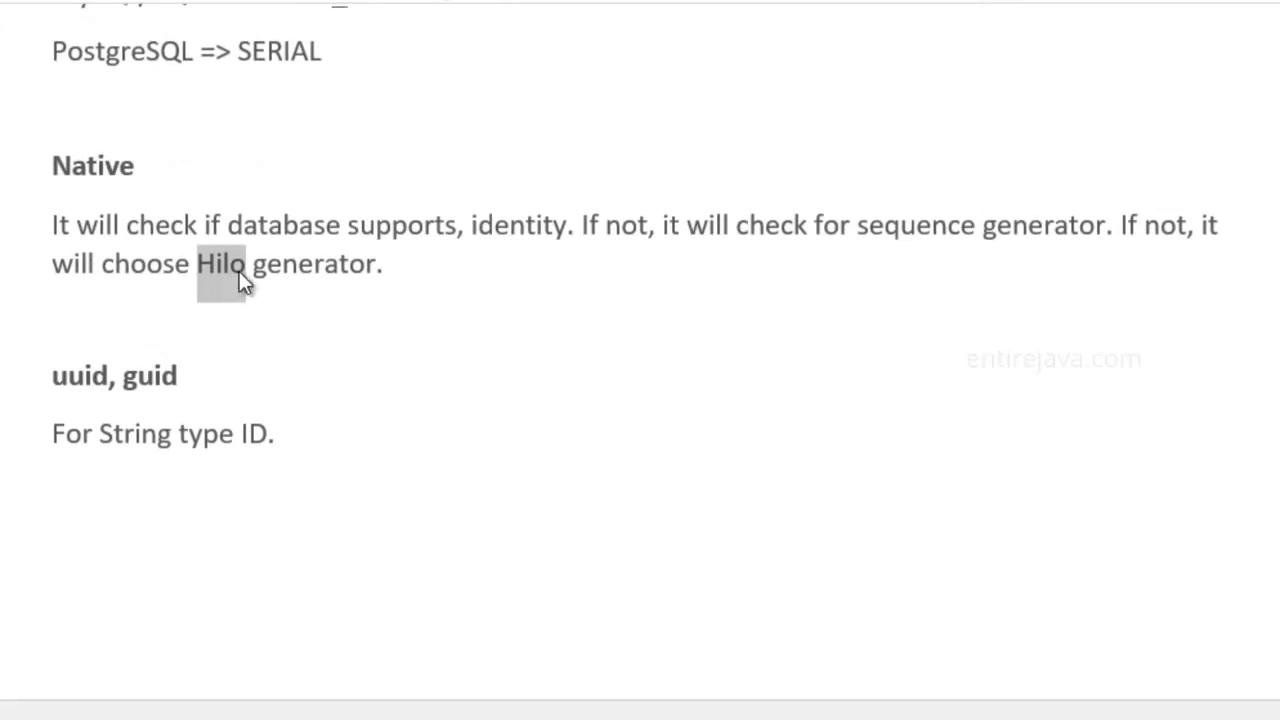
{"action": "mouse_move", "coordinate": [238, 296]}
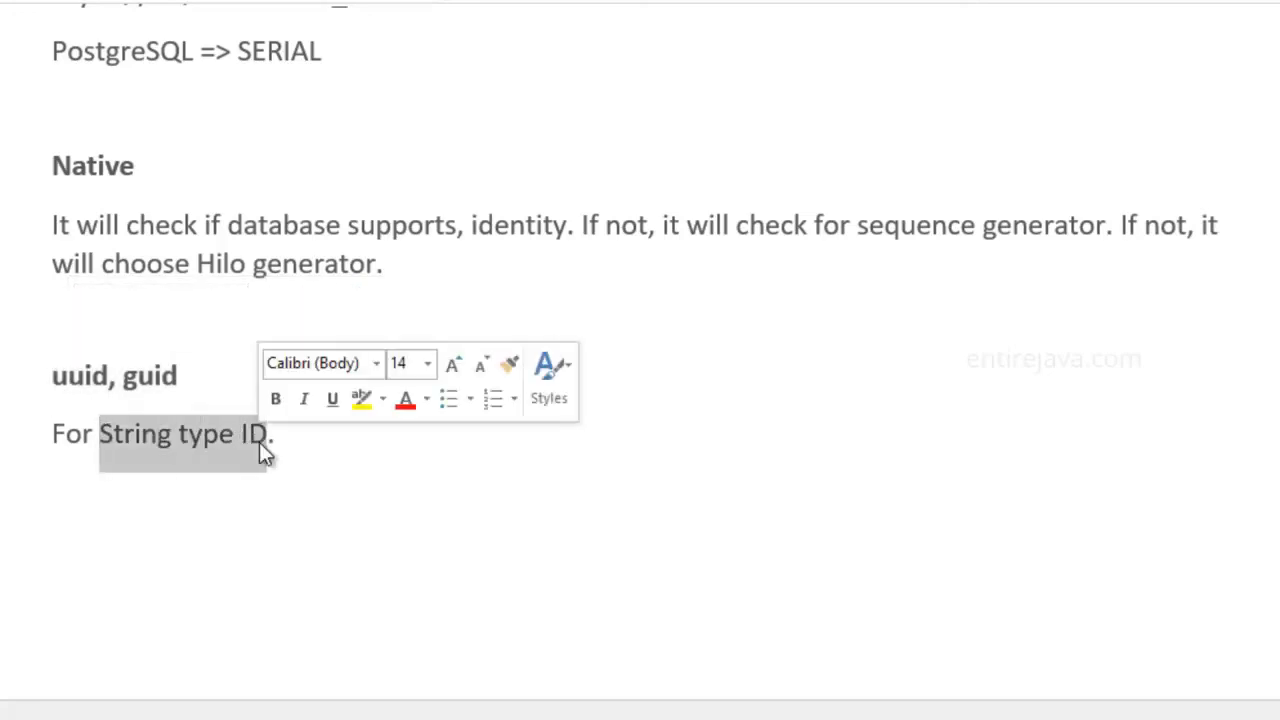
{"action": "mouse_move", "coordinate": [404, 280]}
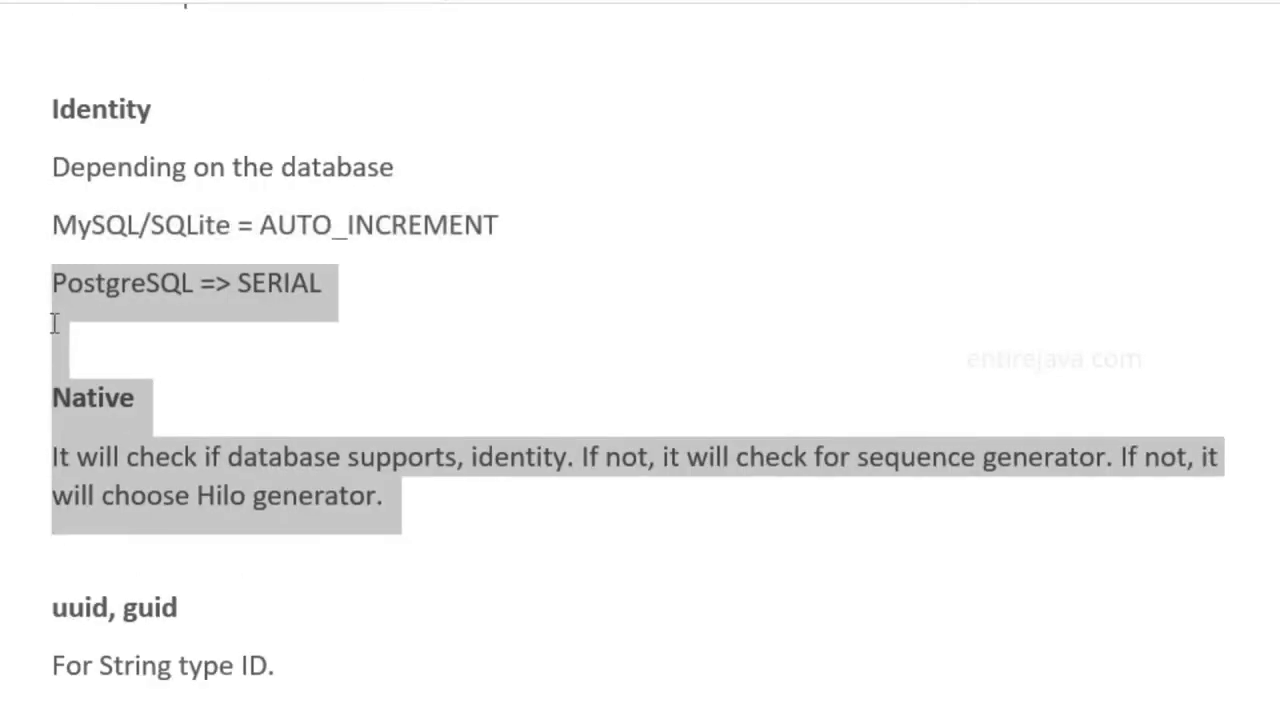
{"action": "mouse_move", "coordinate": [38, 312]}
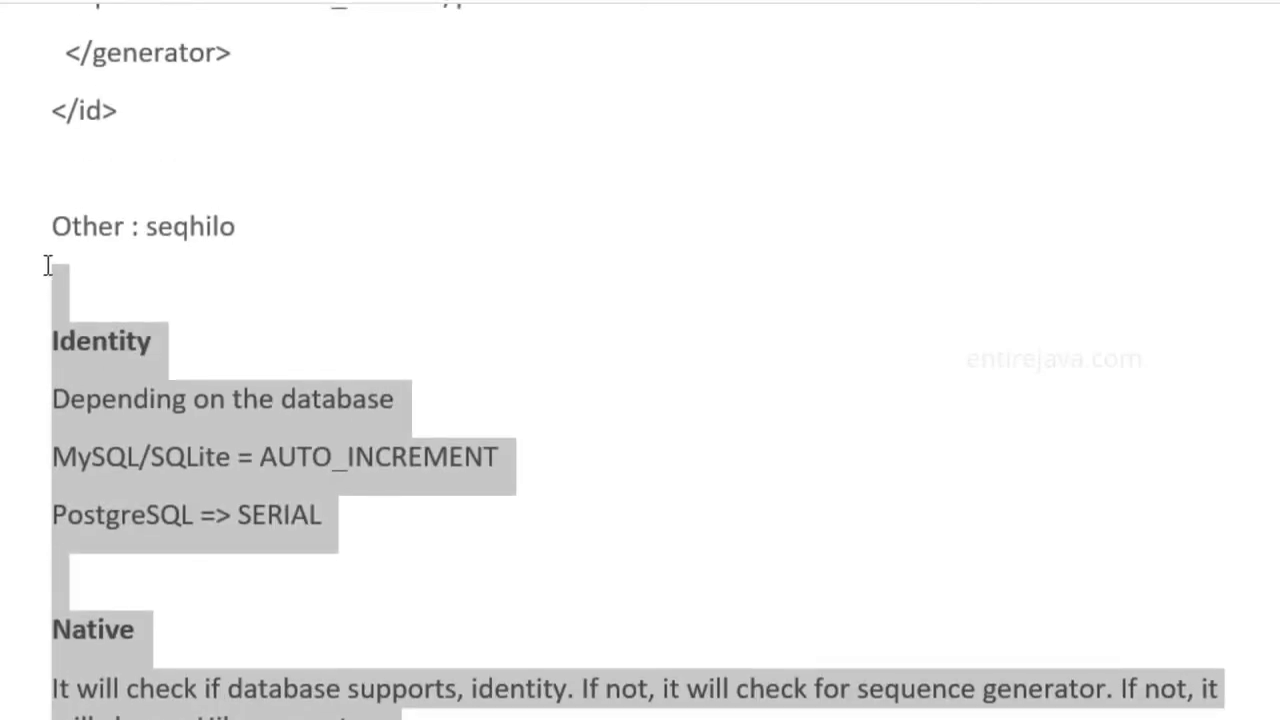
{"action": "scroll", "scroll_direction": "down", "scroll_amount": 3}
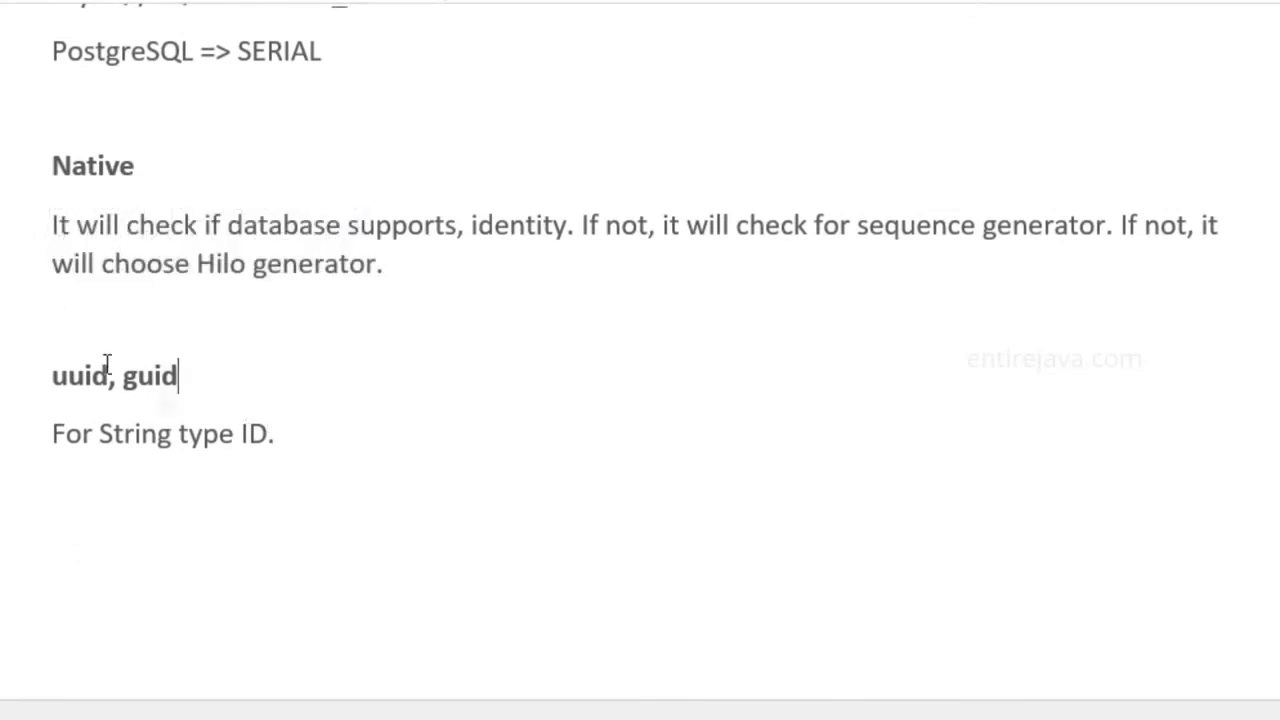
{"action": "double_click", "coordinate": [100, 376]}
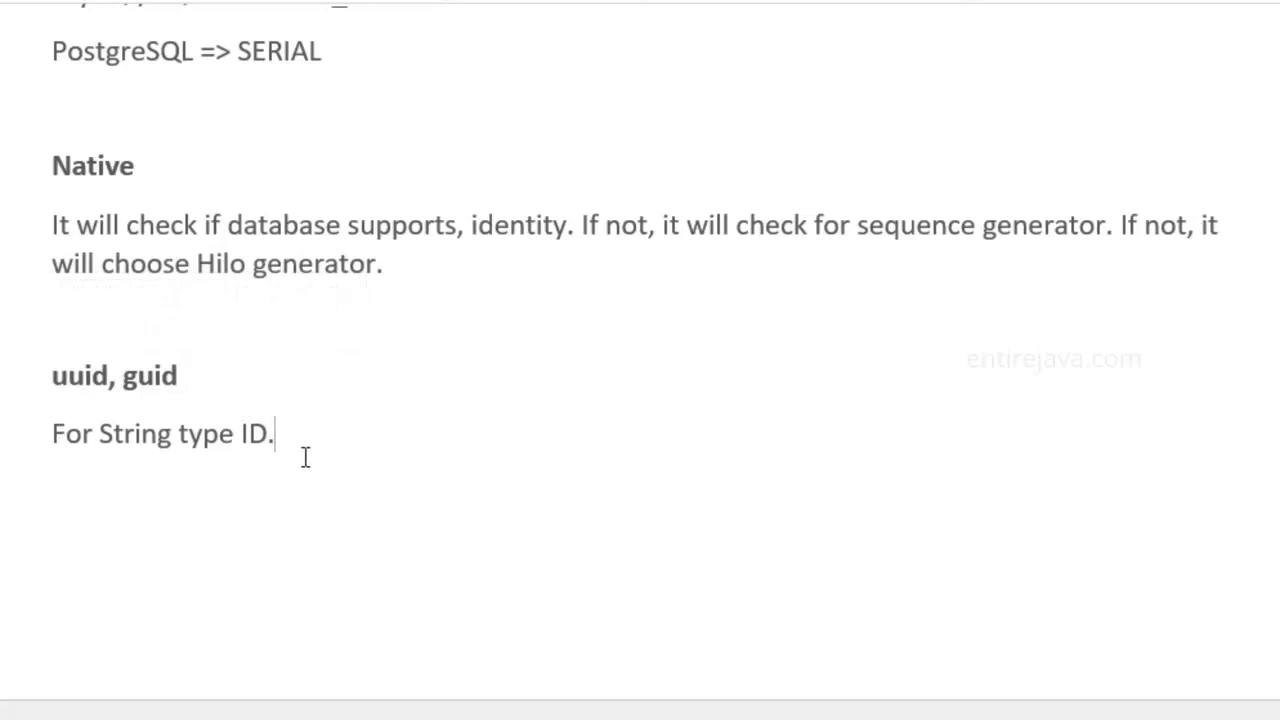
{"action": "mouse_move", "coordinate": [308, 448]}
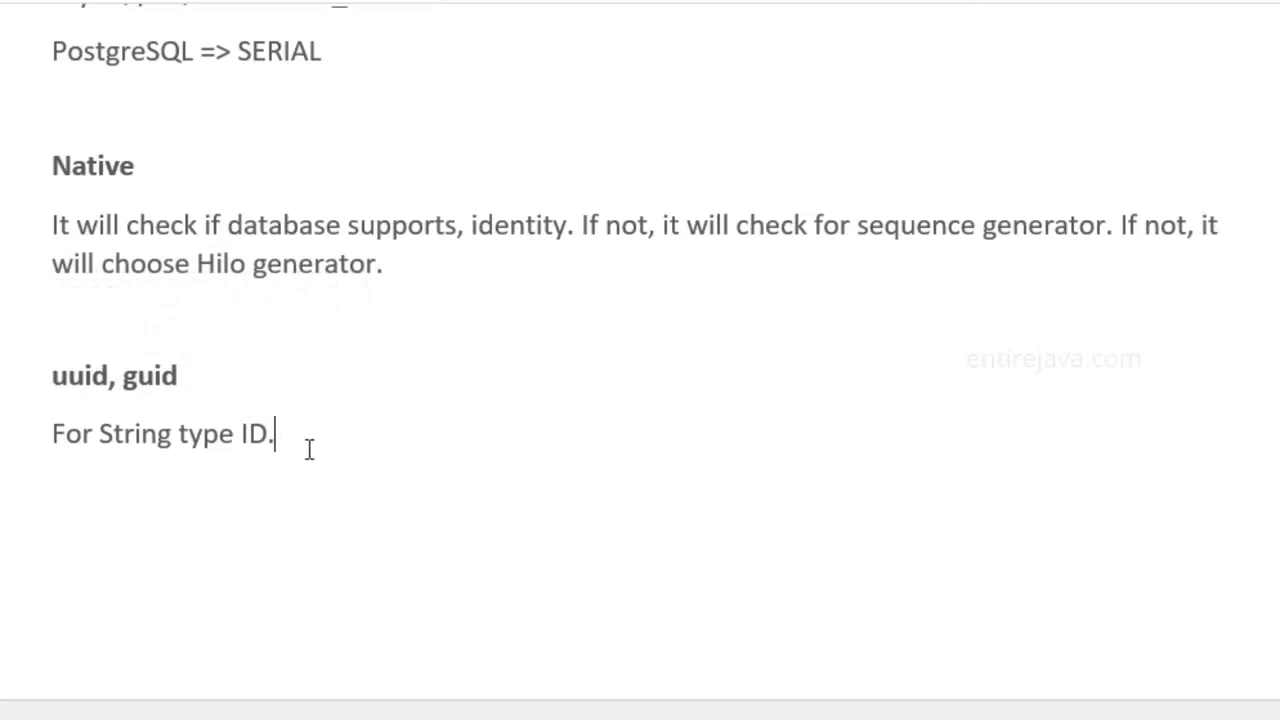